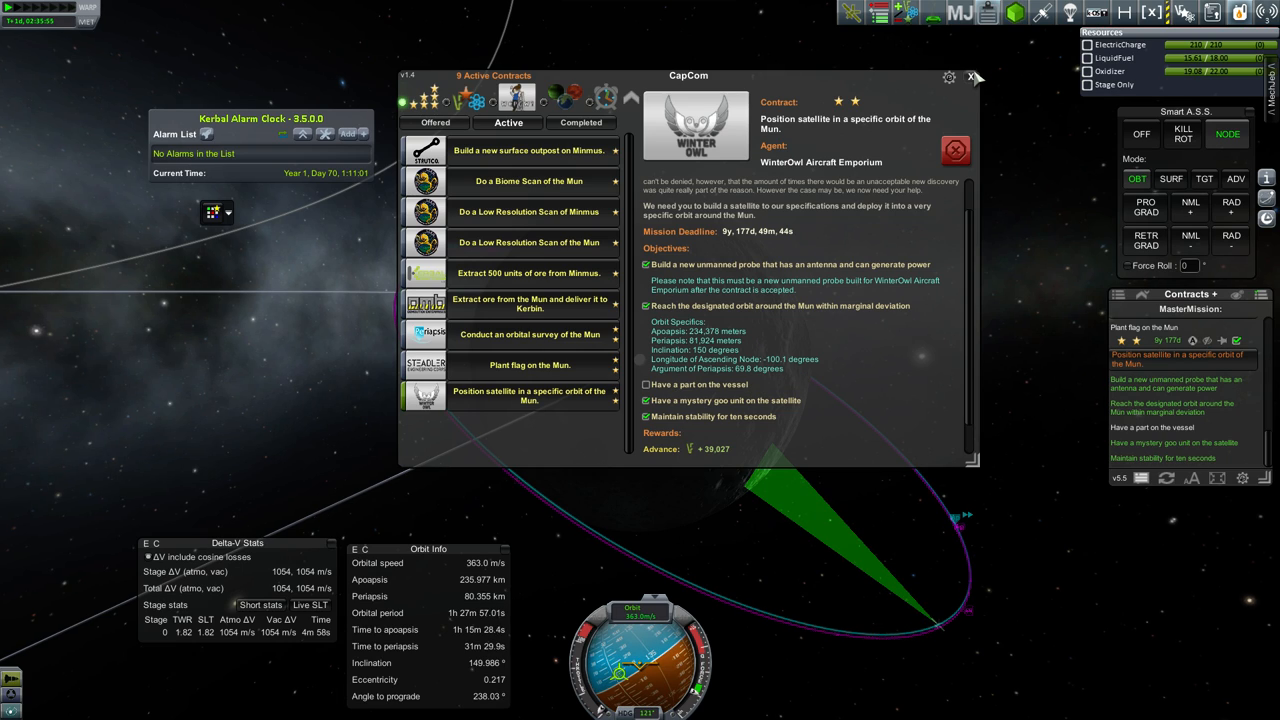
# Close CapCom, centre the Debug Toolbar, enable Cheats, and list the nine active contracts
pyautogui.click(973, 78)
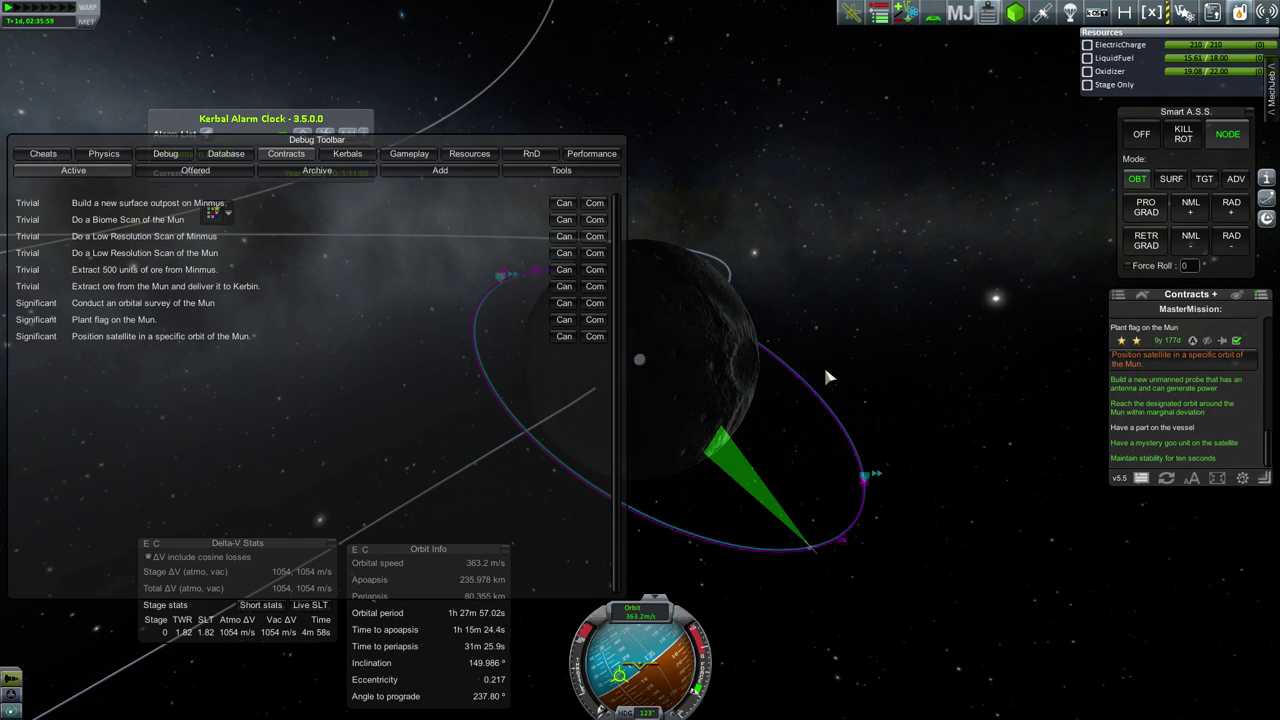
pyautogui.moveTo(315, 139); pyautogui.dragTo(705, 79)
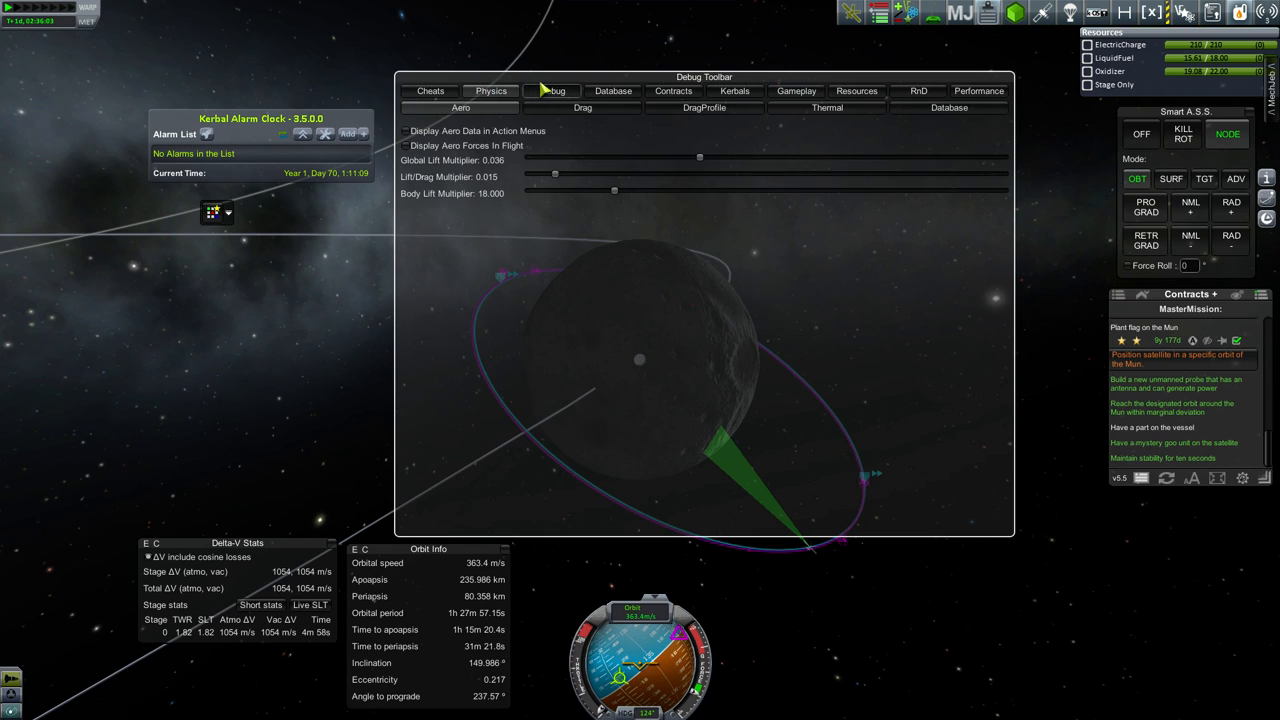
pyautogui.click(430, 91)
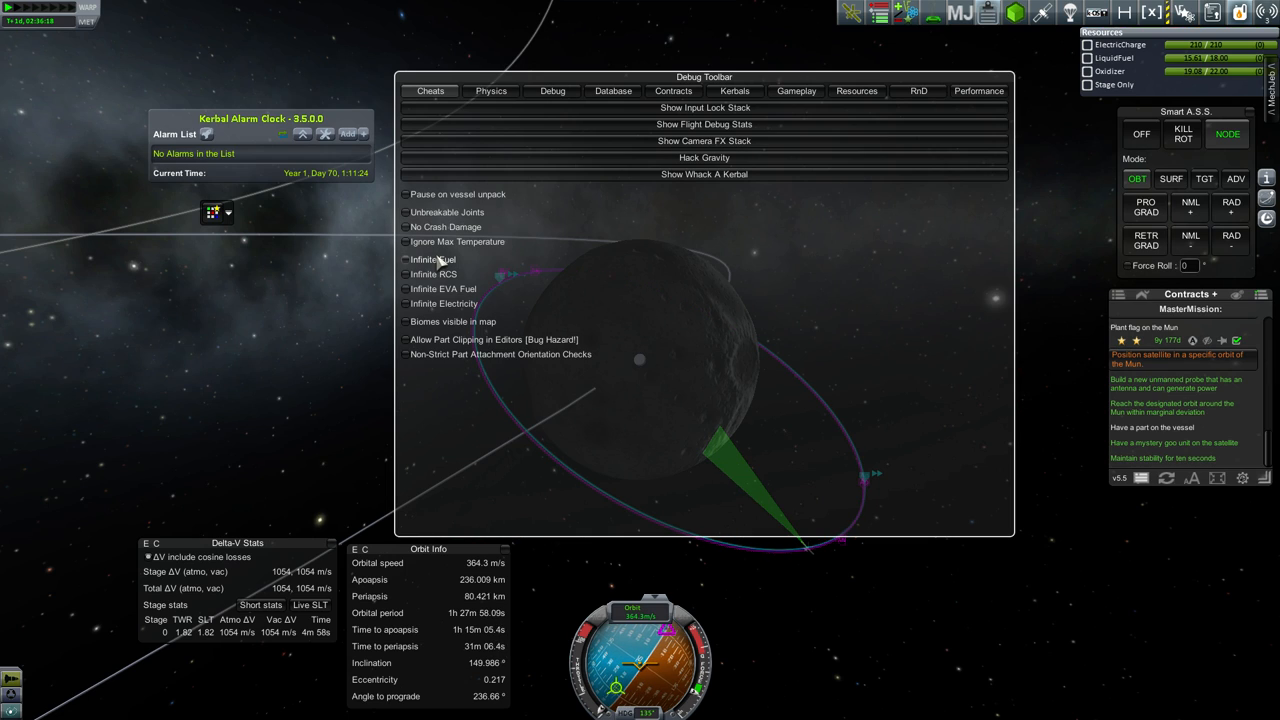
pyautogui.click(673, 91)
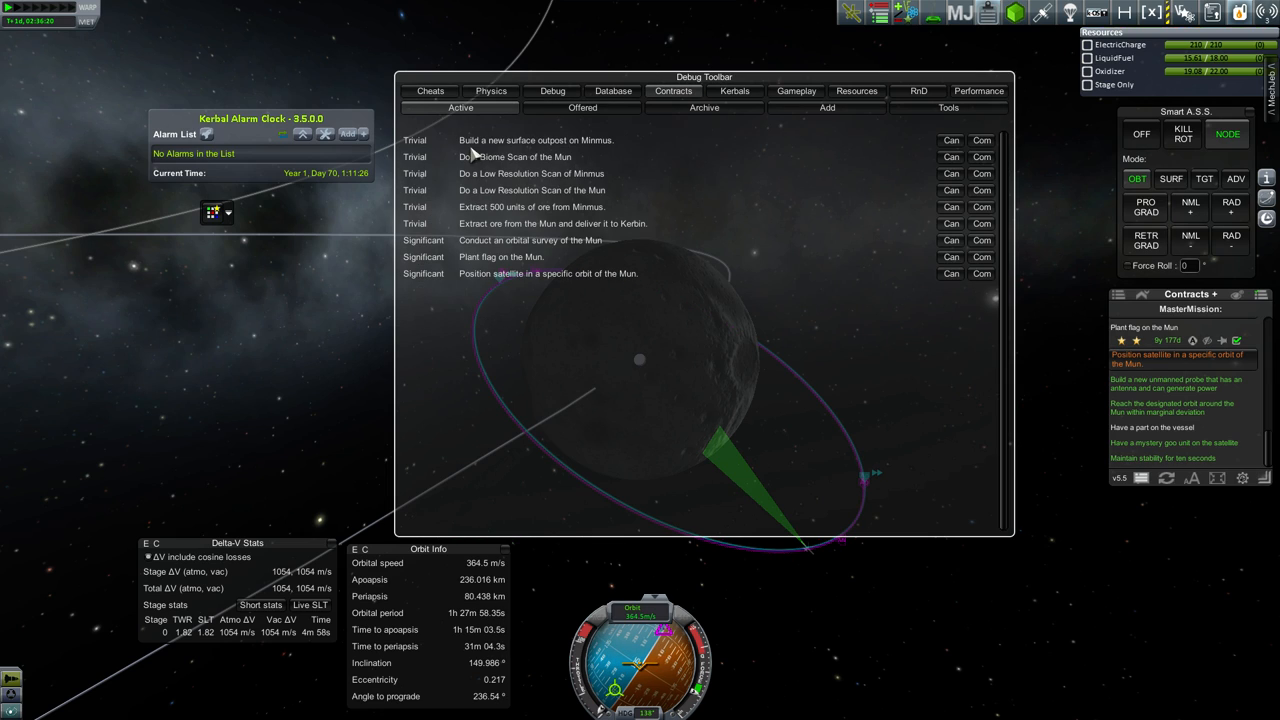
pyautogui.moveTo(965, 288)
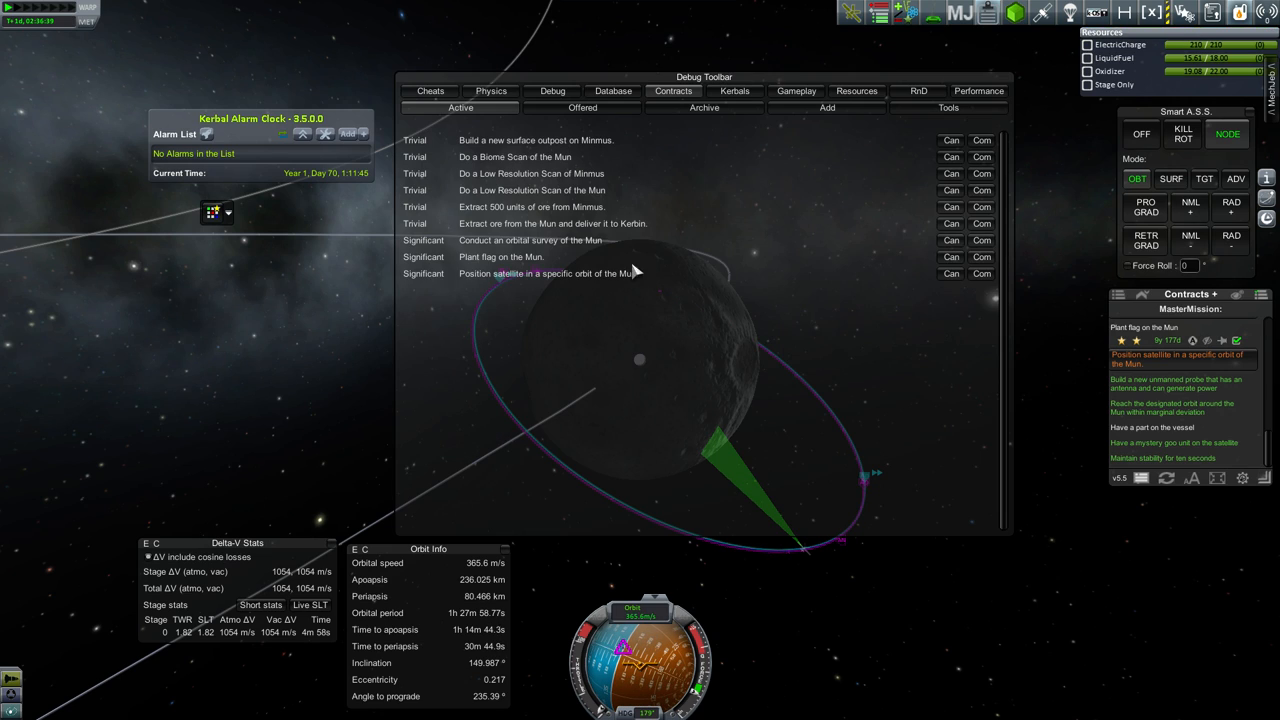
pyautogui.moveTo(823, 294)
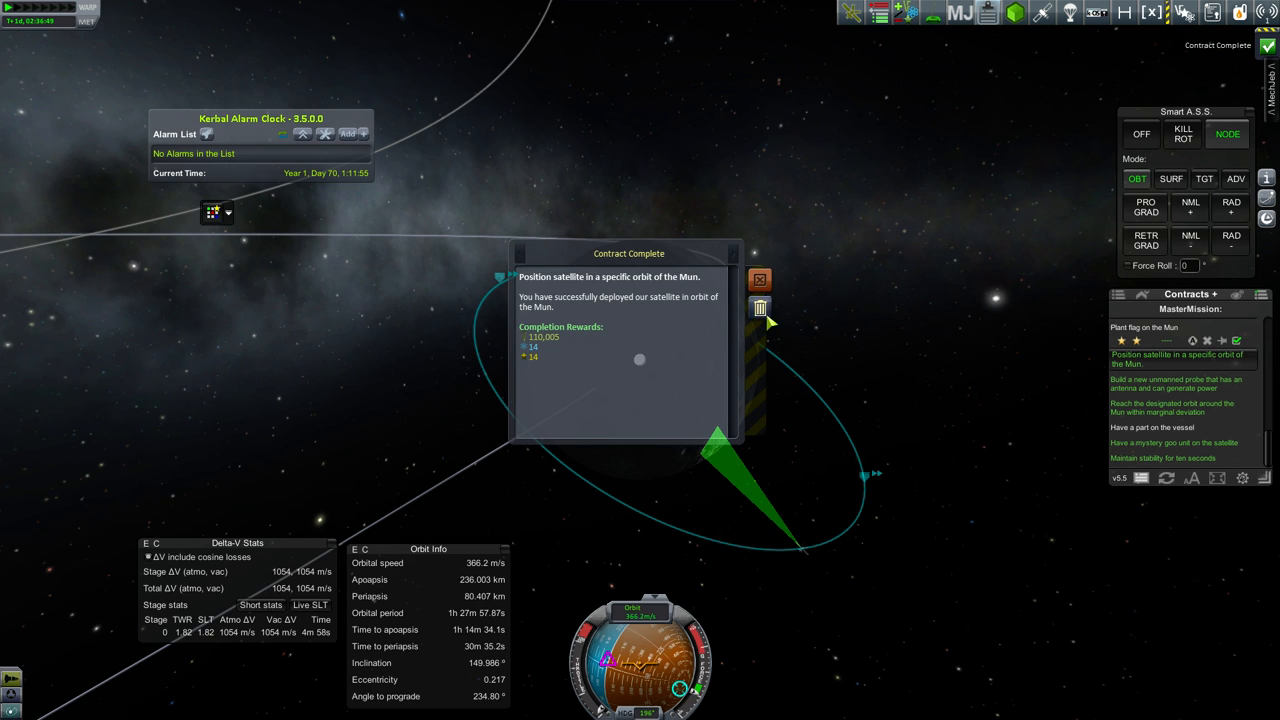
pyautogui.click(760, 278)
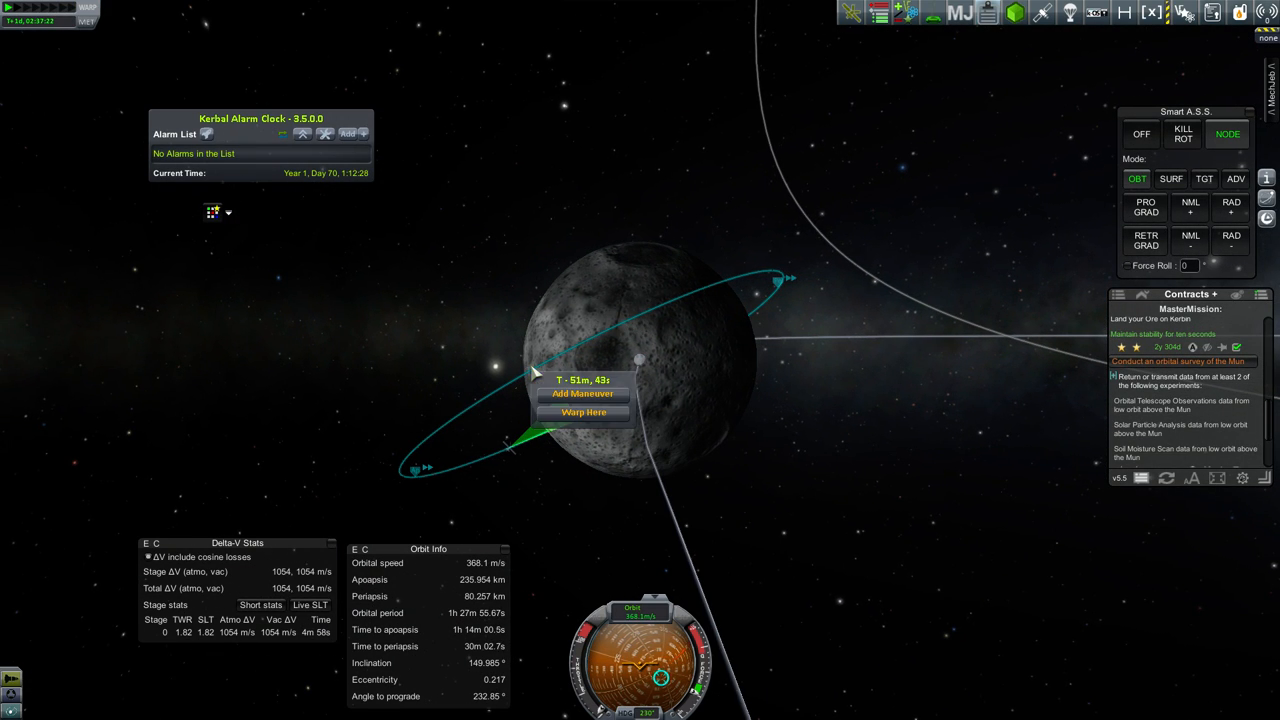
pyautogui.moveTo(610, 400)
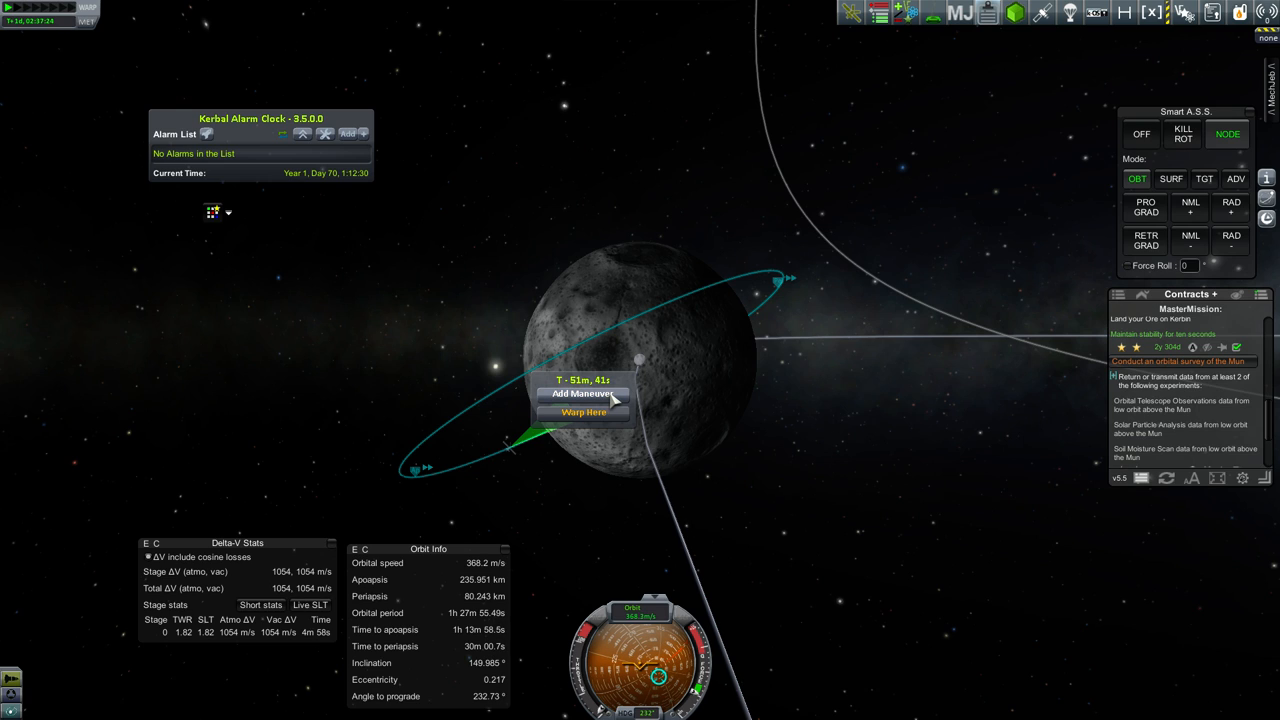
# Add a maneuver node at a point on the satellite's Mun orbit
pyautogui.click(576, 394)
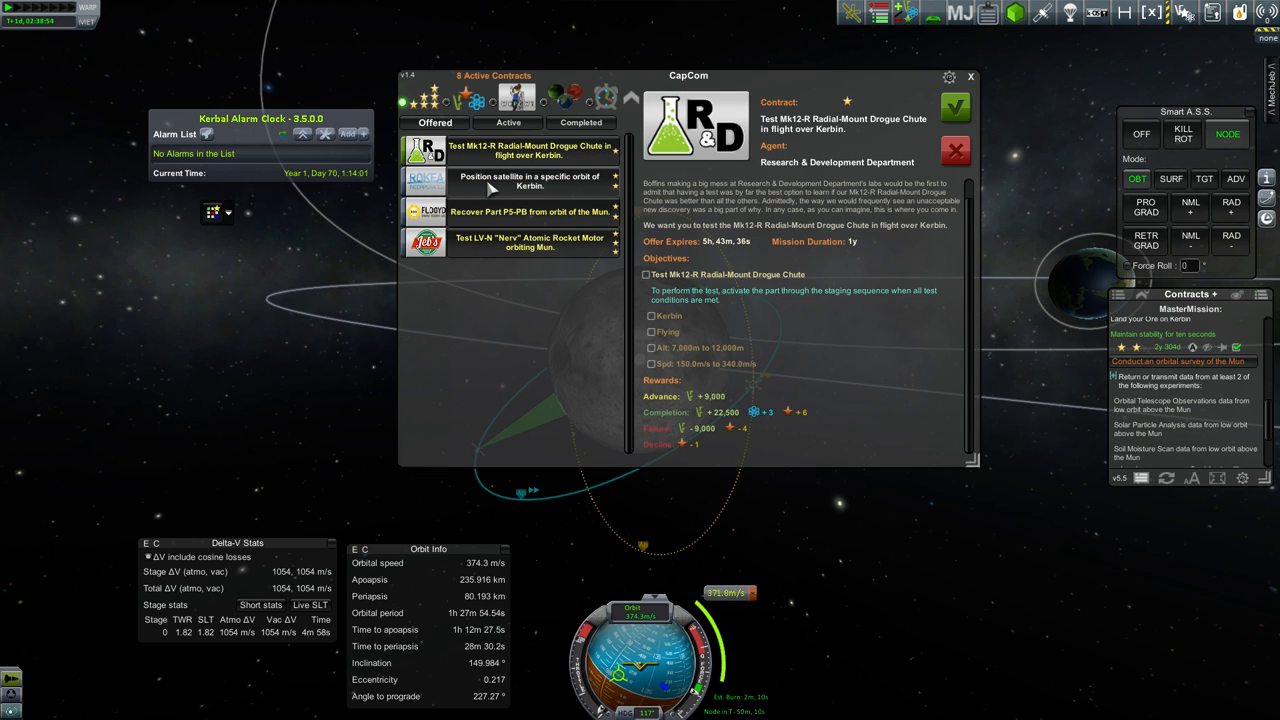
# Review the part recovery, Nerv test and drogue chute offers, then accept the drogue chute test
pyautogui.click(529, 211)
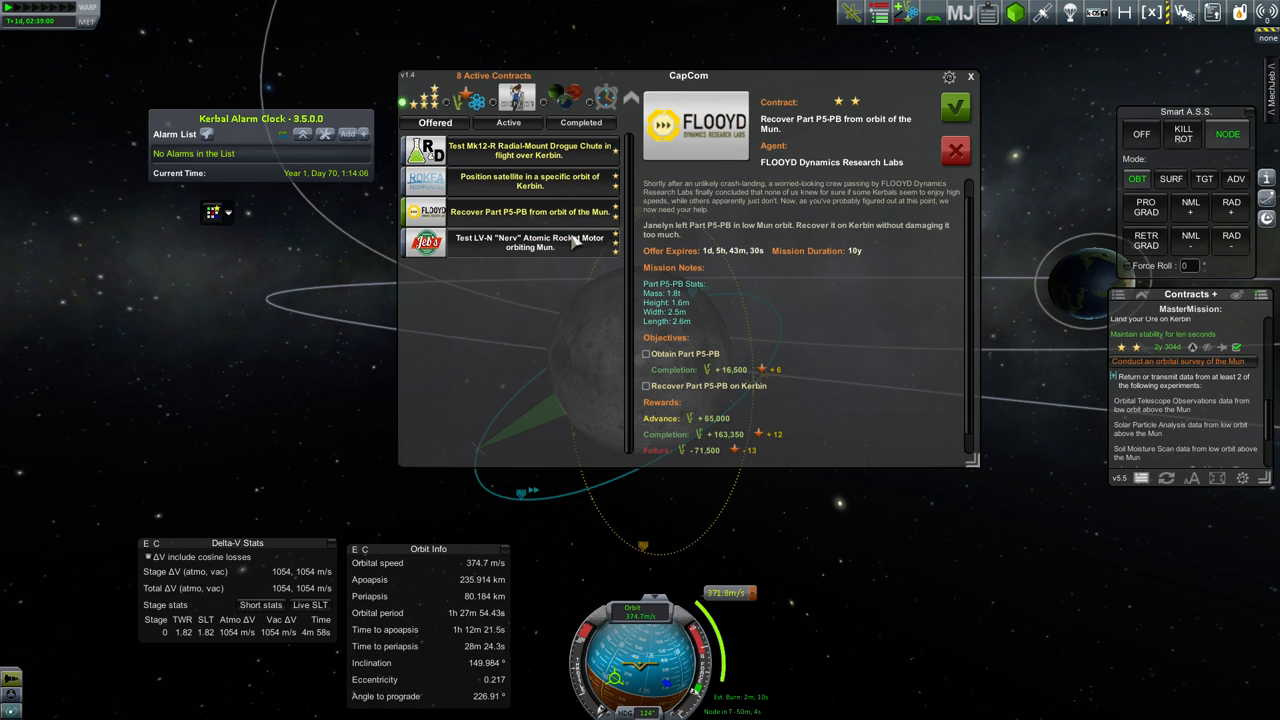
pyautogui.click(523, 242)
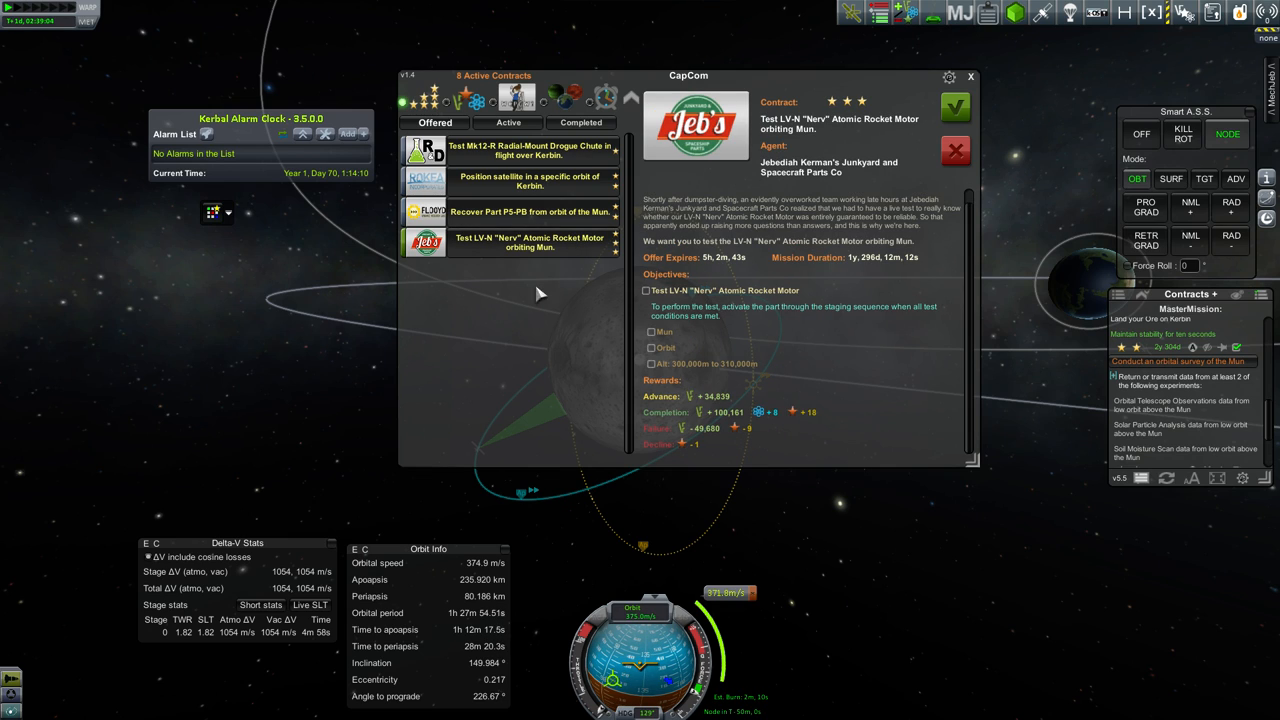
pyautogui.click(518, 150)
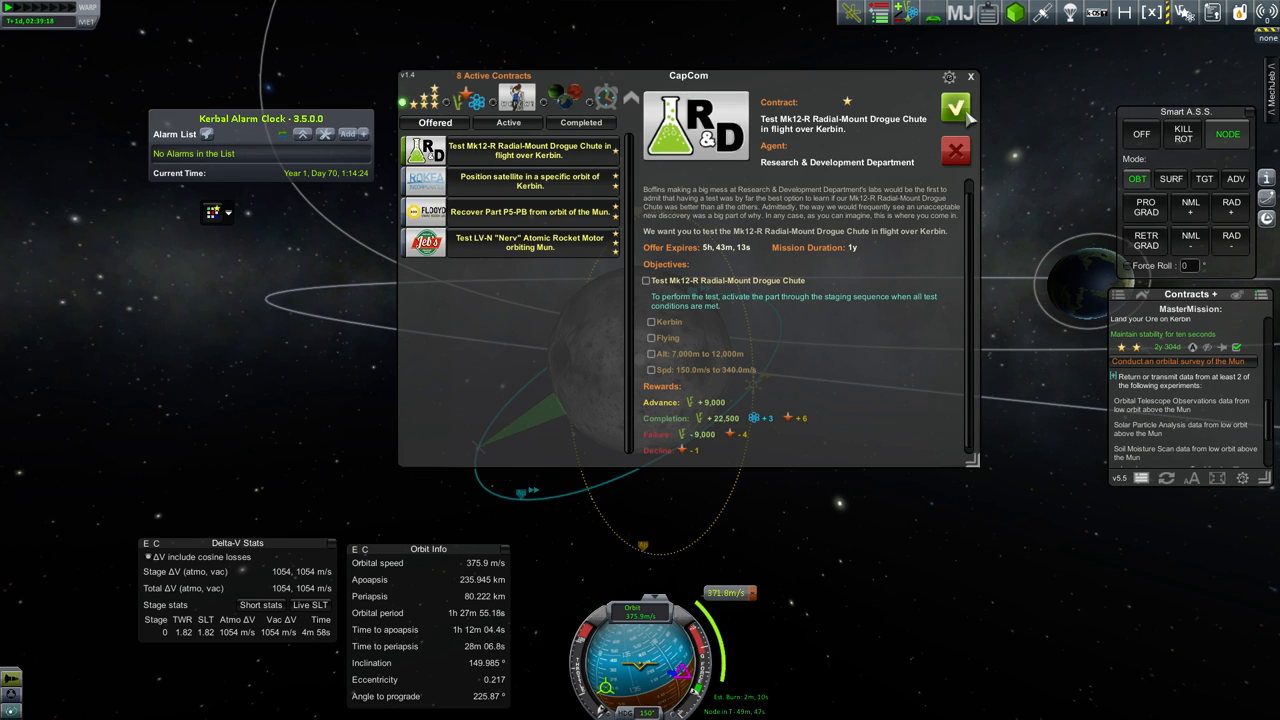
pyautogui.click(951, 107)
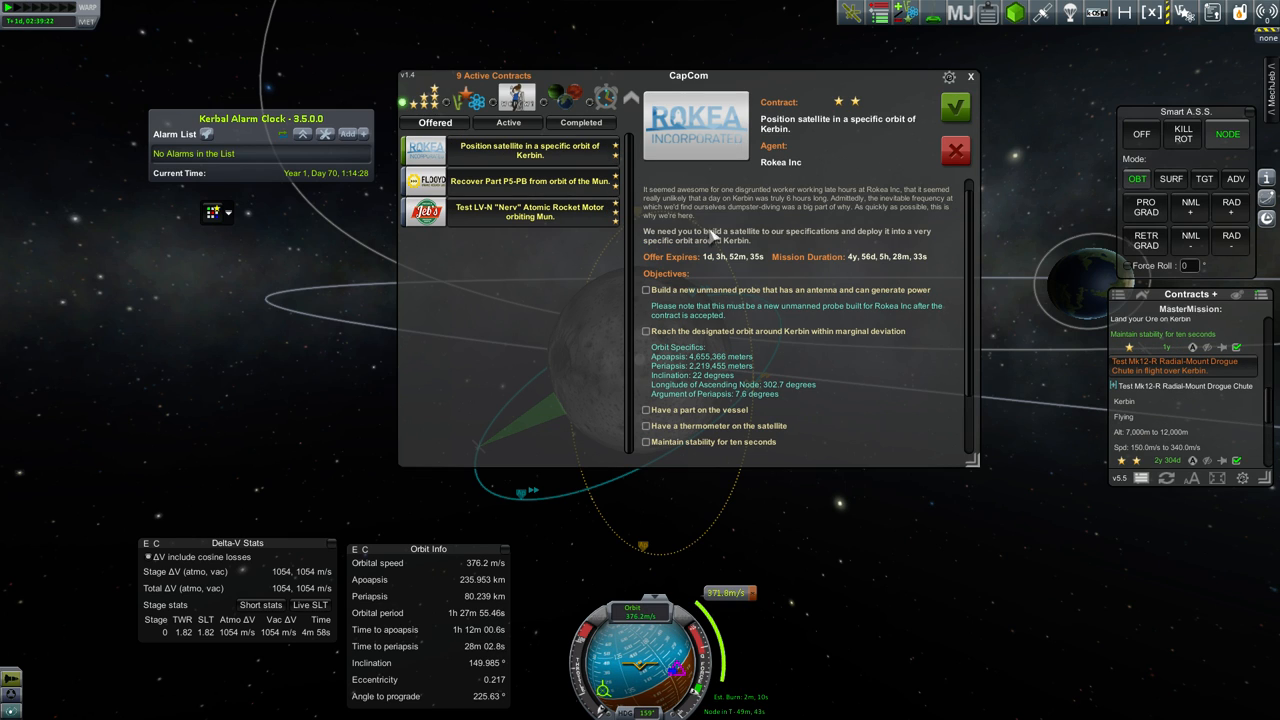
# Scroll the offered contracts and decline the part recovery contract
pyautogui.scroll(-3)
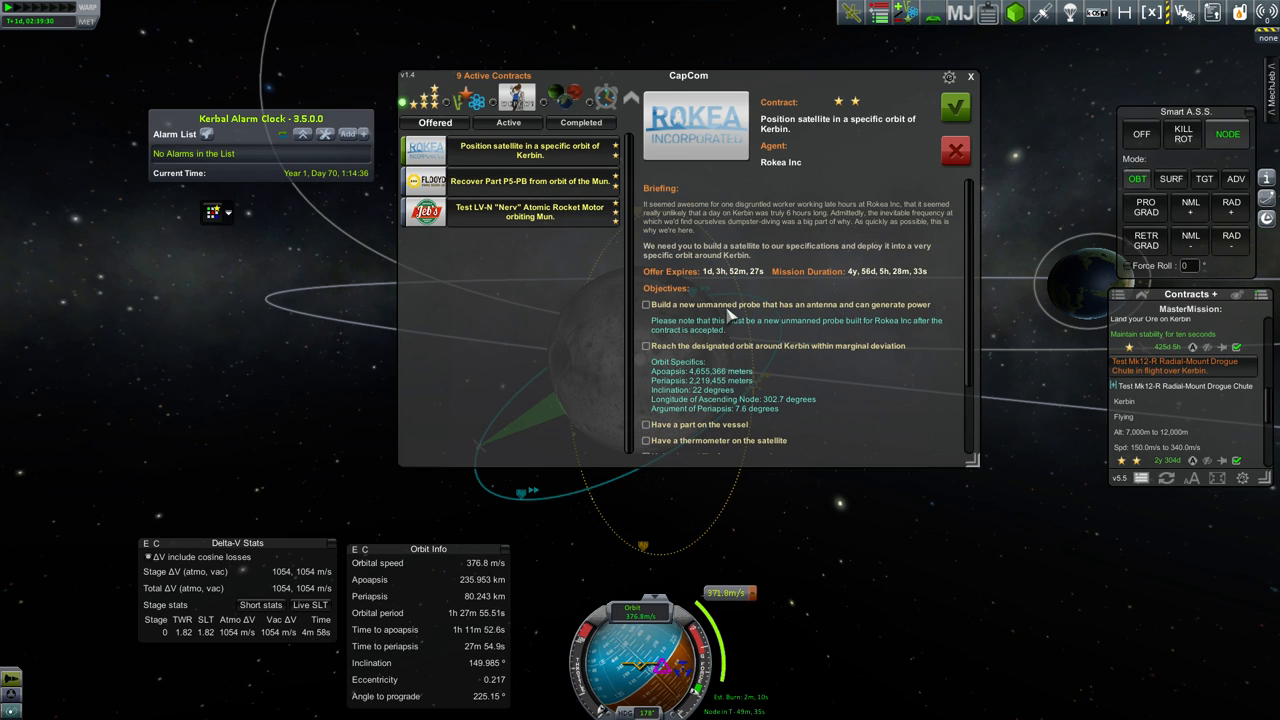
pyautogui.scroll(-3)
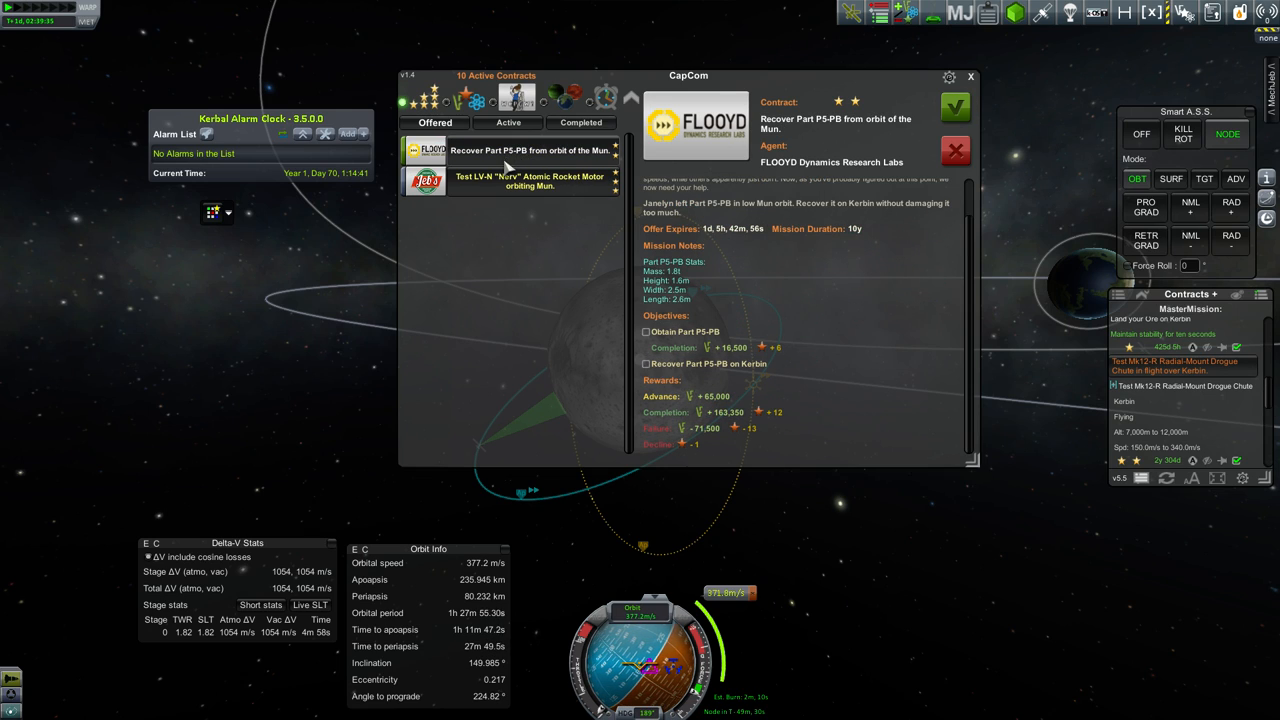
pyautogui.click(530, 181)
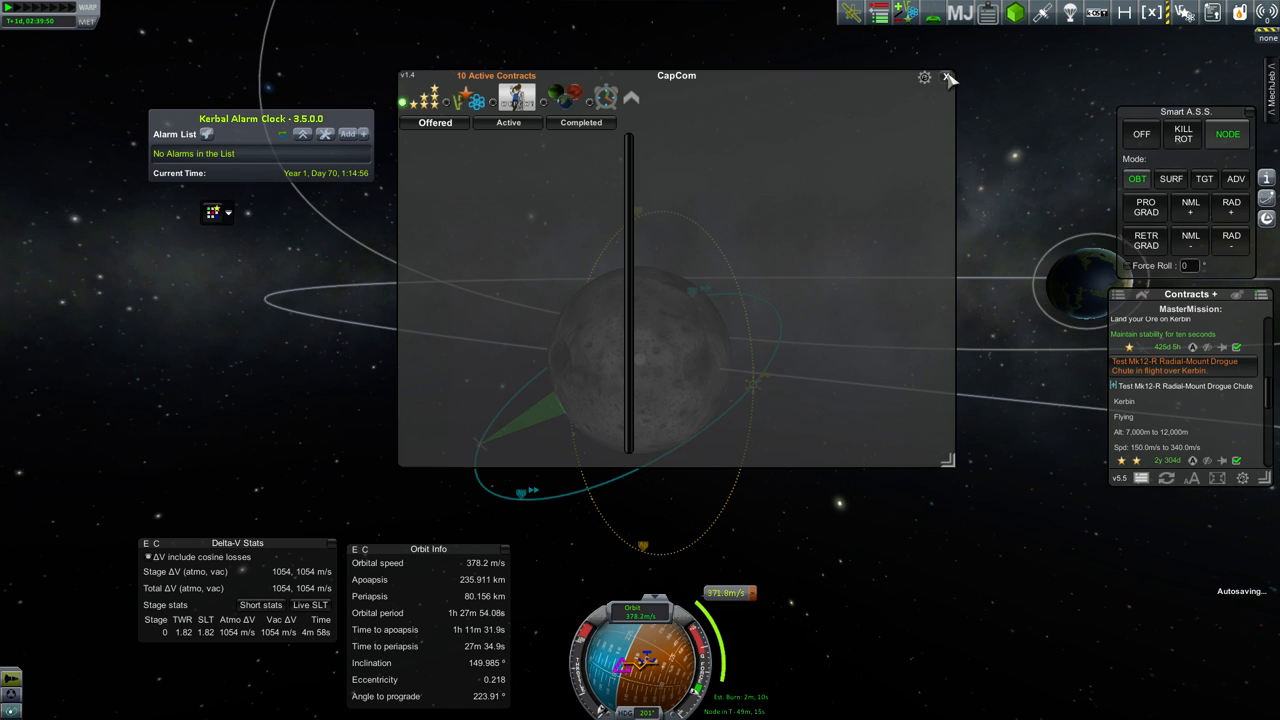
# Close the CapCom contracts window
pyautogui.click(946, 78)
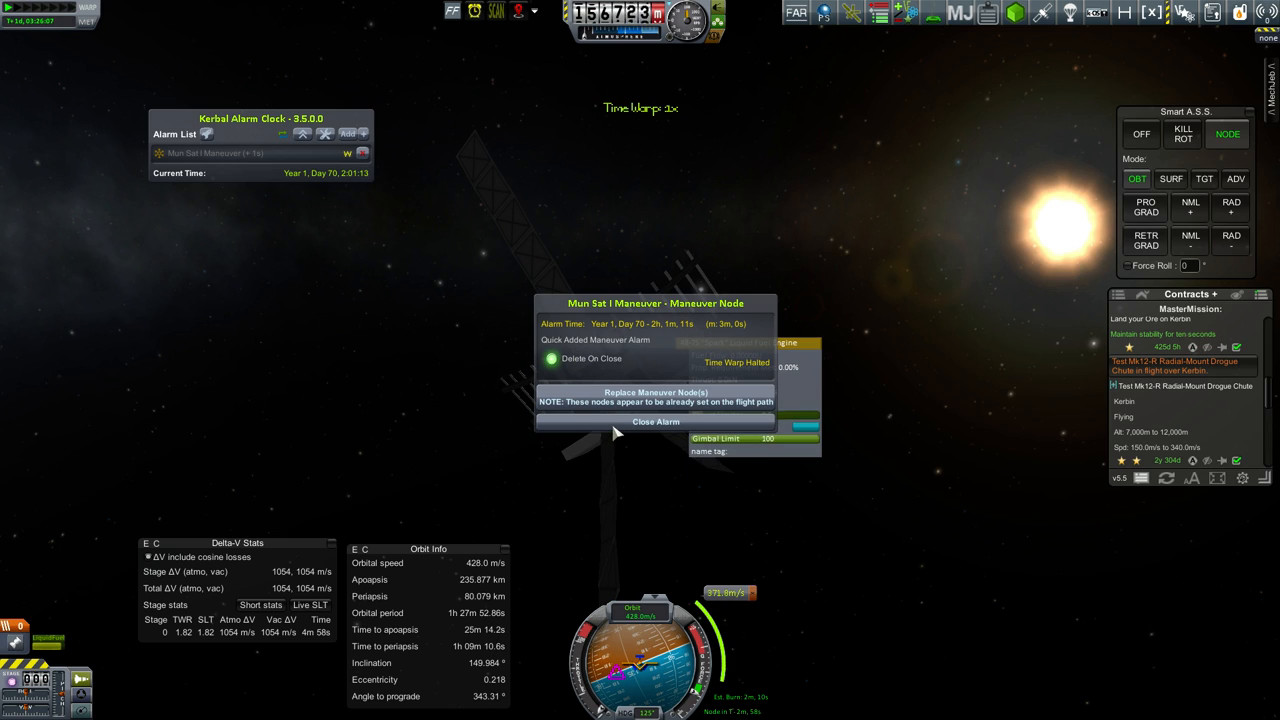
# Dismiss the Mun Sat I maneuver node alarm
pyautogui.click(655, 421)
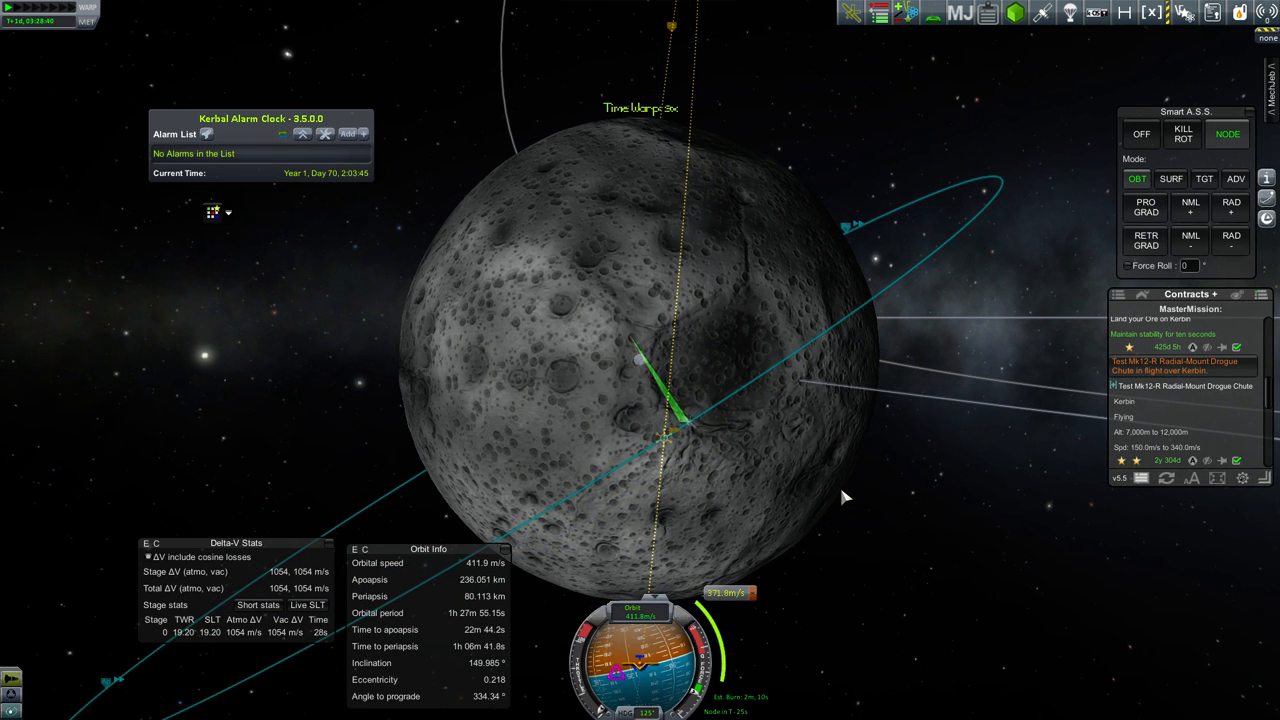
pyautogui.moveTo(842, 505)
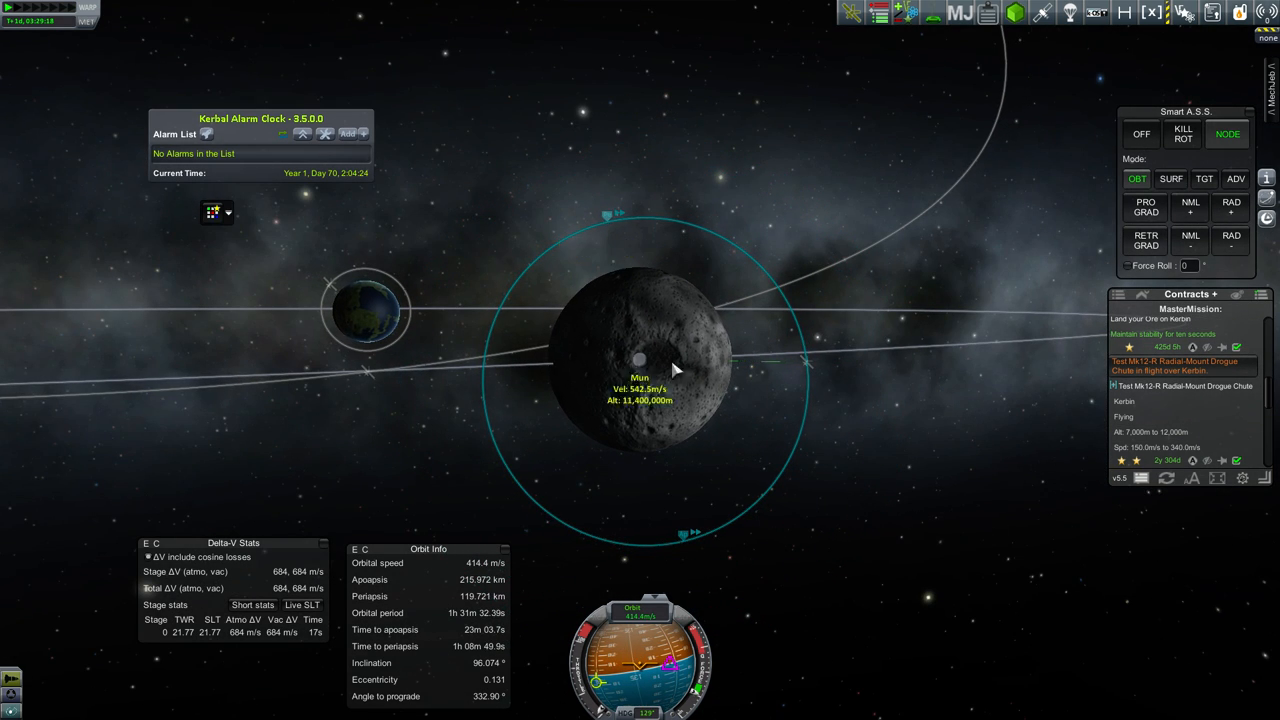
# Confirm the satellite's near-circular 250 × 255 km, 96° Mun orbit in Orbit Info
pyautogui.click(1142, 211)
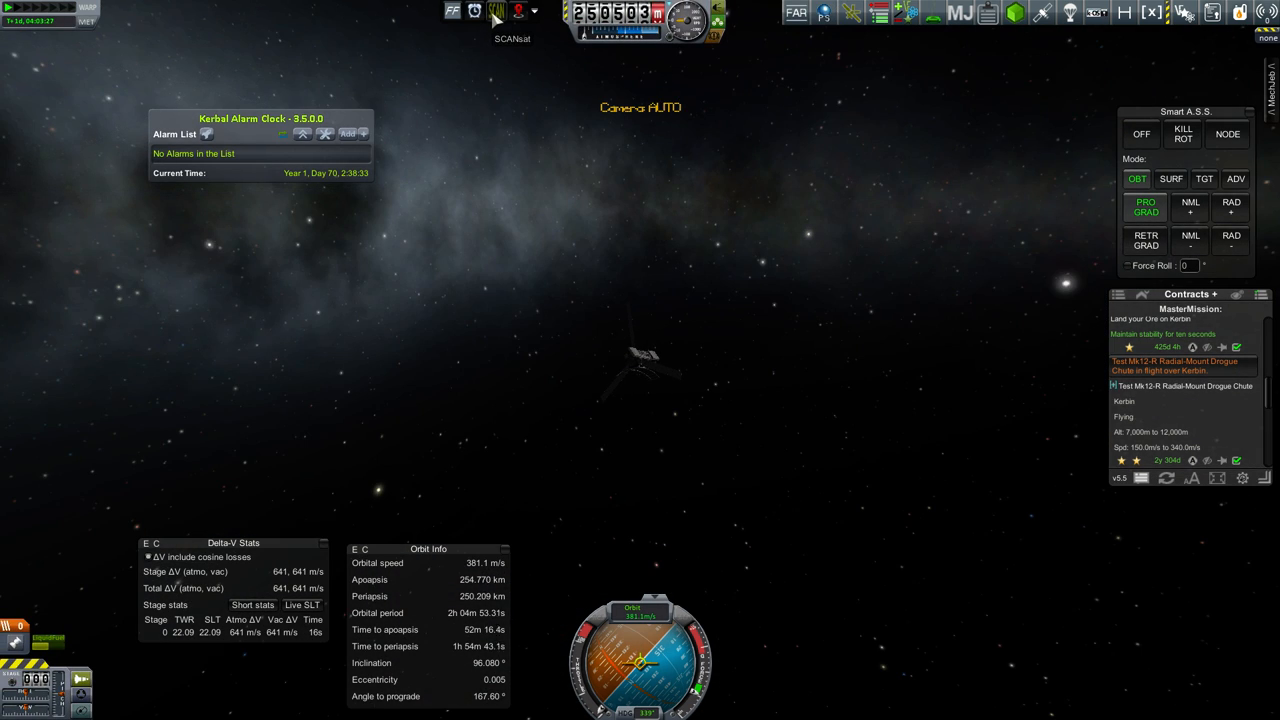
pyautogui.click(495, 12)
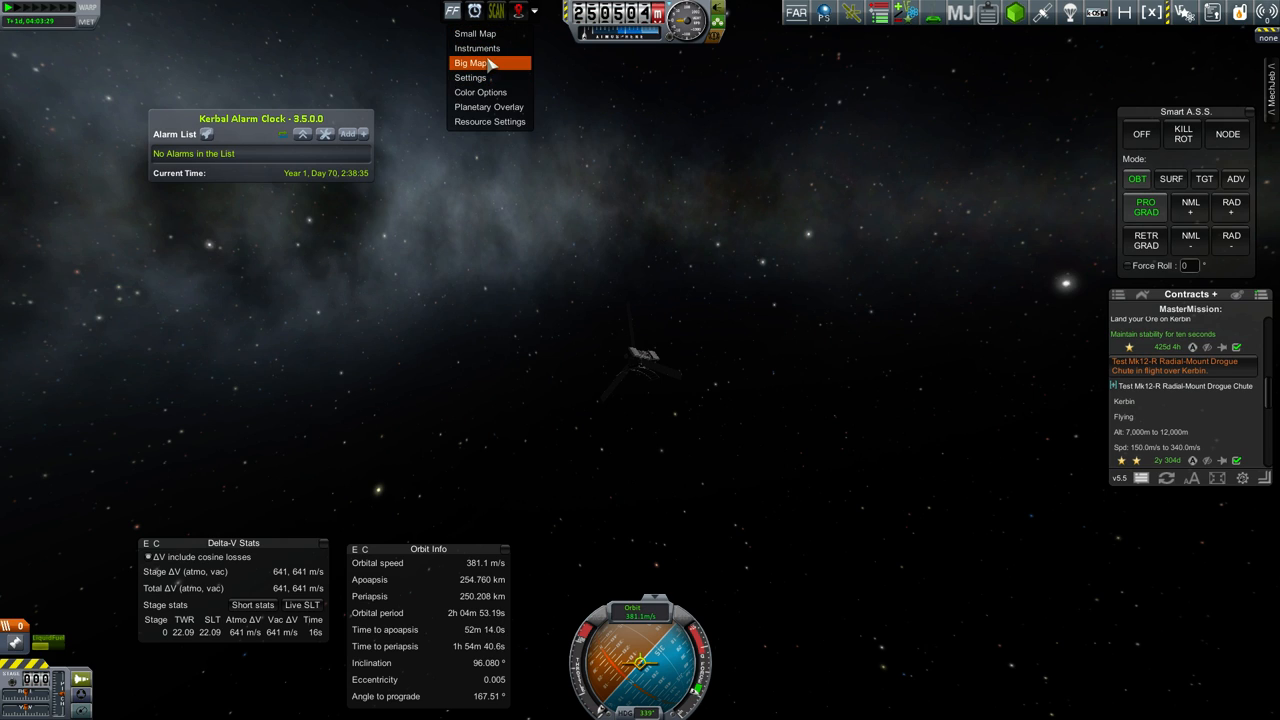
pyautogui.click(472, 62)
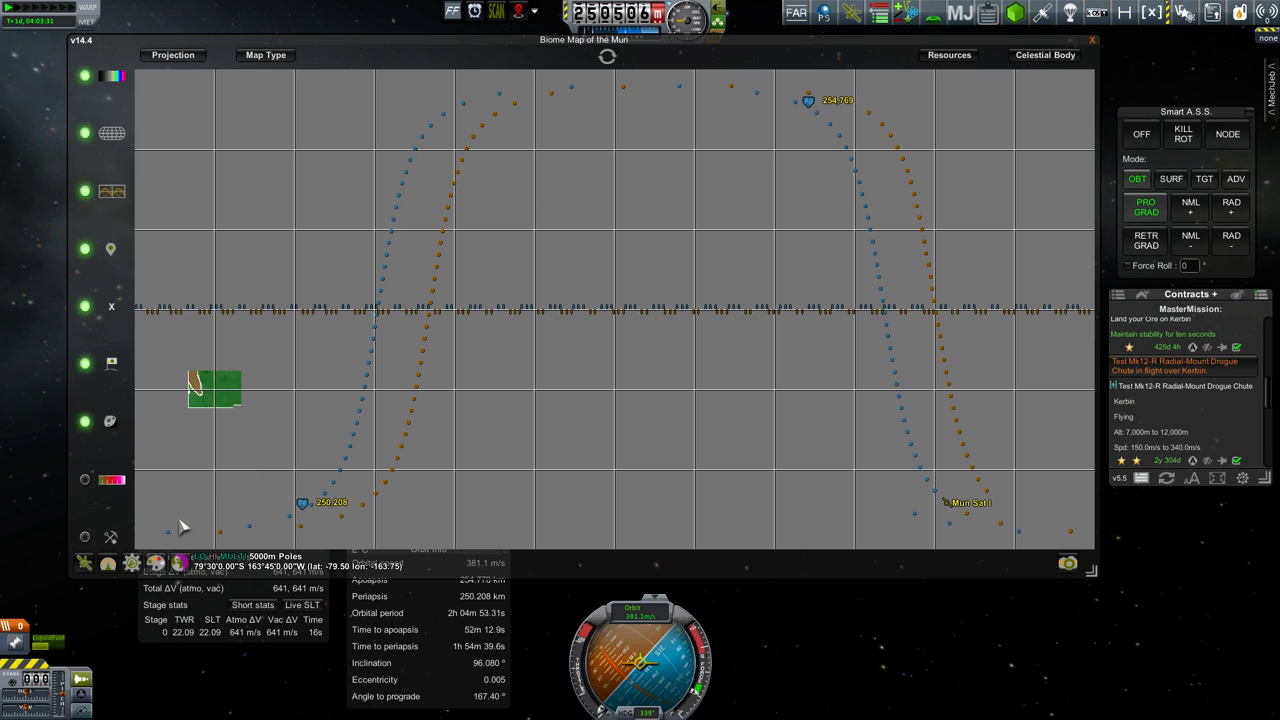
pyautogui.moveTo(942, 324)
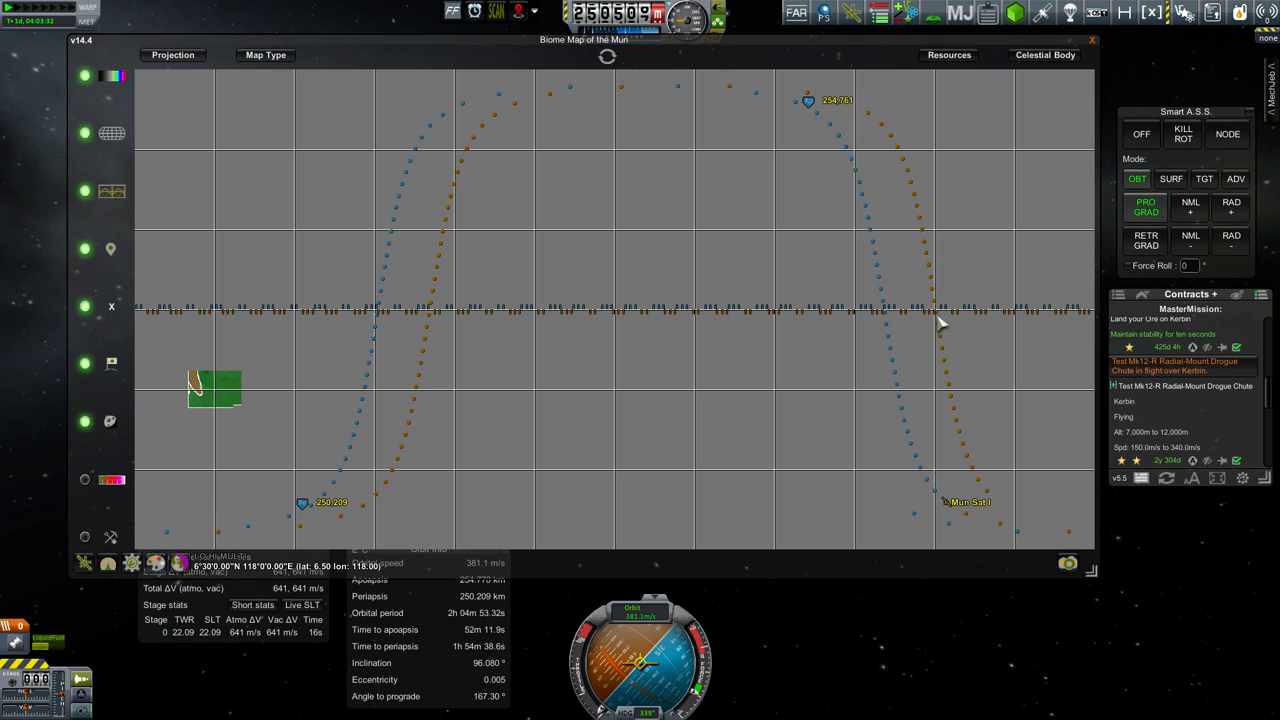
pyautogui.moveTo(678, 255)
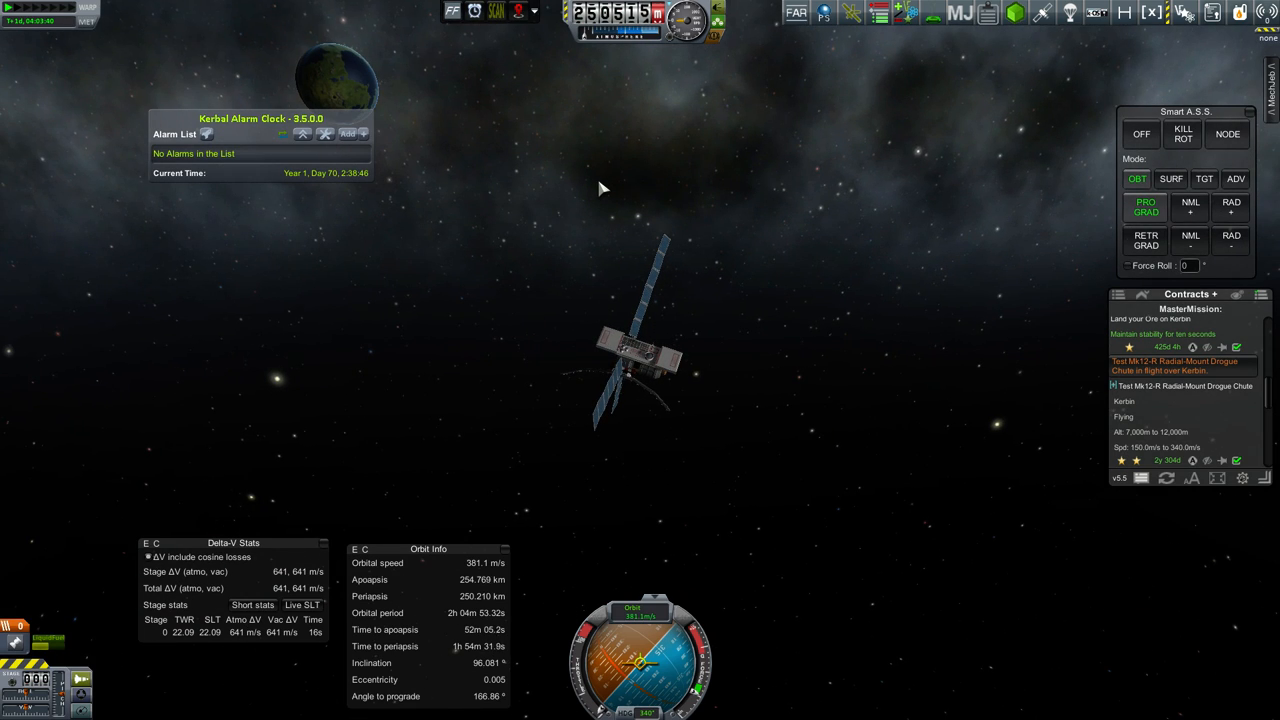
# Return to the Space Center and warp ahead to the next morning
pyautogui.press('F5')
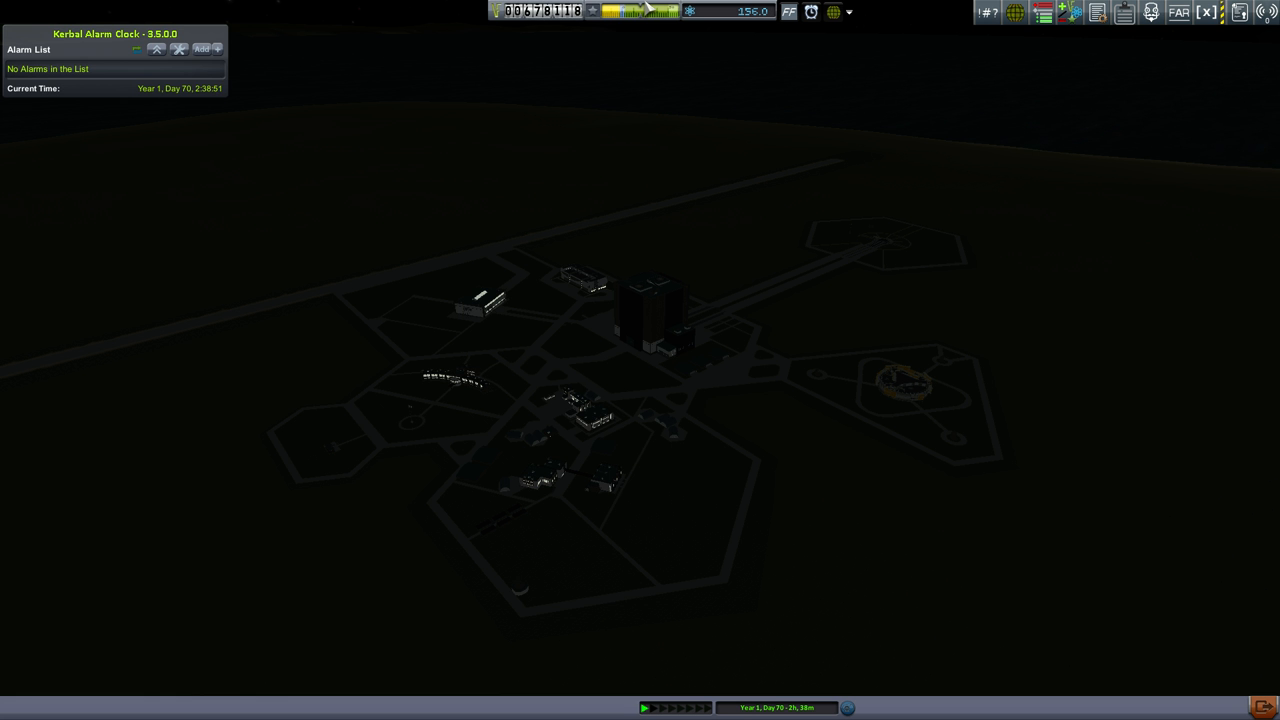
pyautogui.moveTo(613, 37)
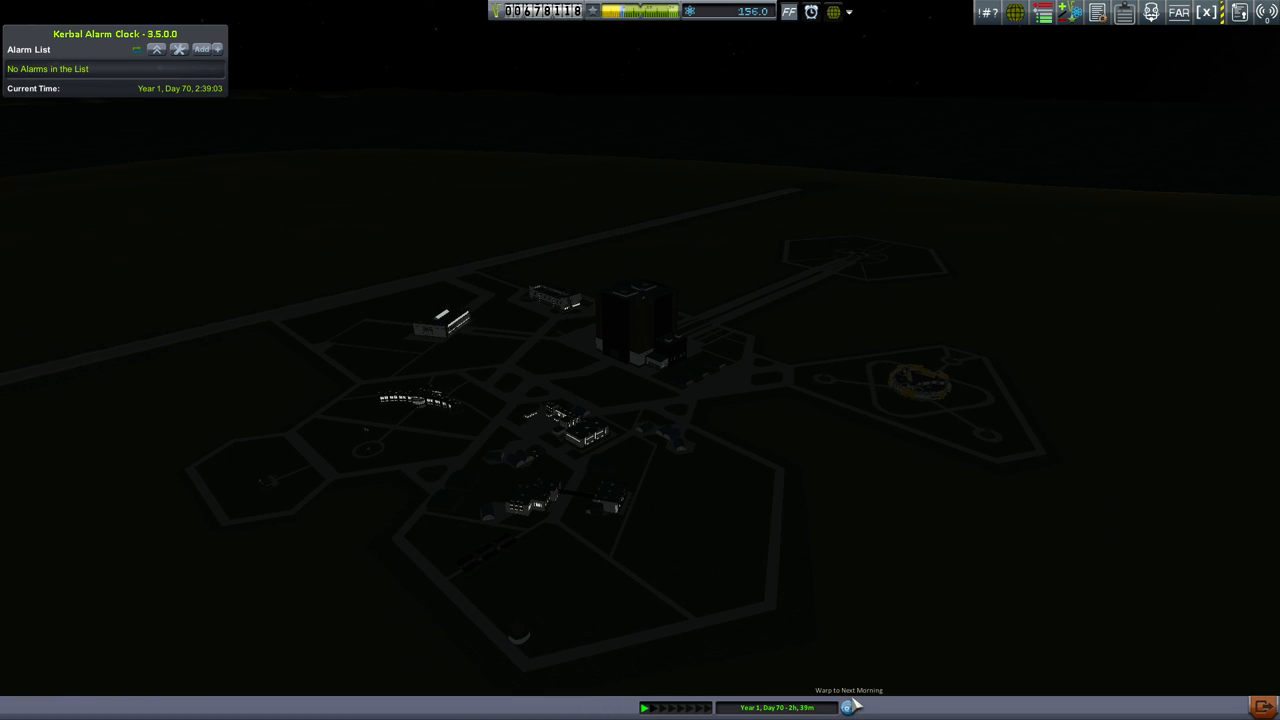
pyautogui.click(845, 707)
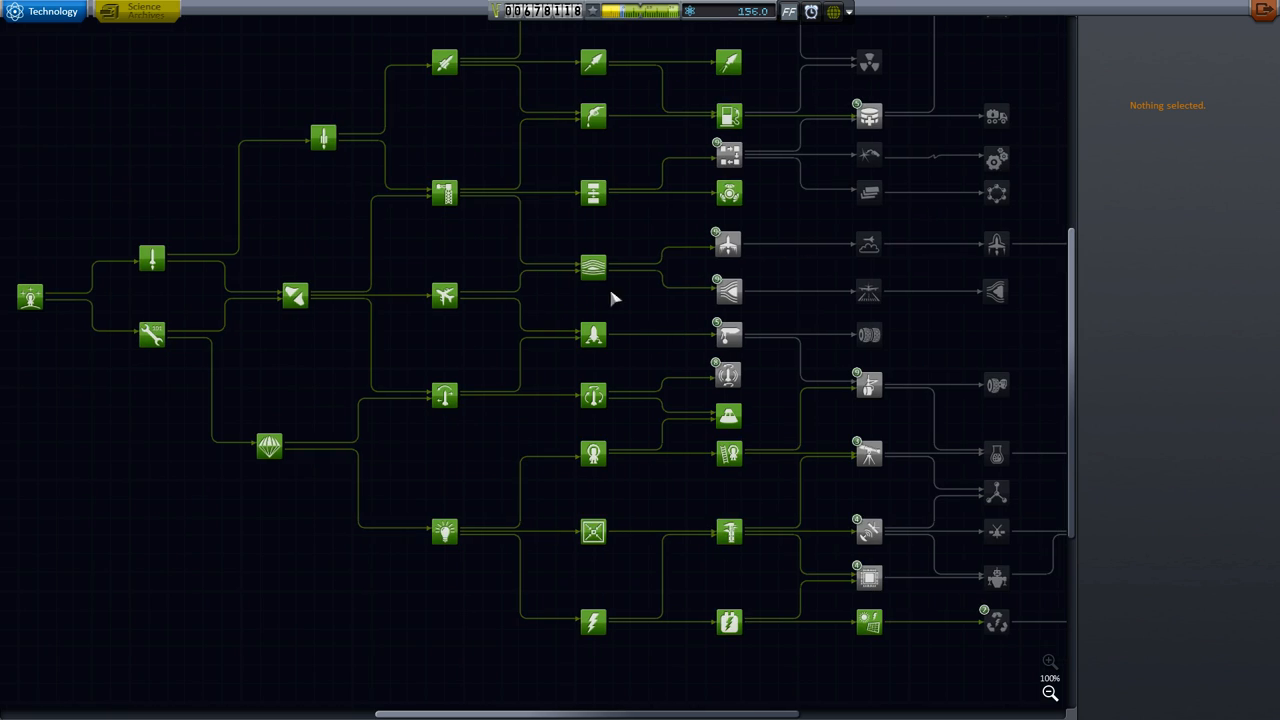
pyautogui.moveTo(745, 273)
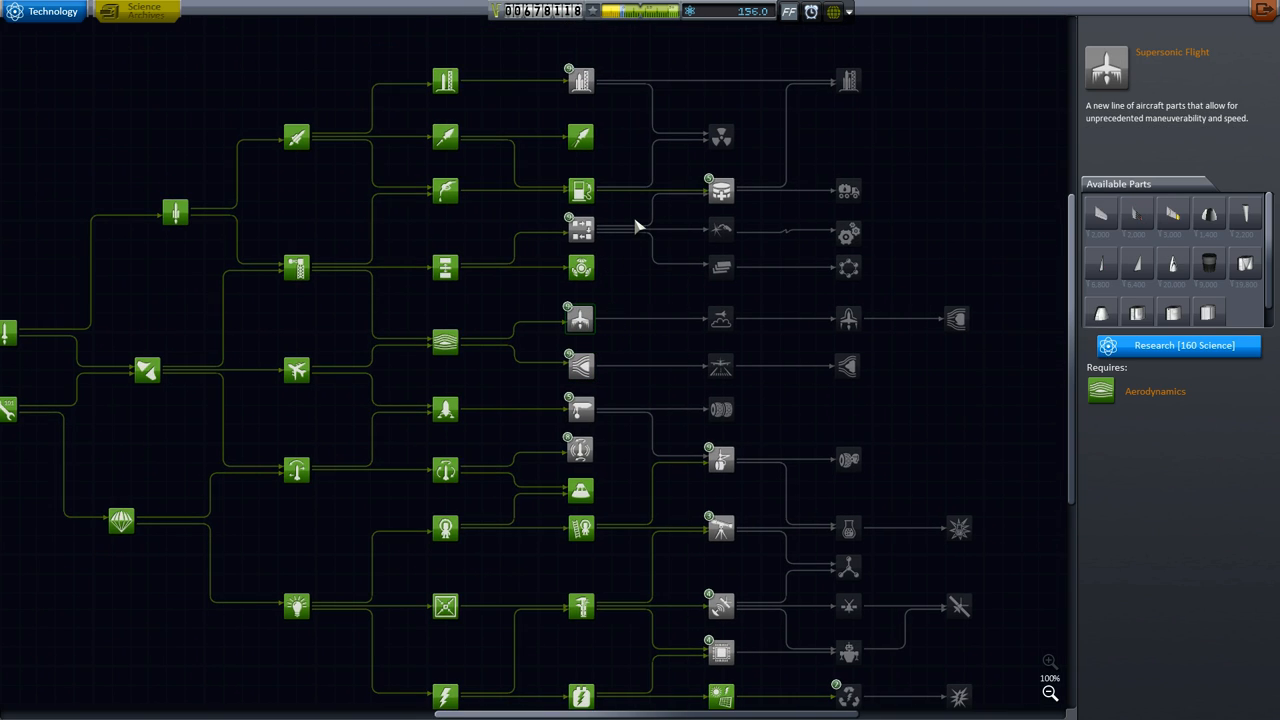
pyautogui.moveTo(692, 256)
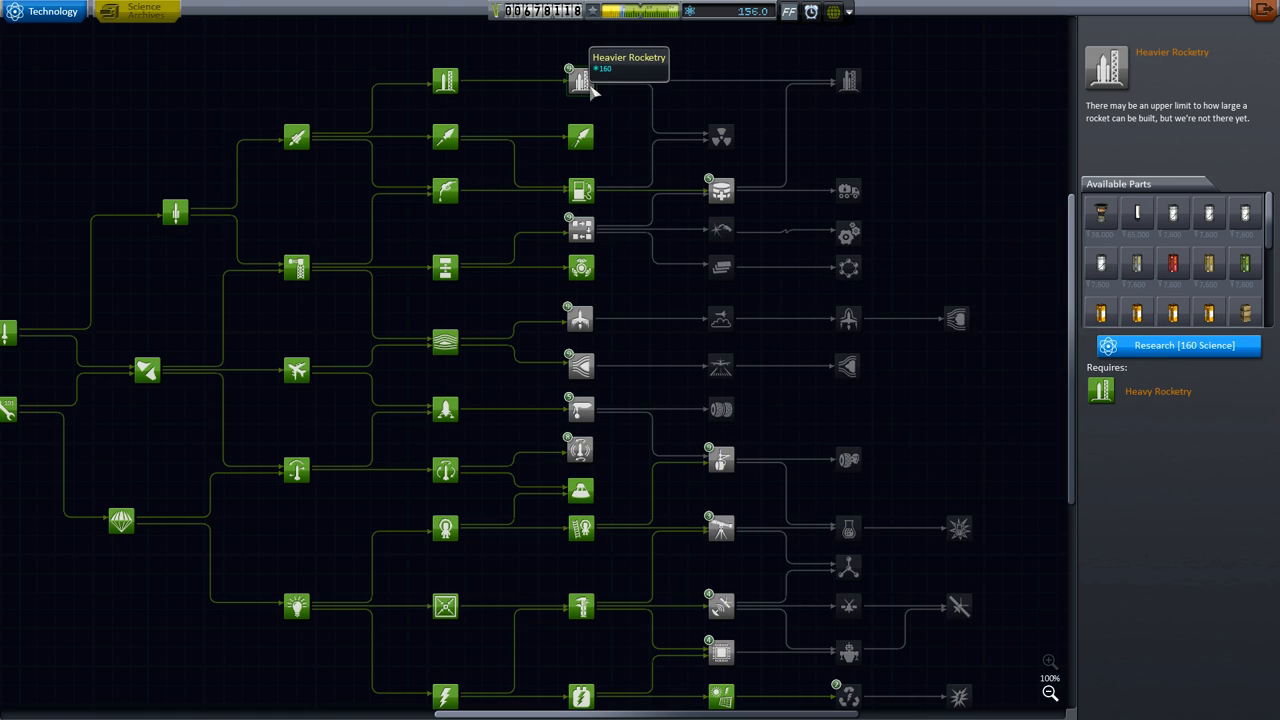
pyautogui.moveTo(1057, 232)
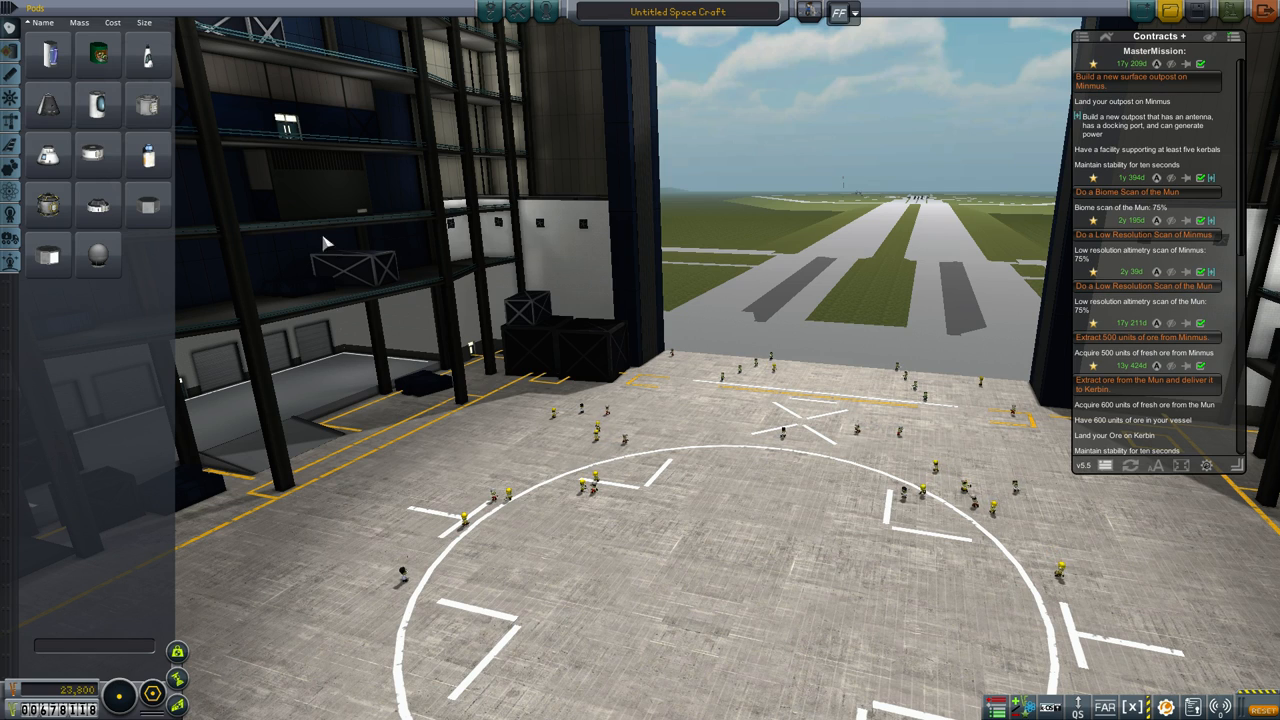
pyautogui.moveTo(96, 155)
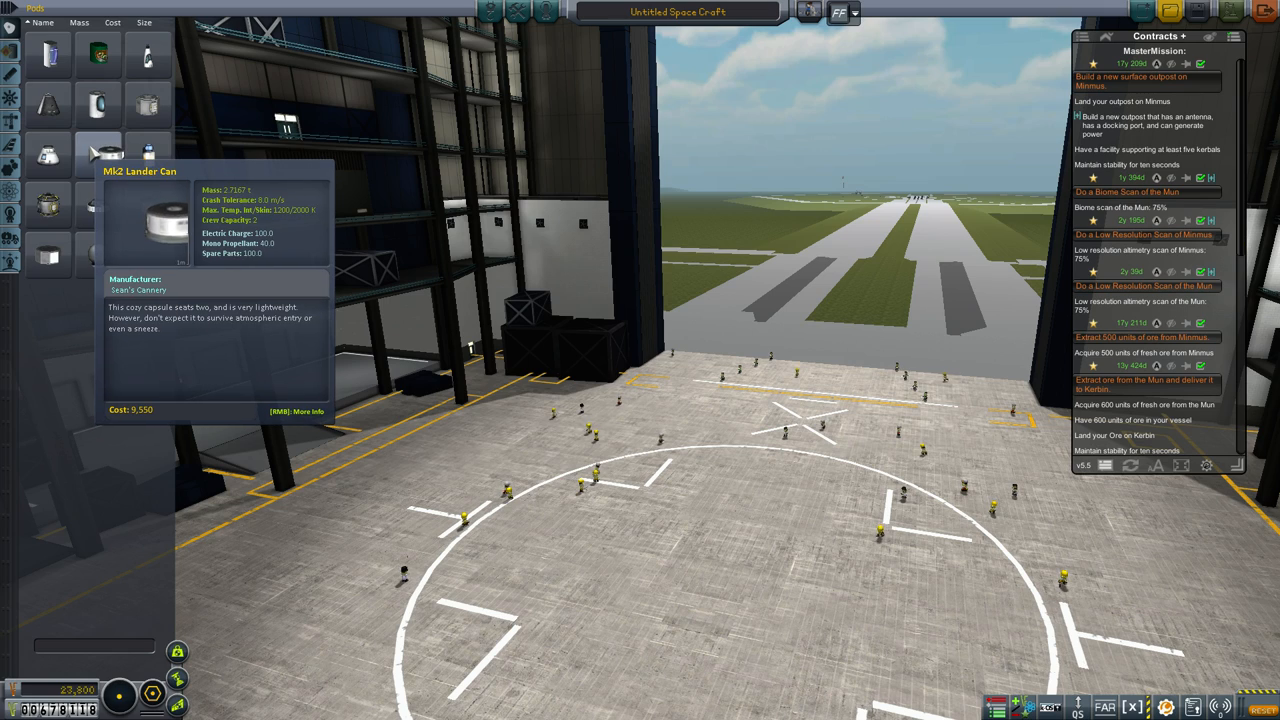
pyautogui.moveTo(50, 155)
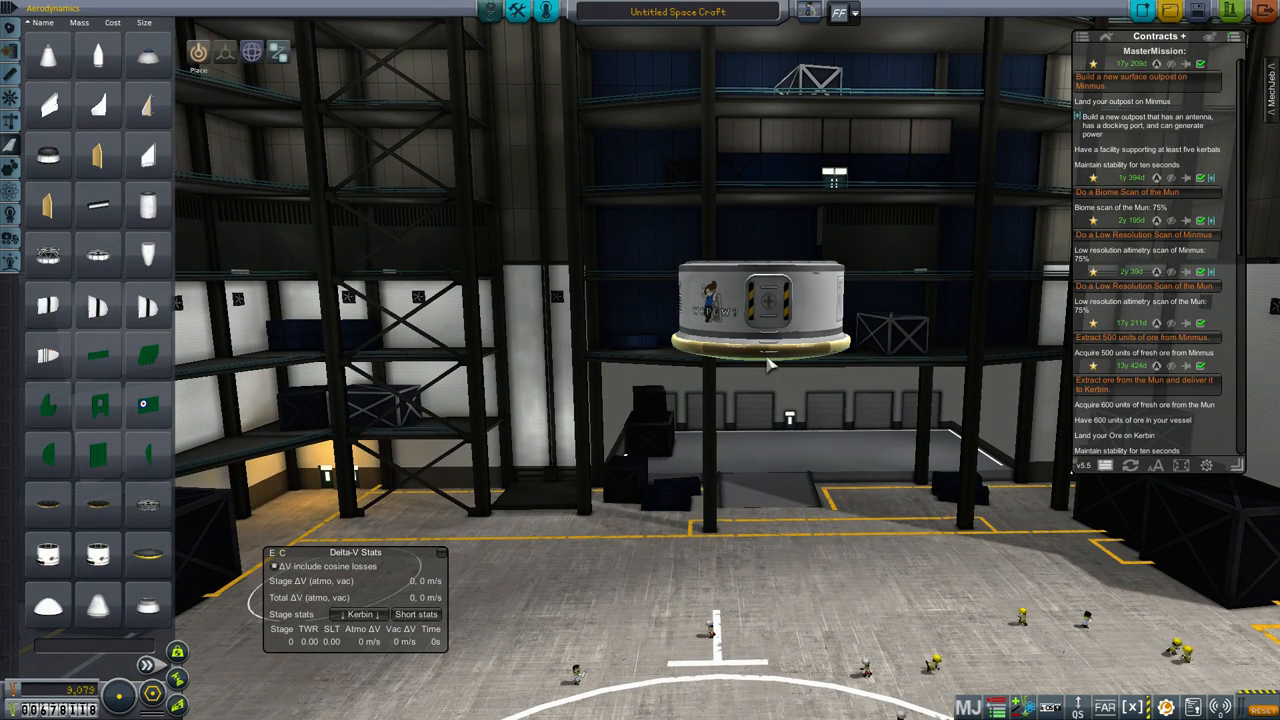
pyautogui.moveTo(110, 662)
pyautogui.write('ore')
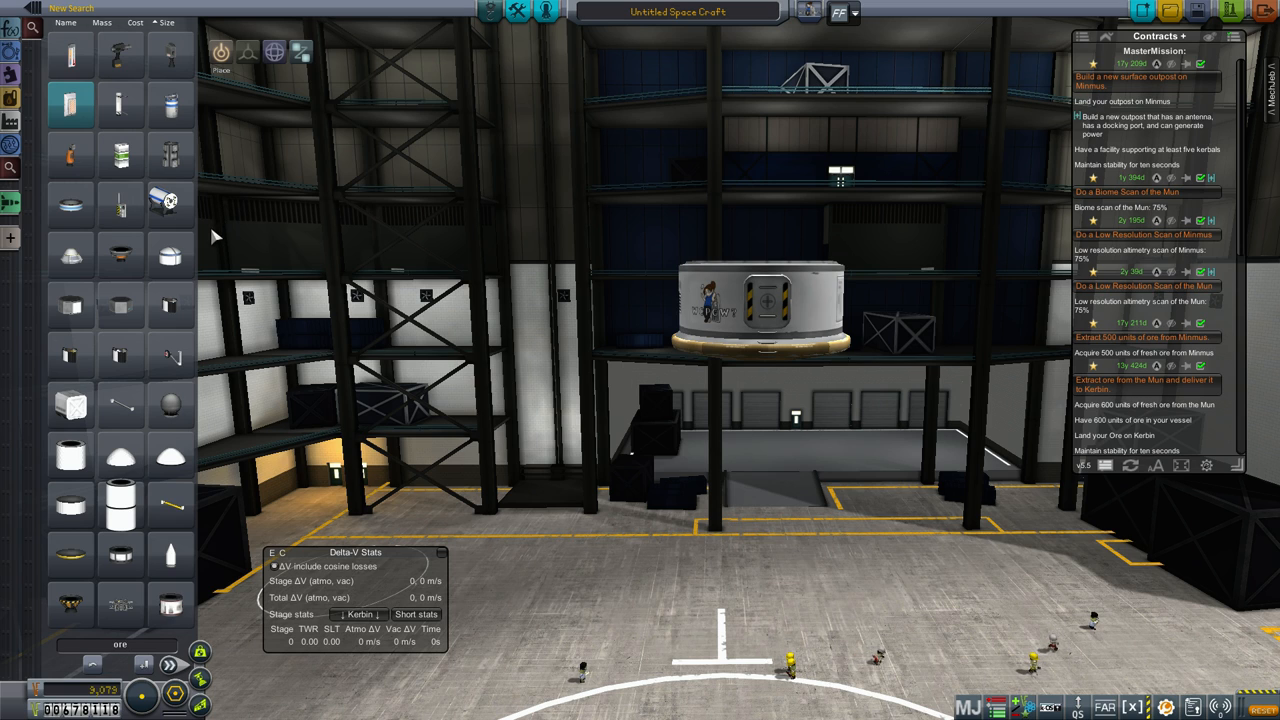
pyautogui.moveTo(70, 405)
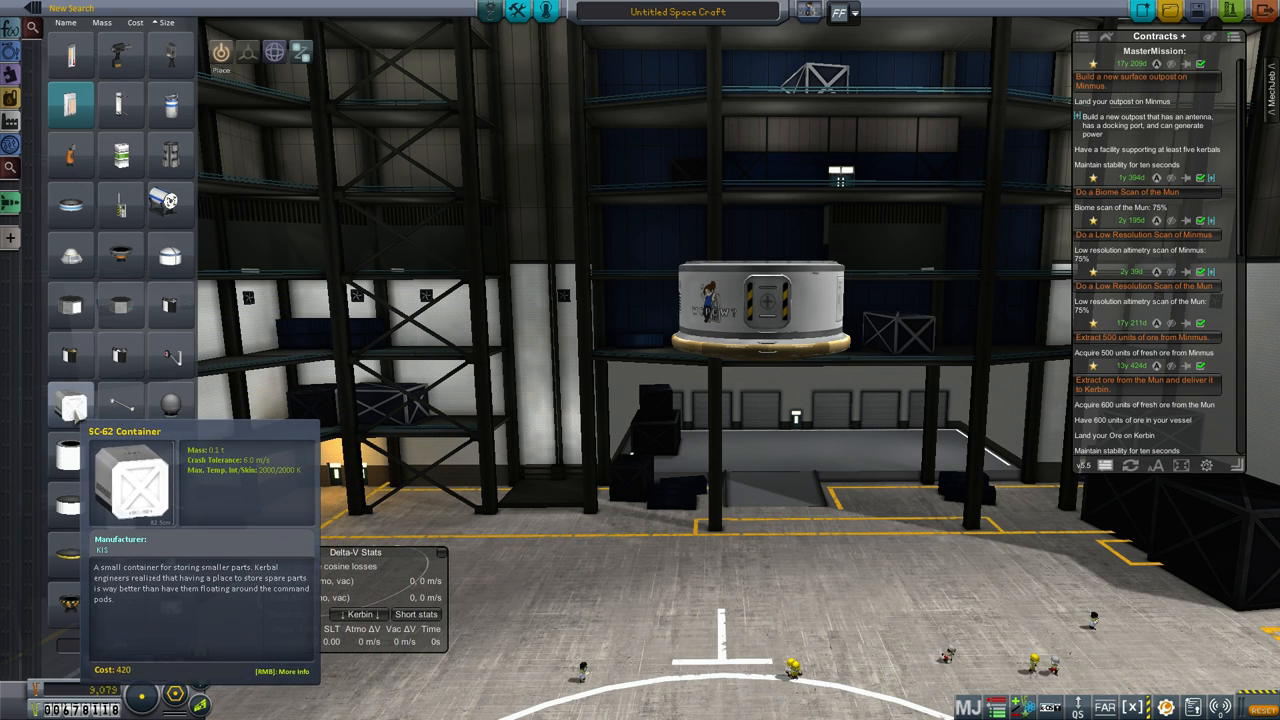
pyautogui.moveTo(118, 409)
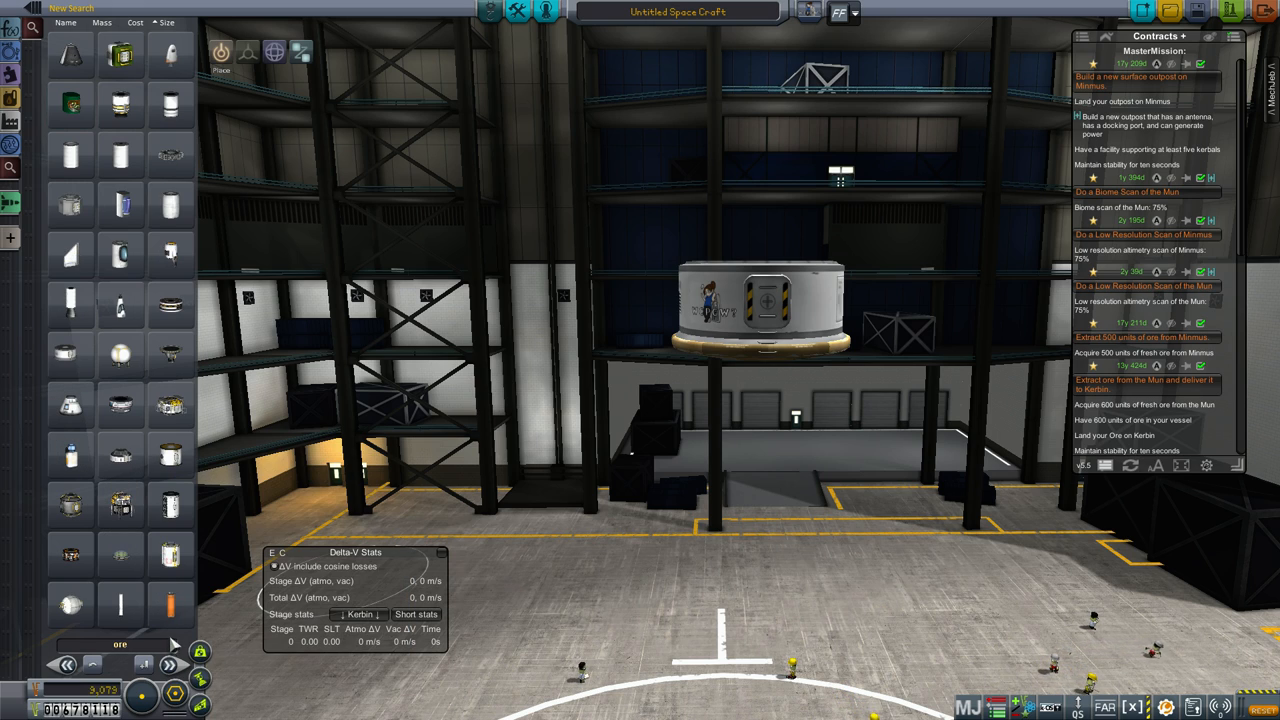
pyautogui.moveTo(170, 255)
pyautogui.write('drill')
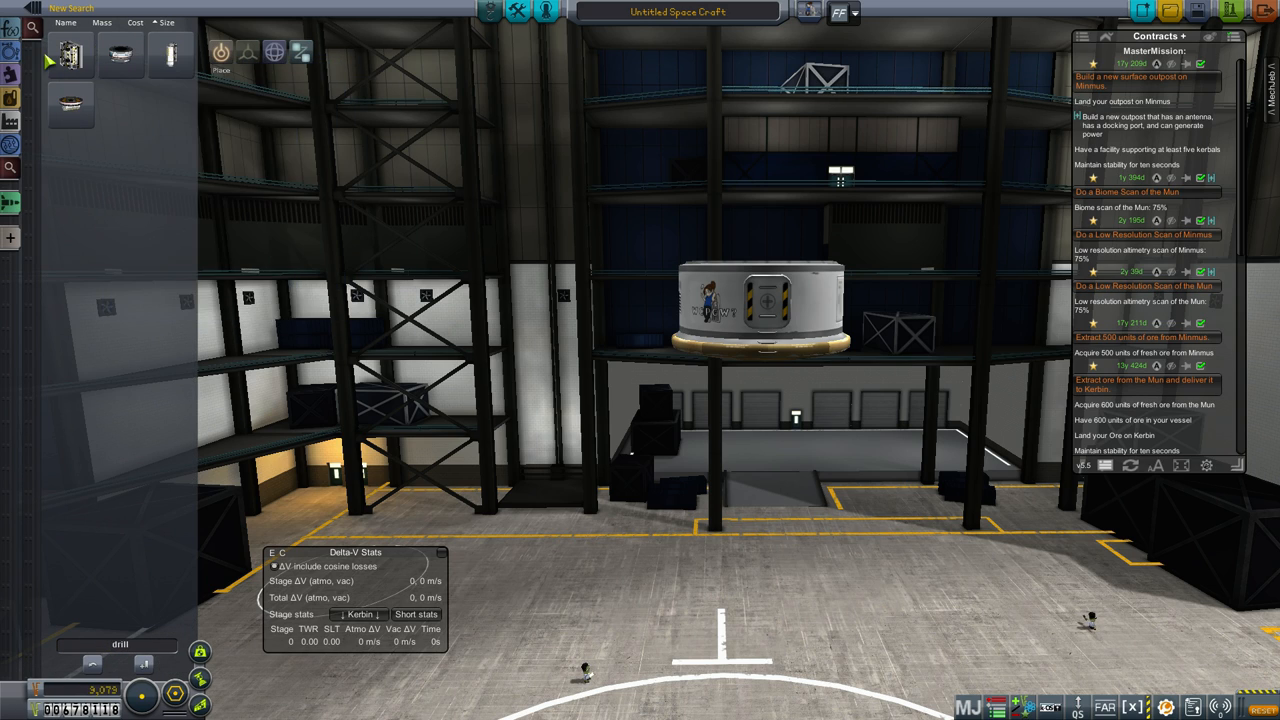
pyautogui.moveTo(72, 53)
pyautogui.write('situ')
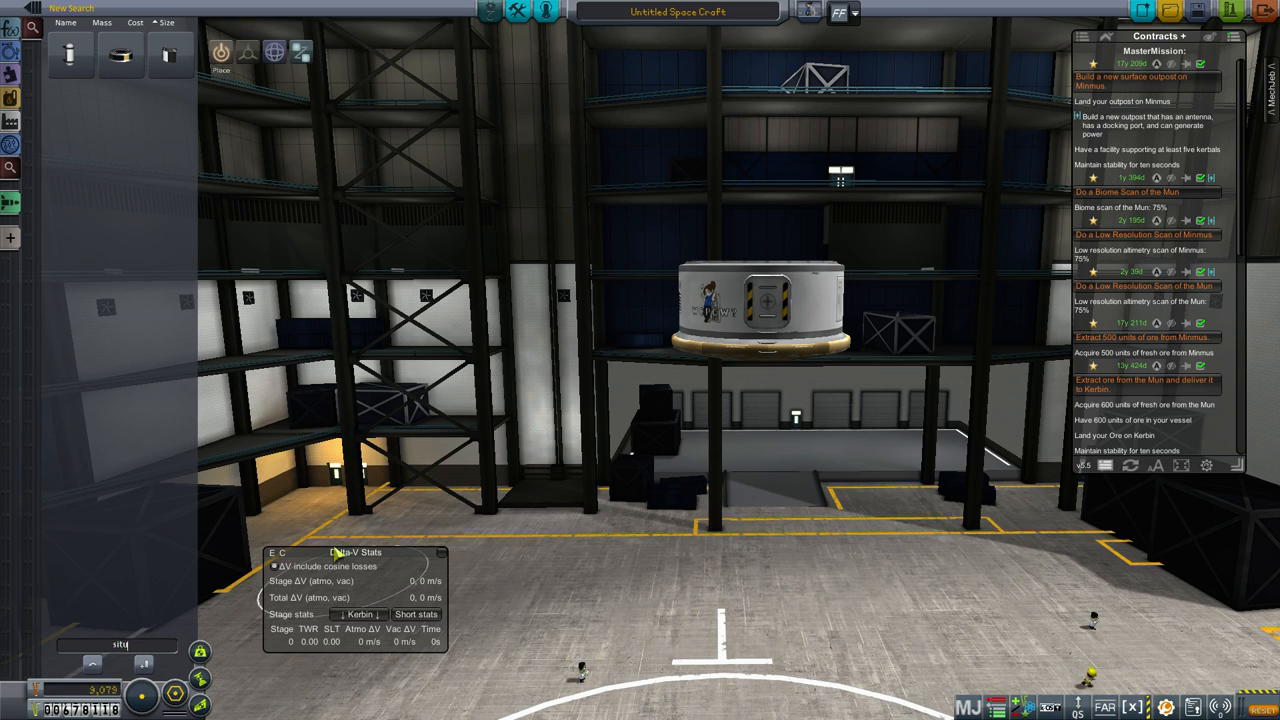
pyautogui.moveTo(175, 598)
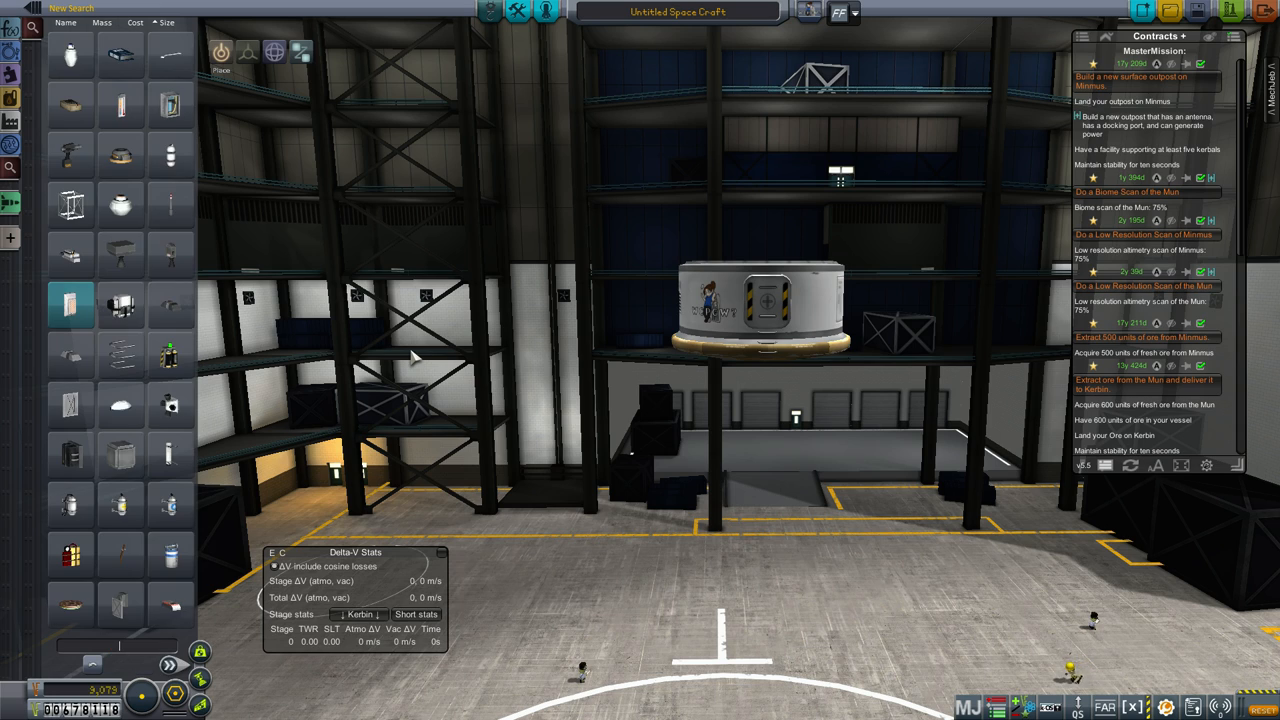
pyautogui.moveTo(220, 540)
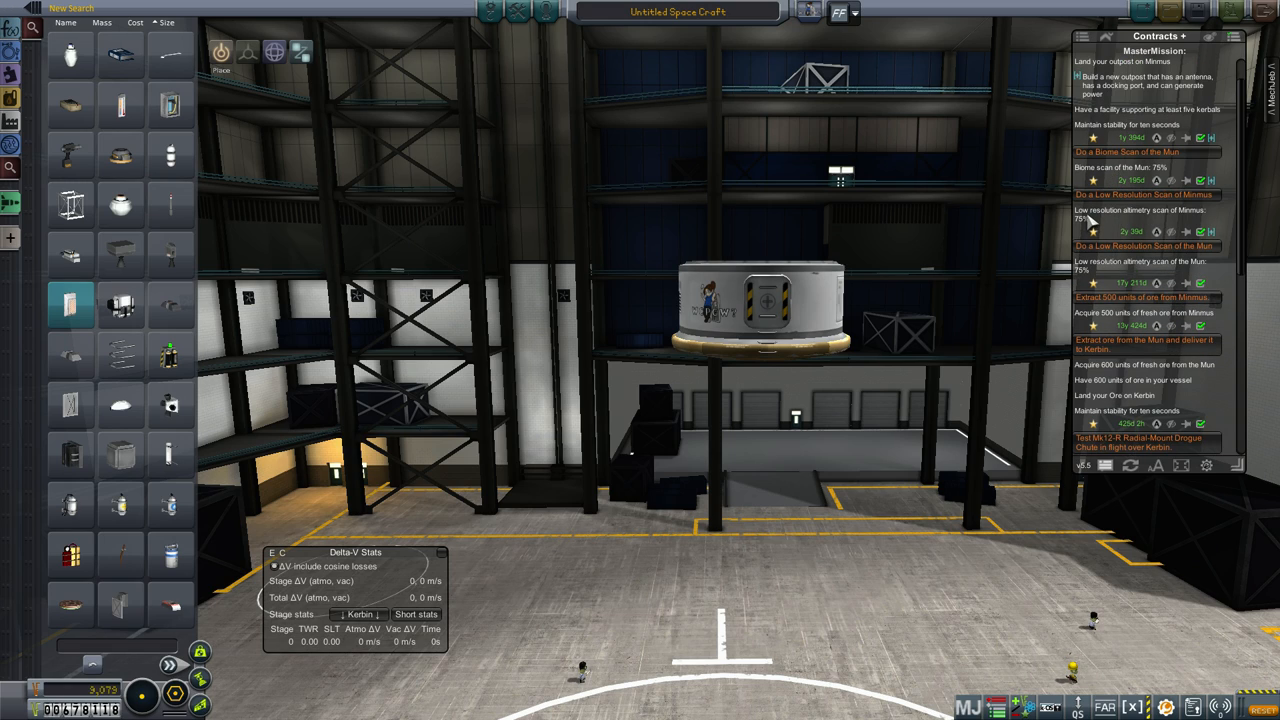
# Scroll the Contracts window to the Minmus contract needing 500 units of ore
pyautogui.scroll(-3)
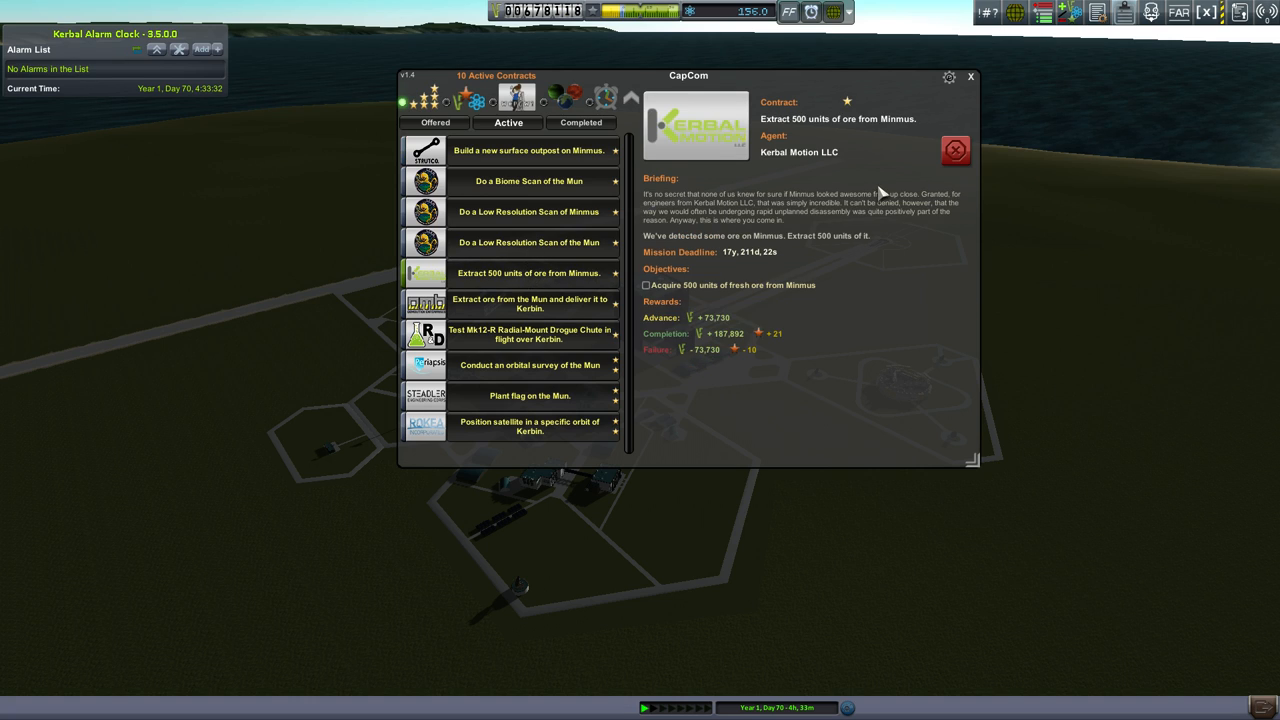
pyautogui.moveTo(795, 170)
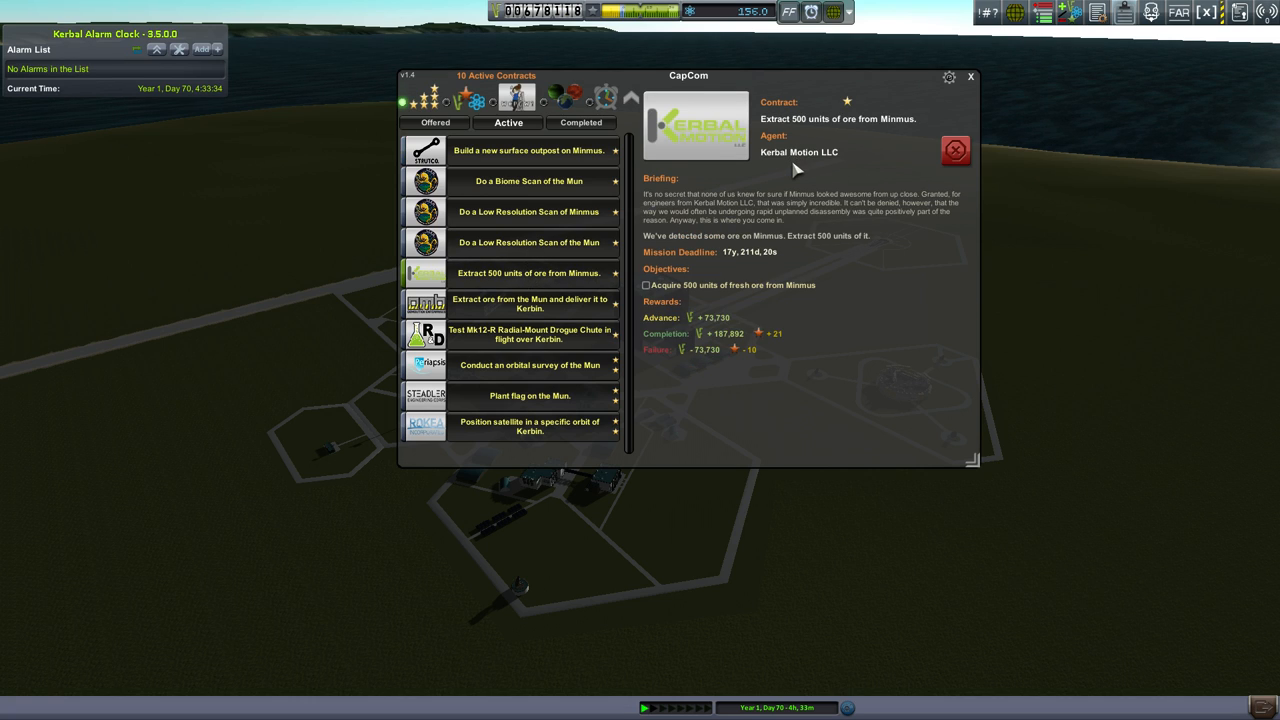
pyautogui.moveTo(757, 253)
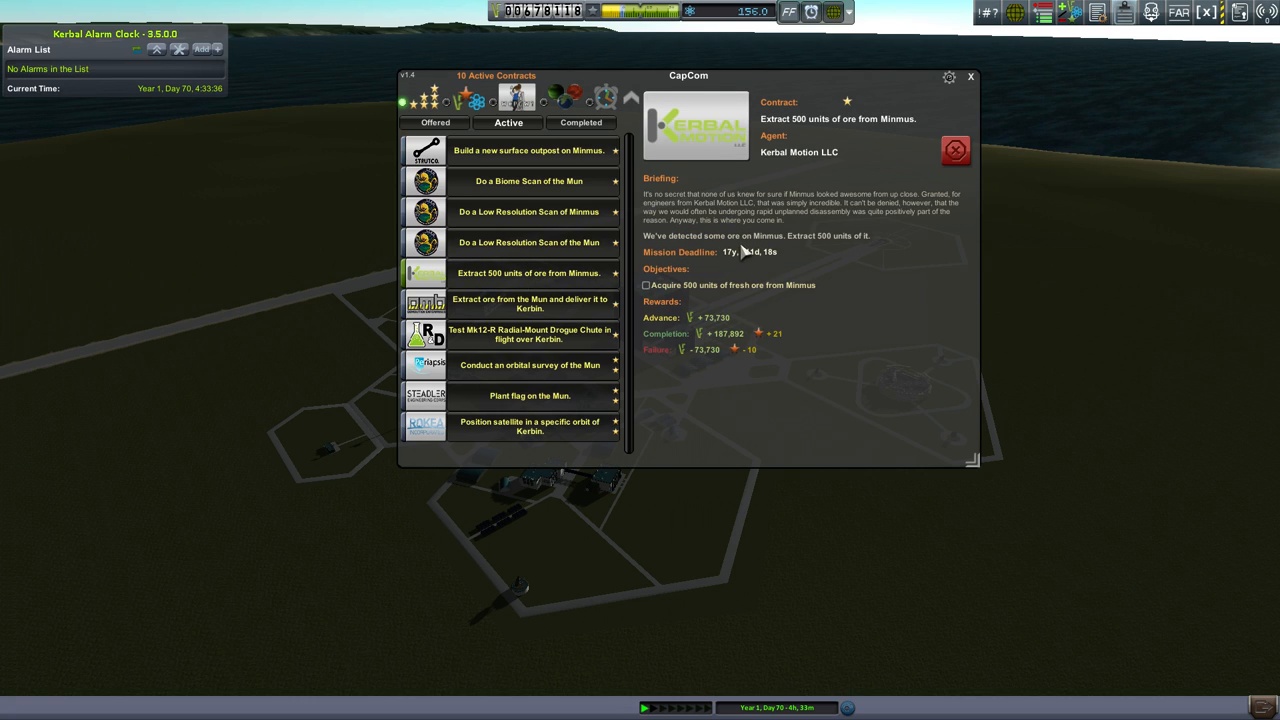
pyautogui.moveTo(760, 197)
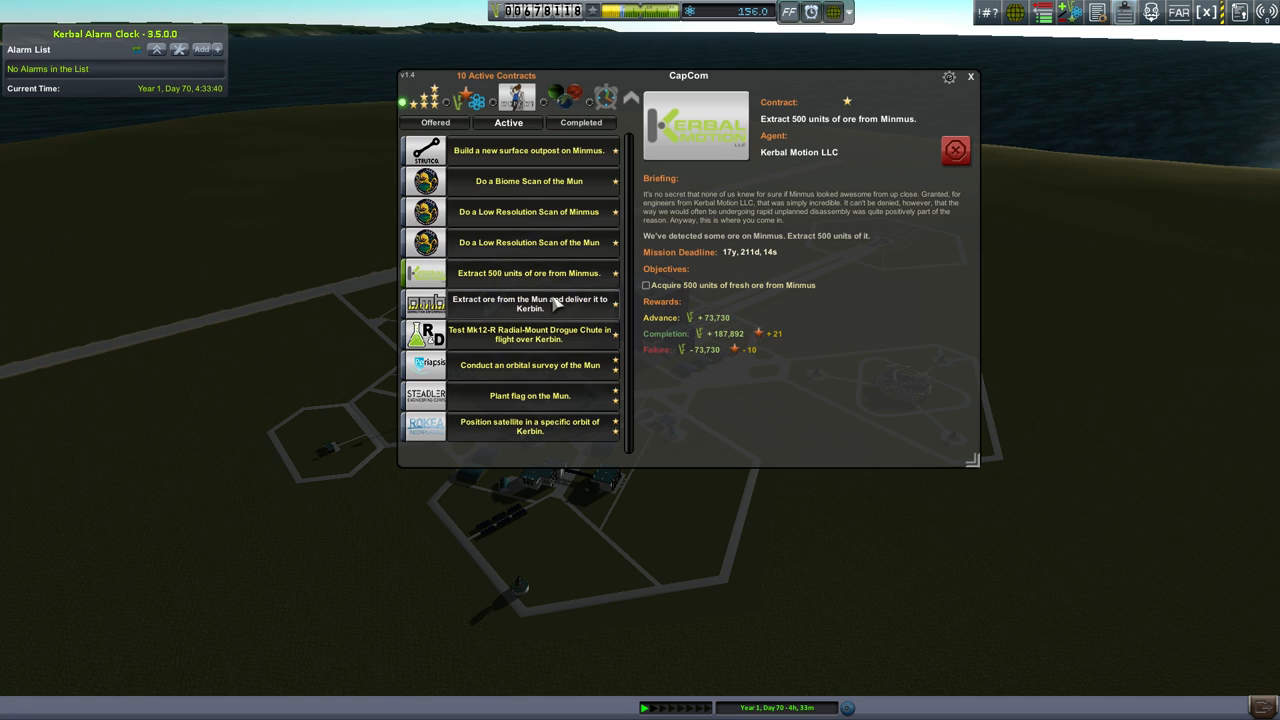
# Open the Mun ore contract: acquire 600 units of ore and land them on Kerbin
pyautogui.click(524, 303)
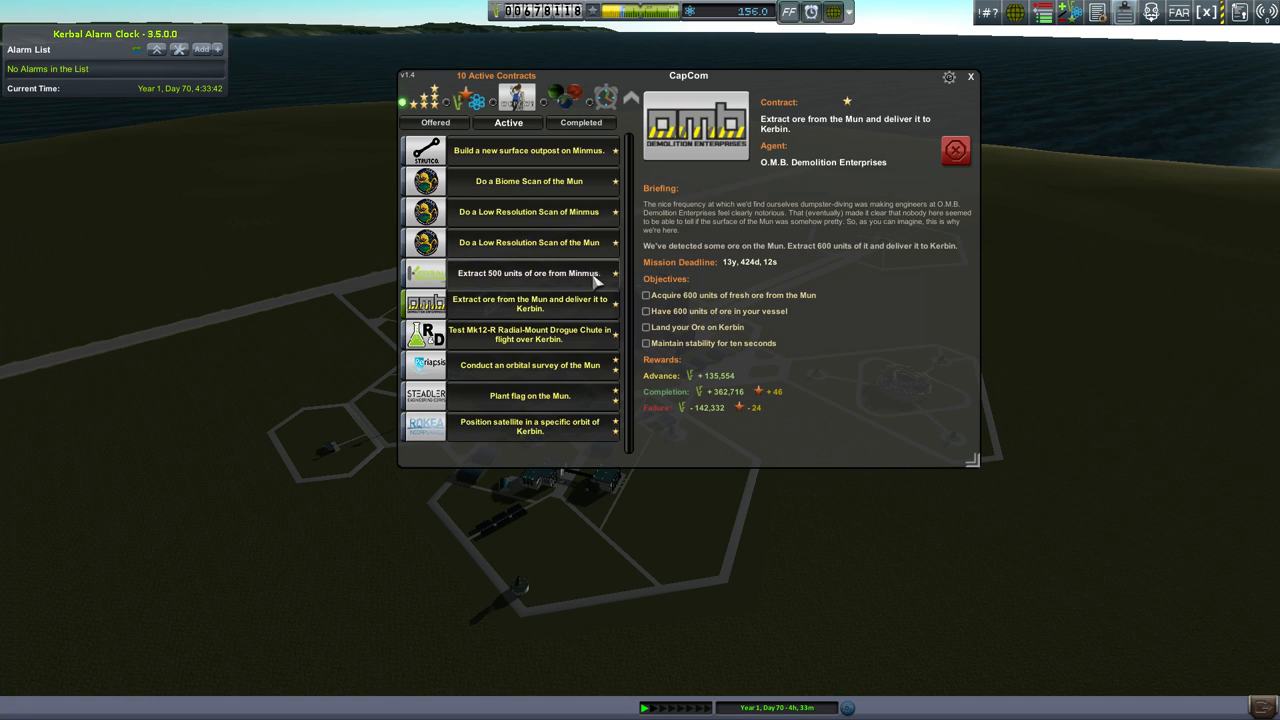
pyautogui.moveTo(755, 246)
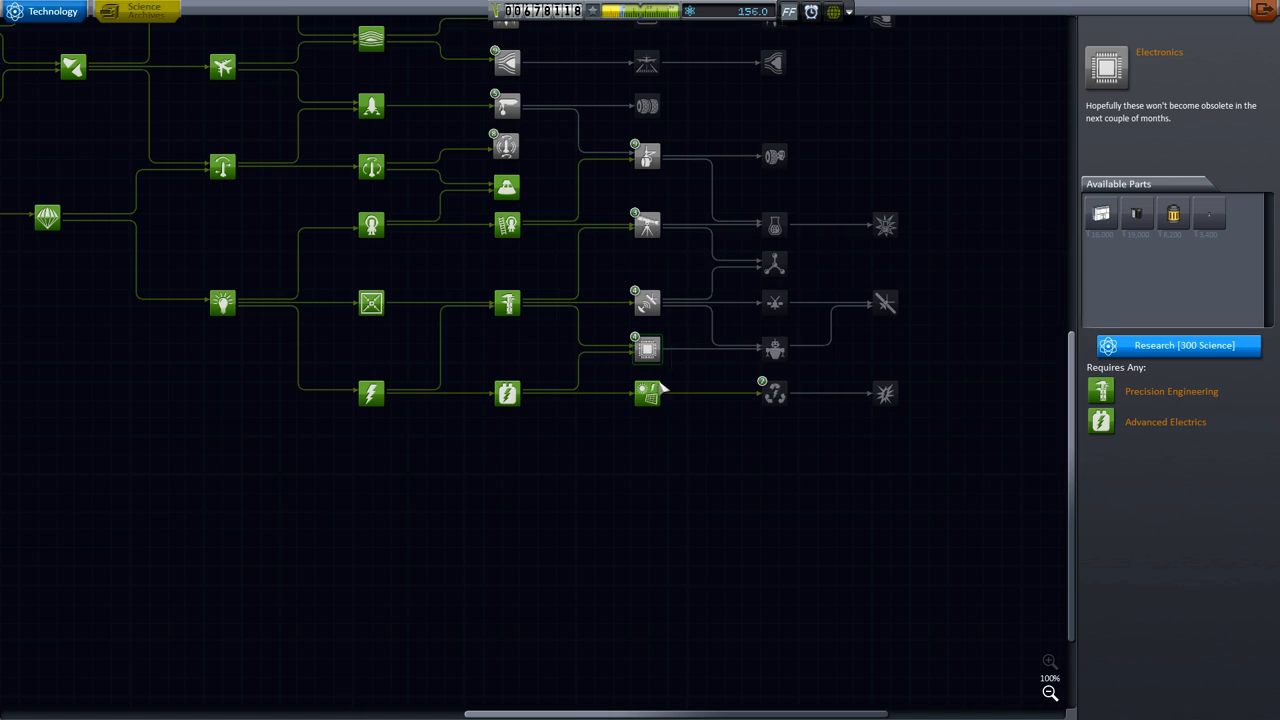
# Inspect the Specialized Electrics, Science Tech and Advanced Science Tech nodes
pyautogui.click(647, 394)
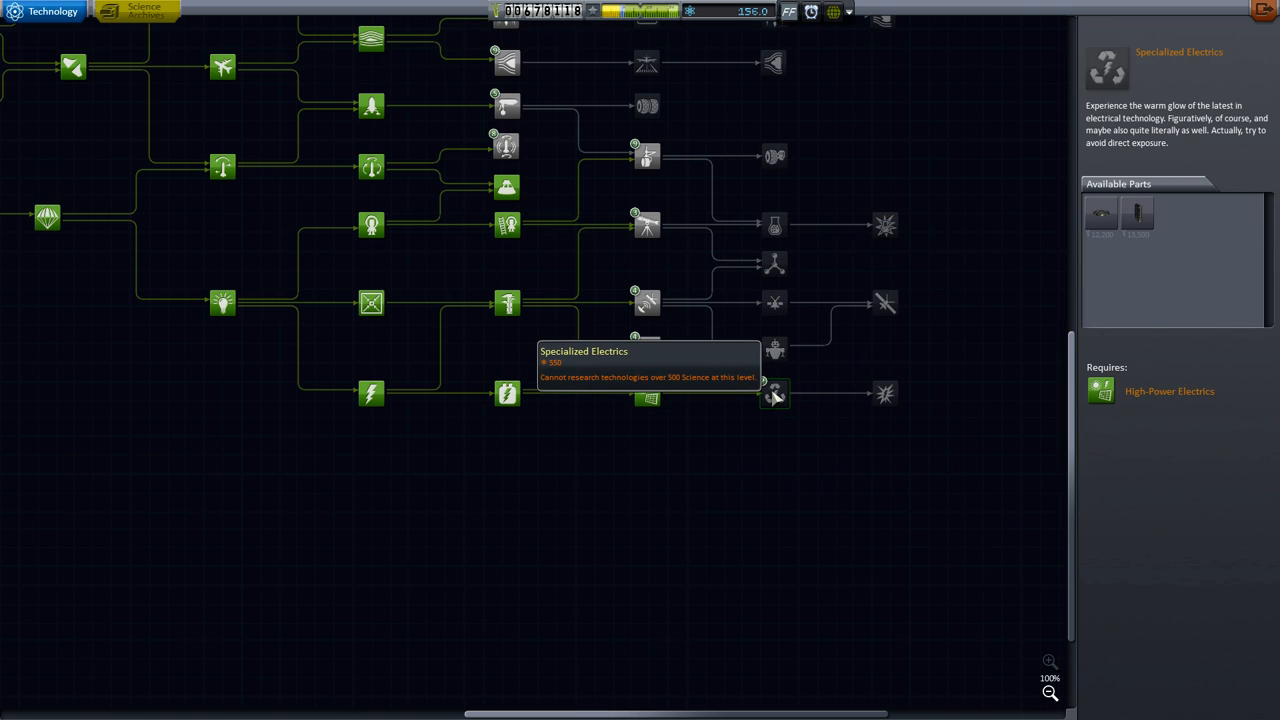
pyautogui.moveTo(852, 387)
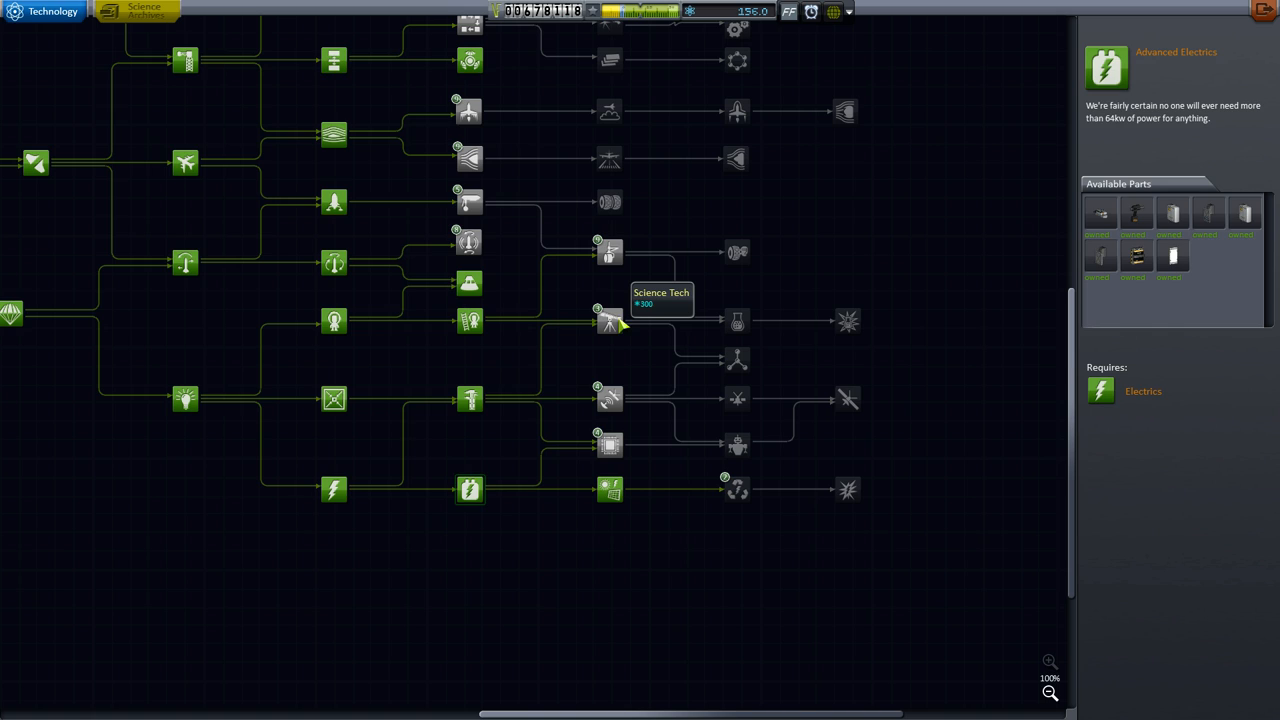
pyautogui.click(598, 320)
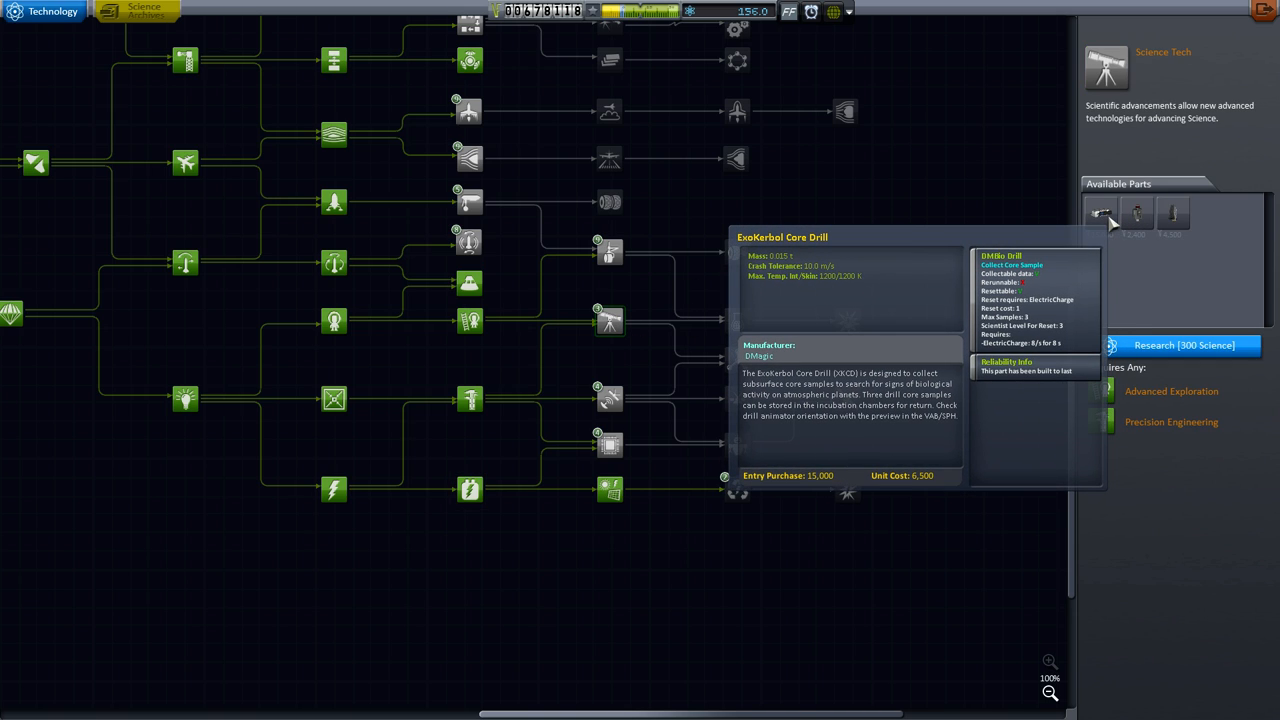
pyautogui.moveTo(1188, 211)
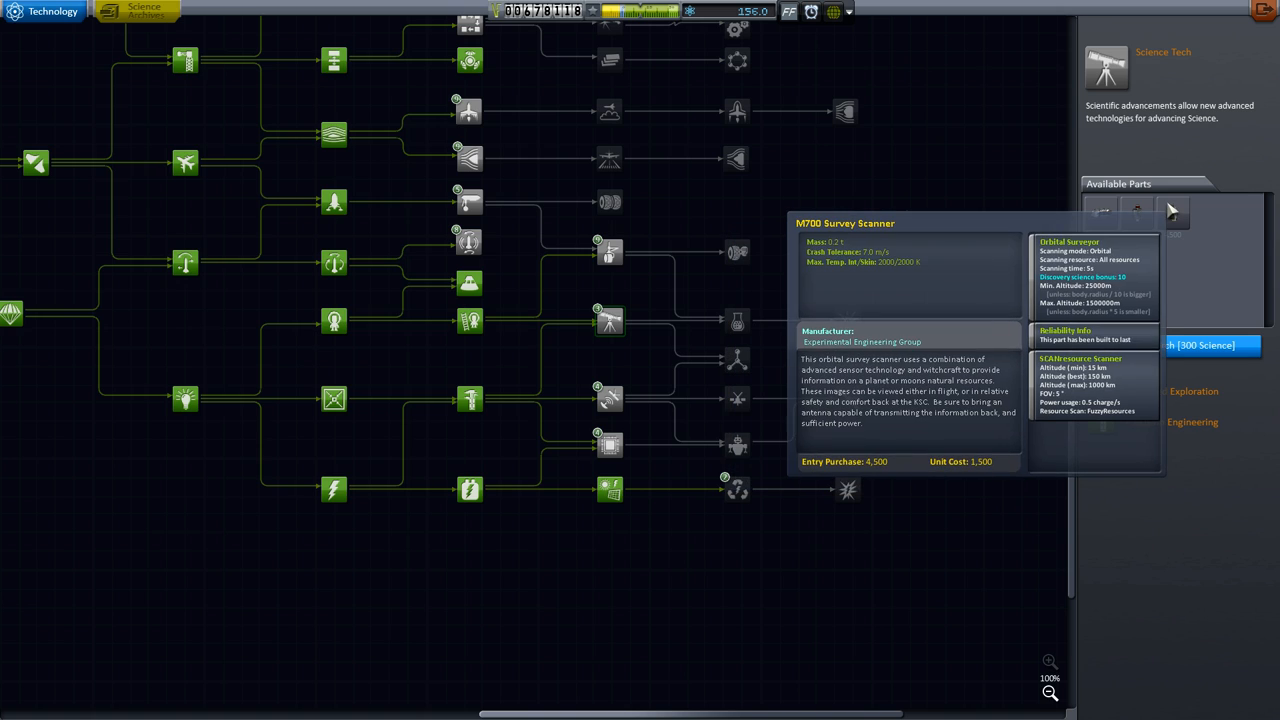
pyautogui.click(735, 320)
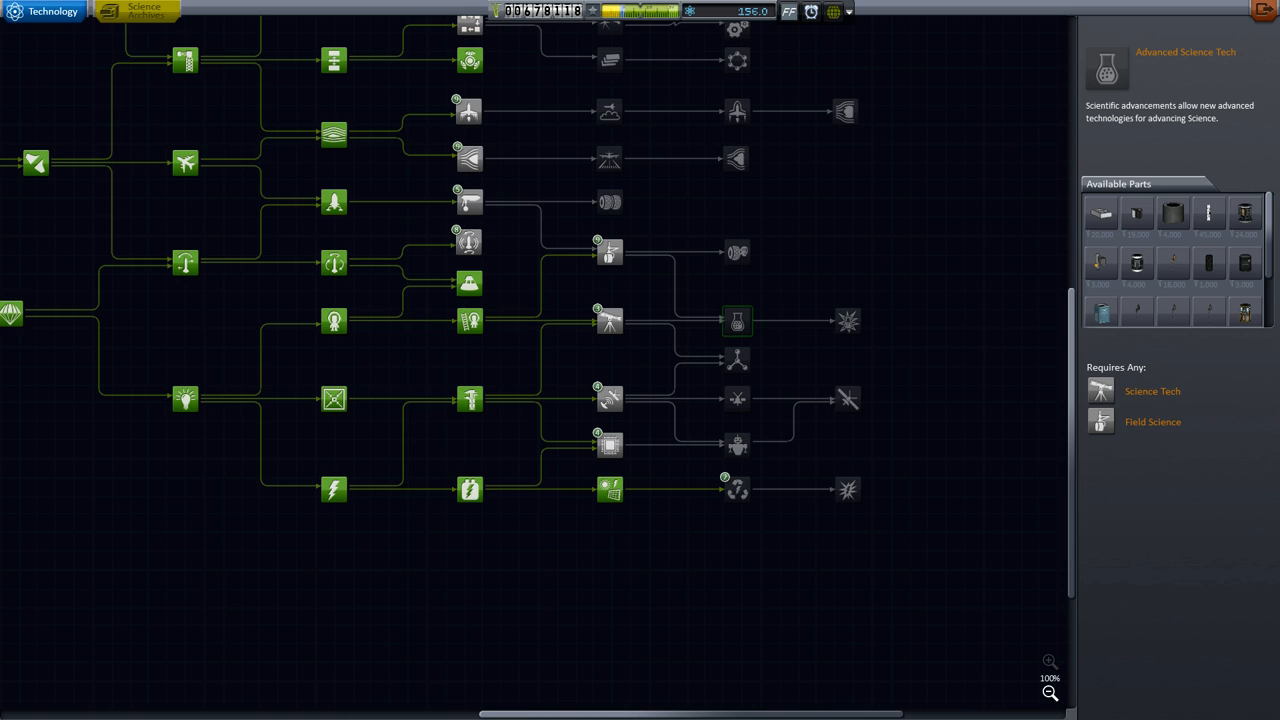
pyautogui.moveTo(680, 377)
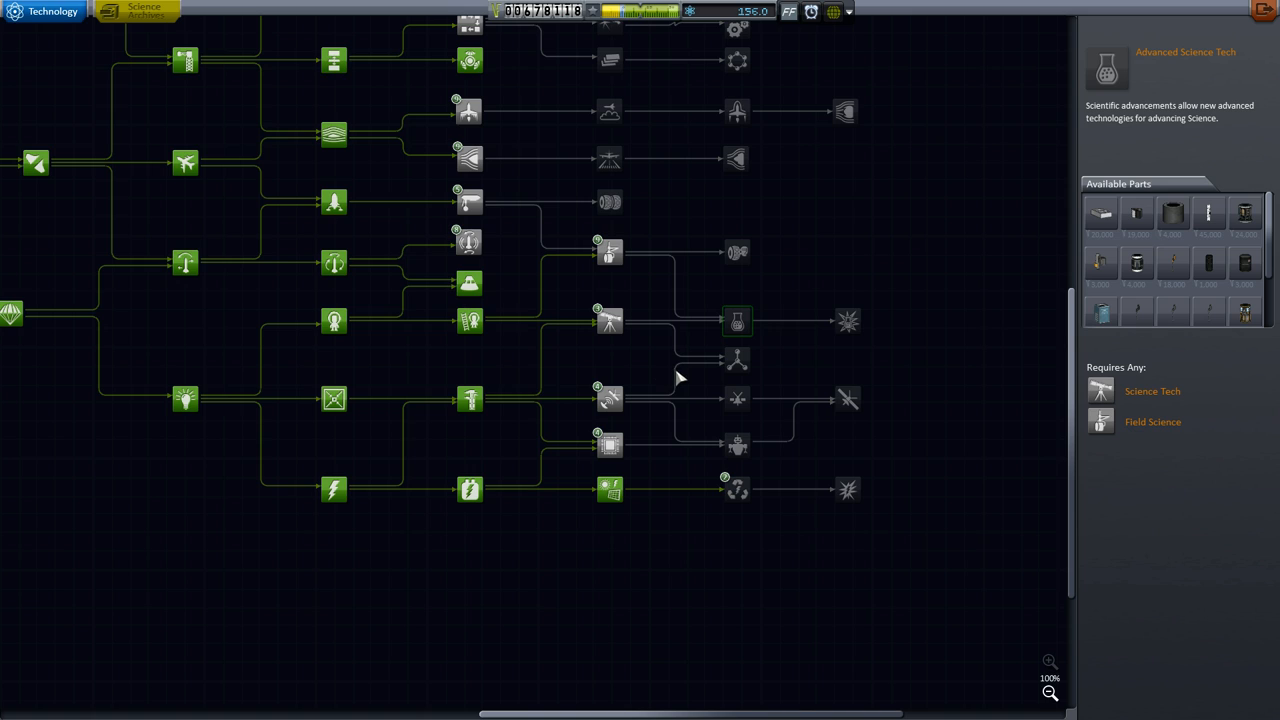
pyautogui.moveTo(737, 322)
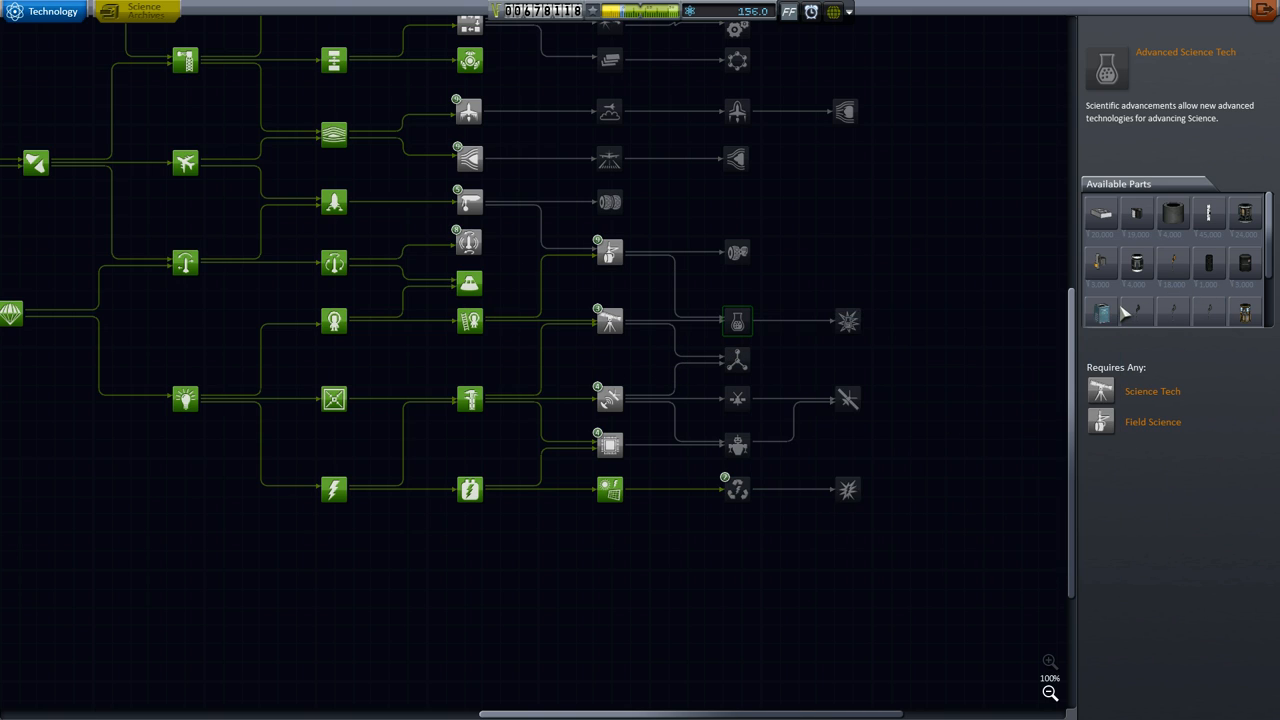
pyautogui.moveTo(1112, 275)
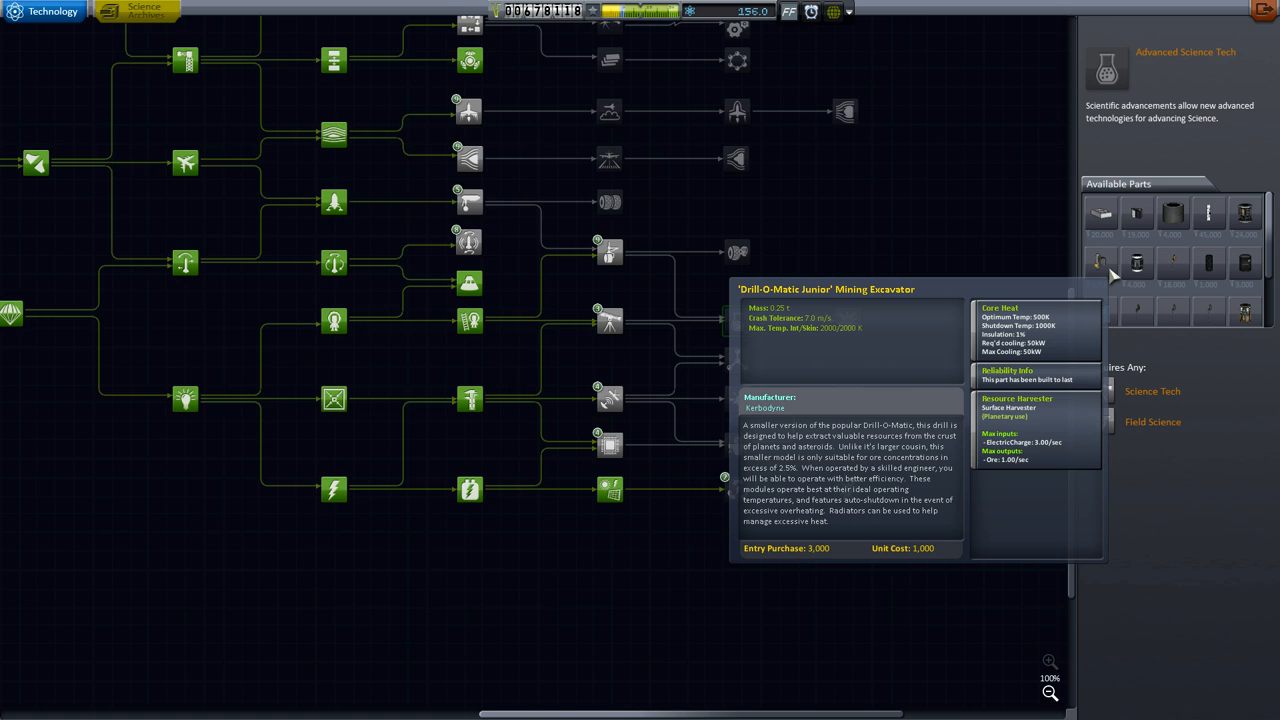
pyautogui.moveTo(685, 238)
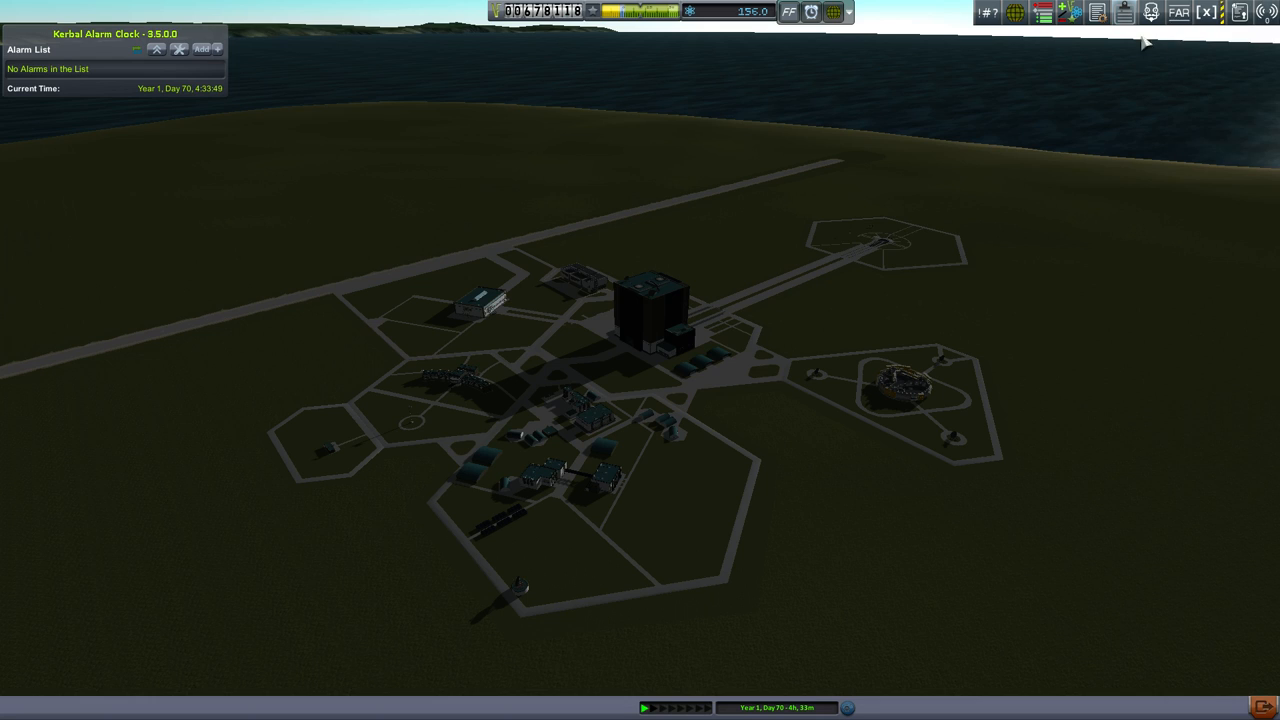
pyautogui.moveTo(1078, 40)
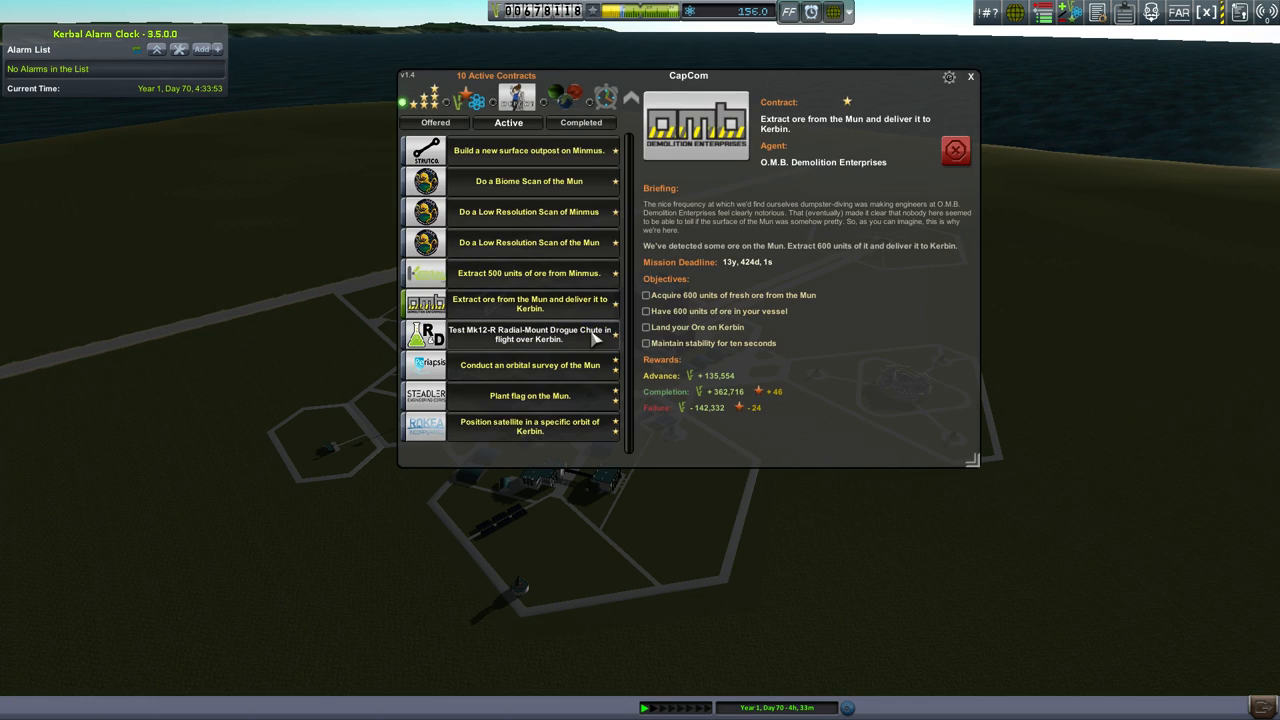
pyautogui.moveTo(578, 338)
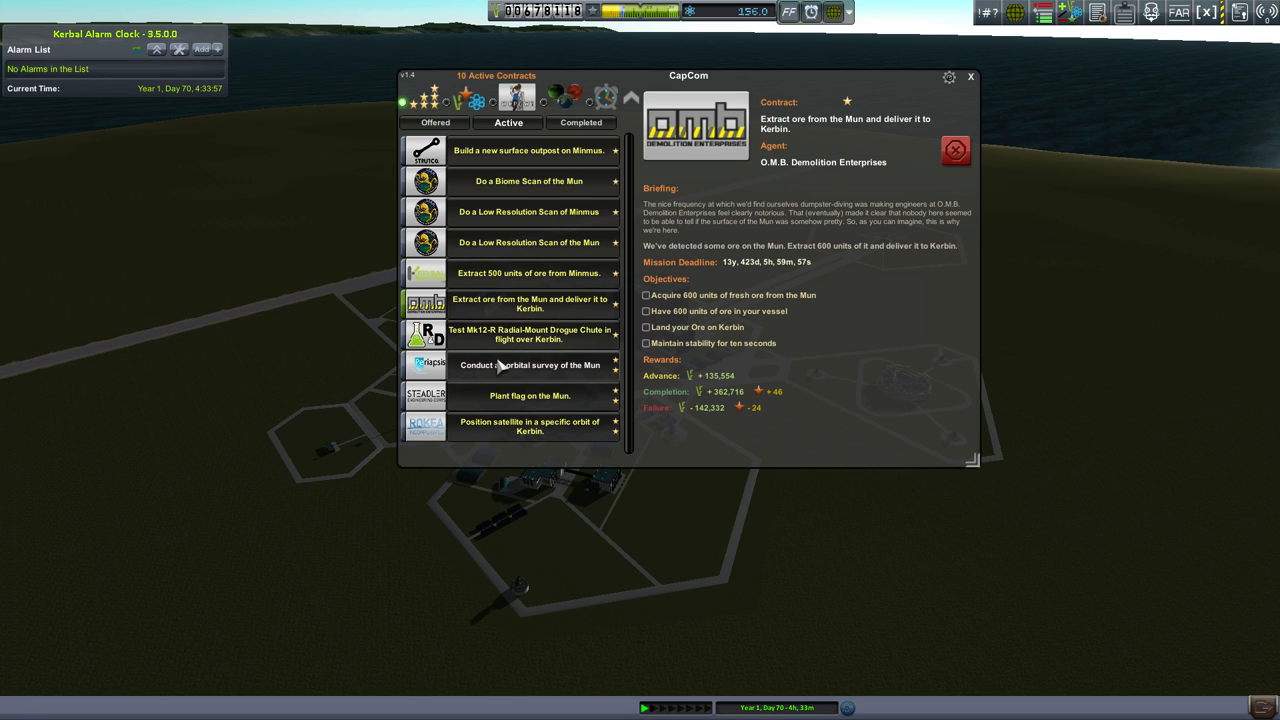
# View the Mun orbital survey contract's details among CapCom's active contracts
pyautogui.click(528, 365)
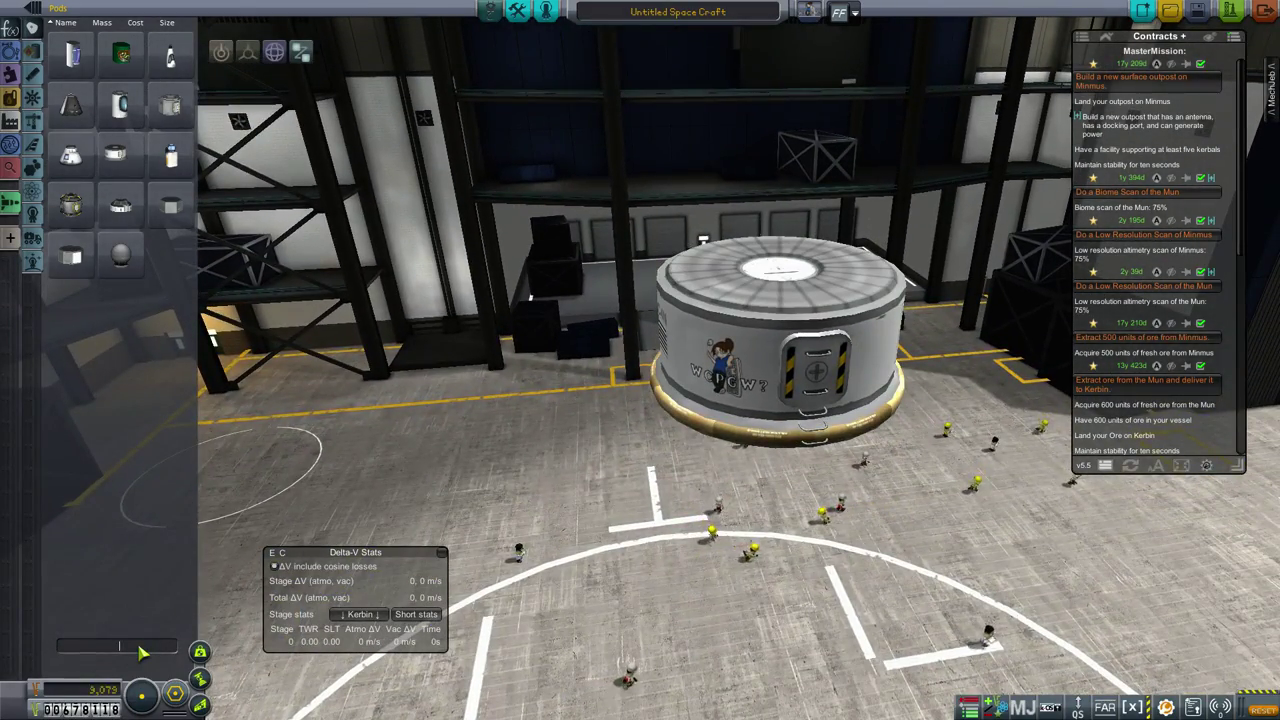
# Search the parts list for 'octo' to find the octagonal struts
pyautogui.write('octo')
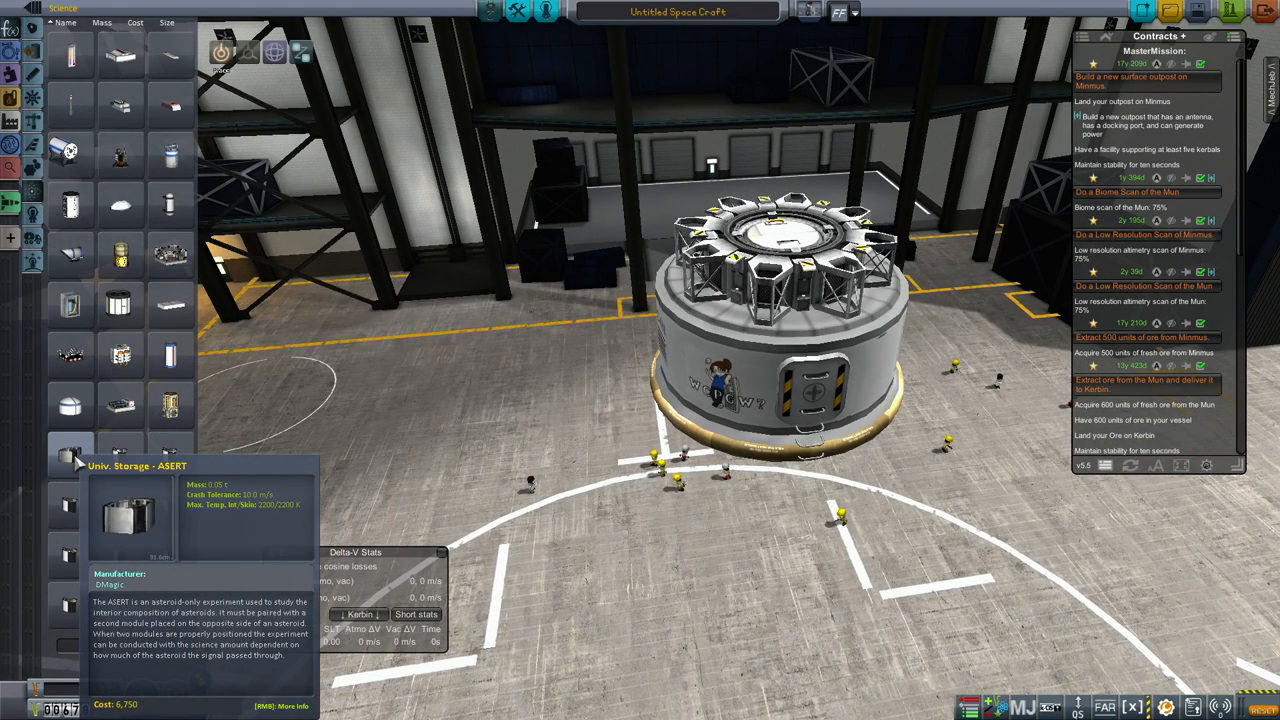
pyautogui.moveTo(118, 463)
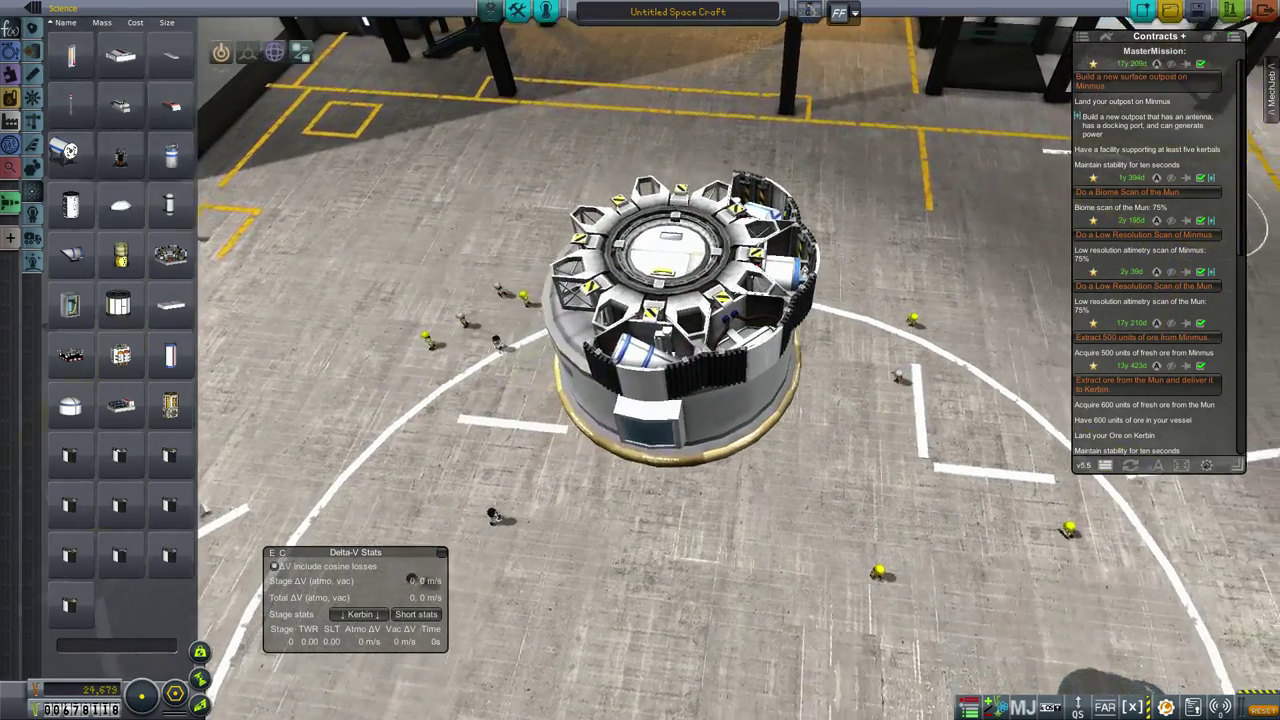
pyautogui.moveTo(70, 545)
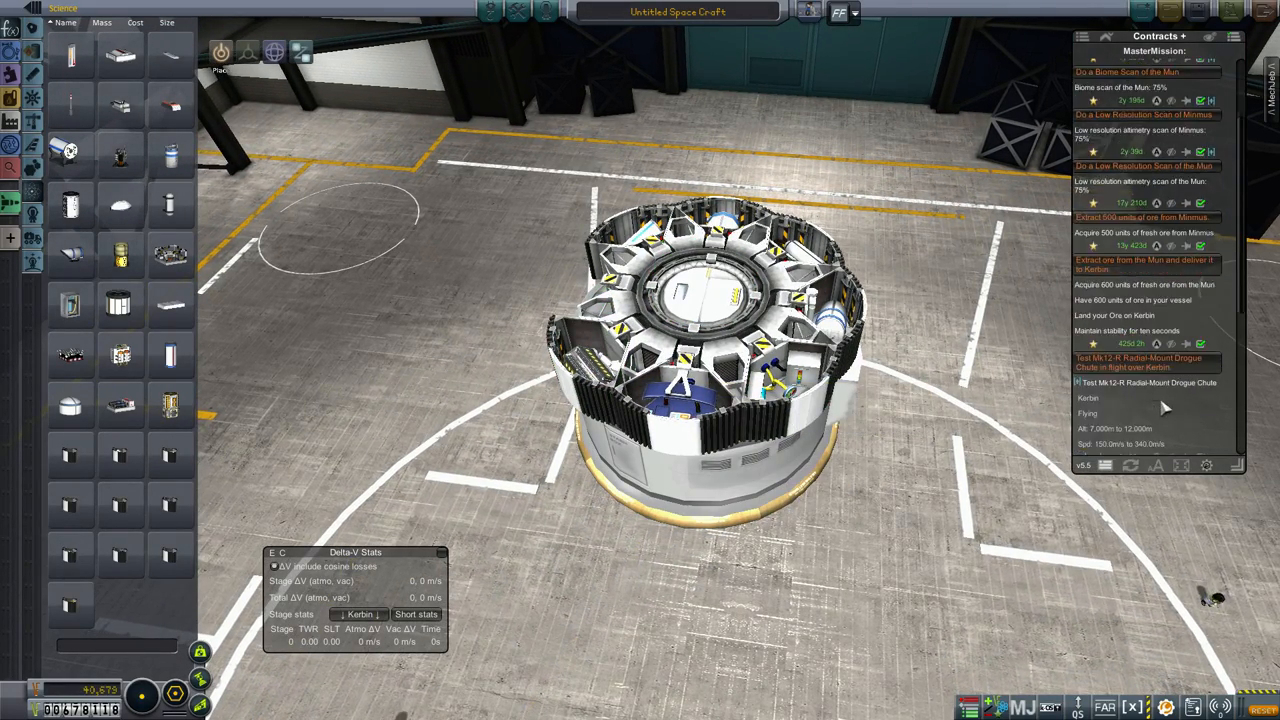
pyautogui.moveTo(105, 607)
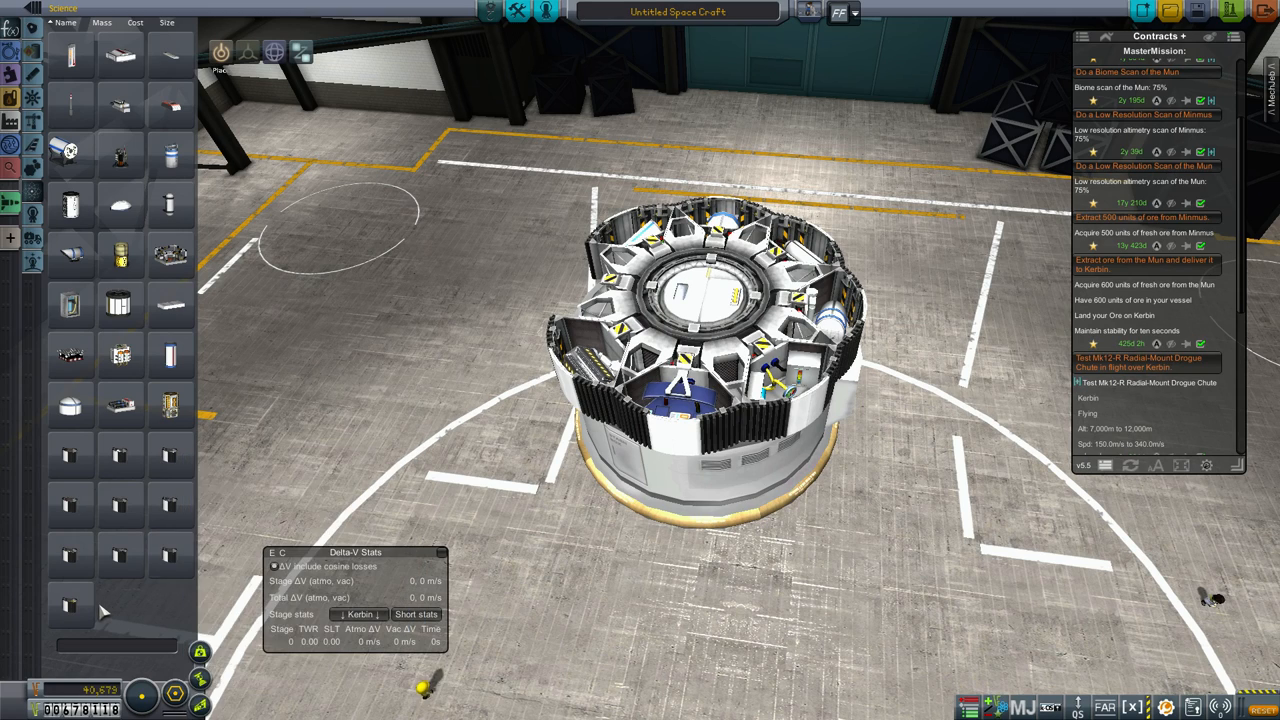
pyautogui.moveTo(70, 600)
pyautogui.write('sup')
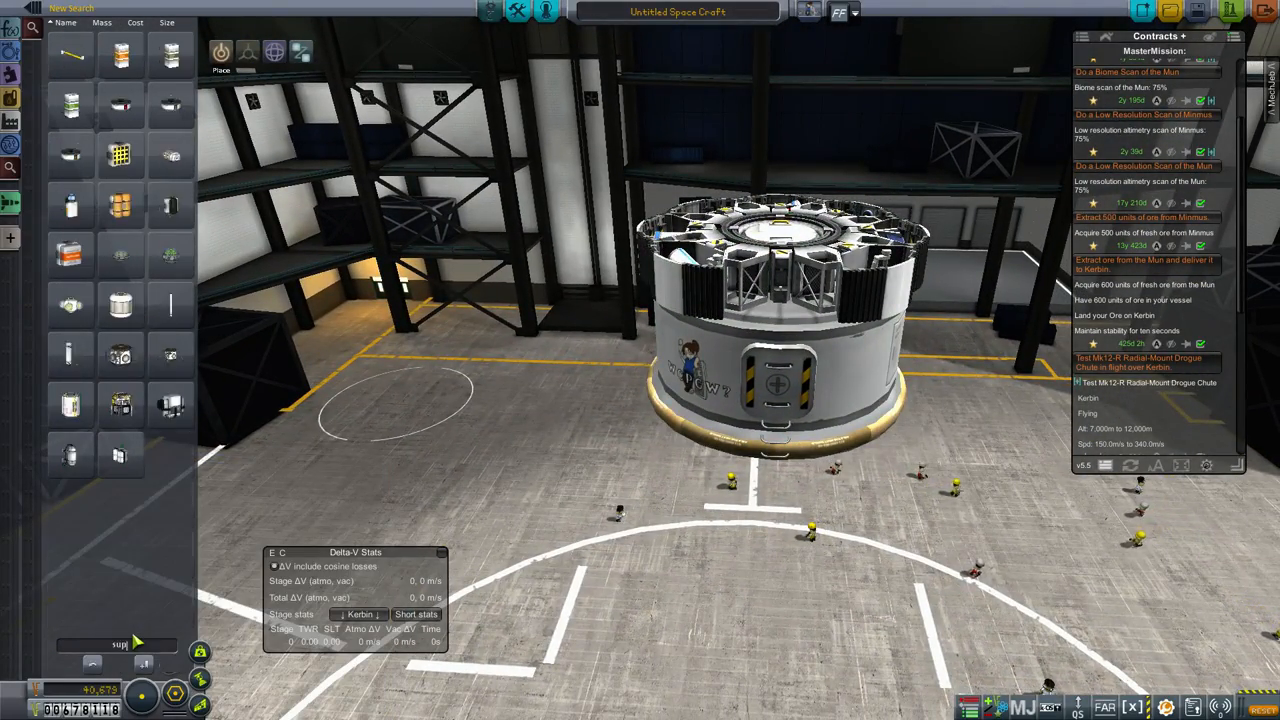
# Scroll down the part search results toward the Service Bay (2.5m)
pyautogui.scroll(-3)
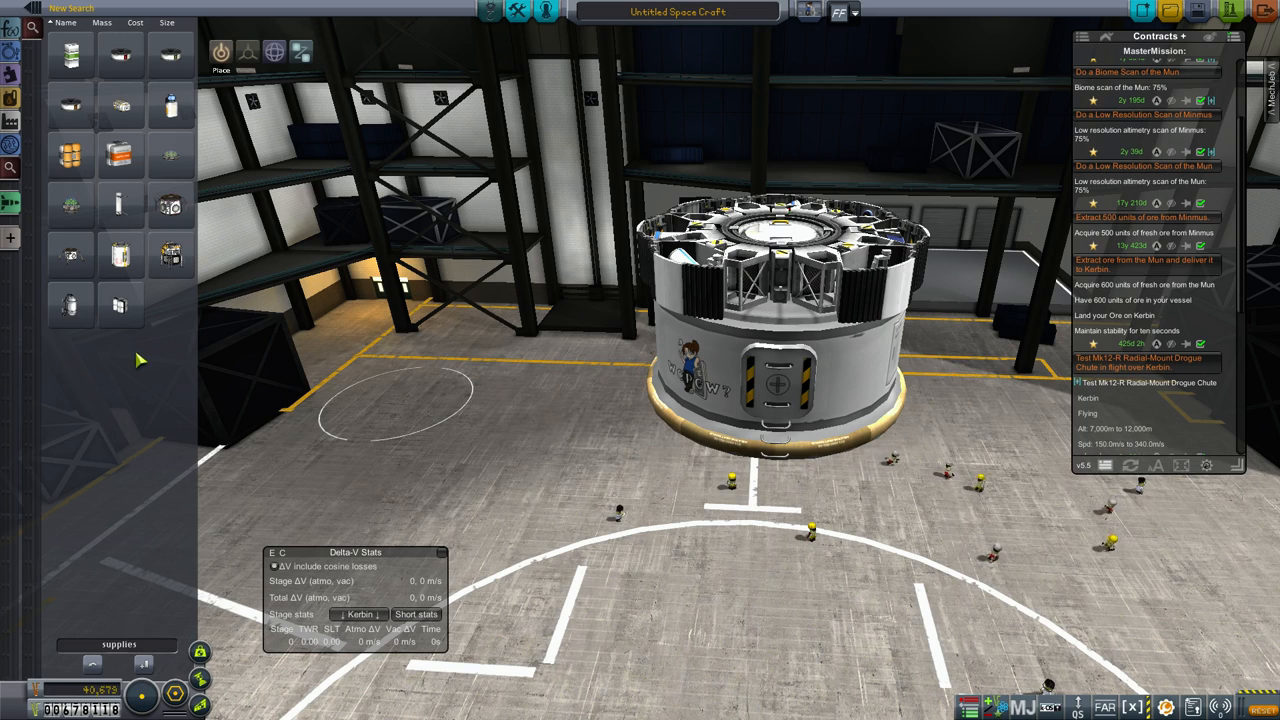
pyautogui.moveTo(118, 52)
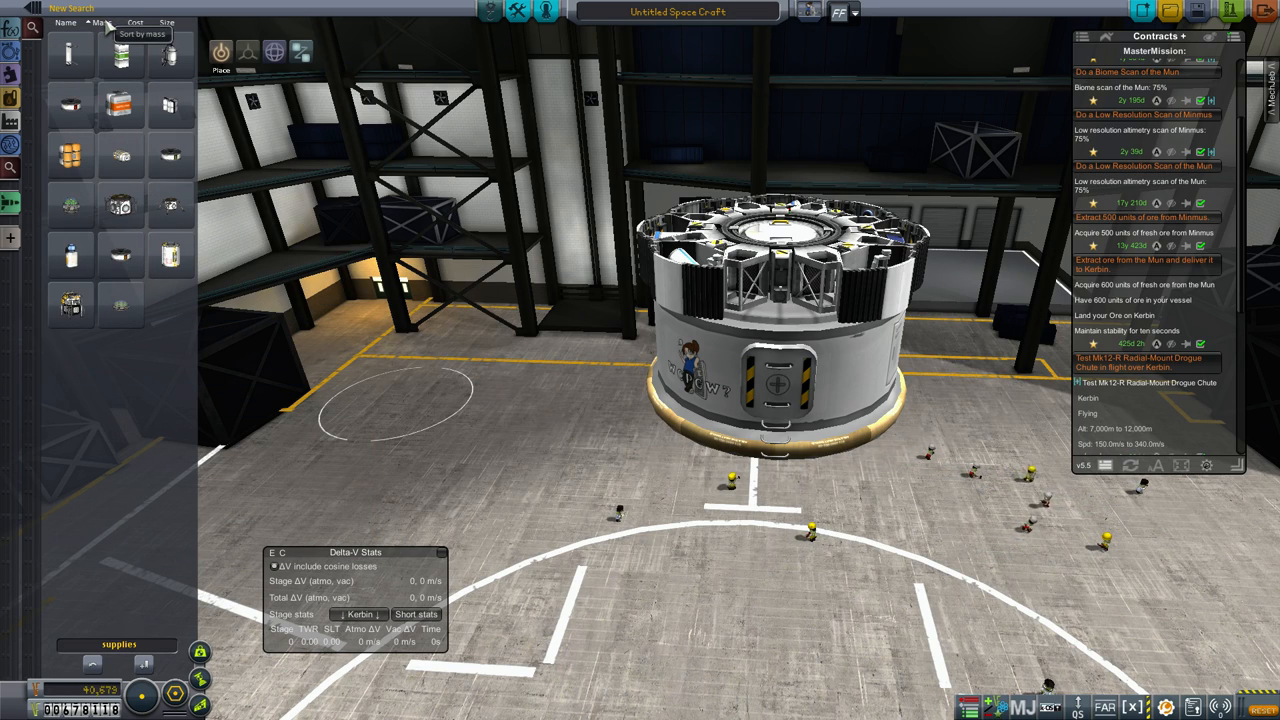
pyautogui.moveTo(165, 55)
pyautogui.write('batter')
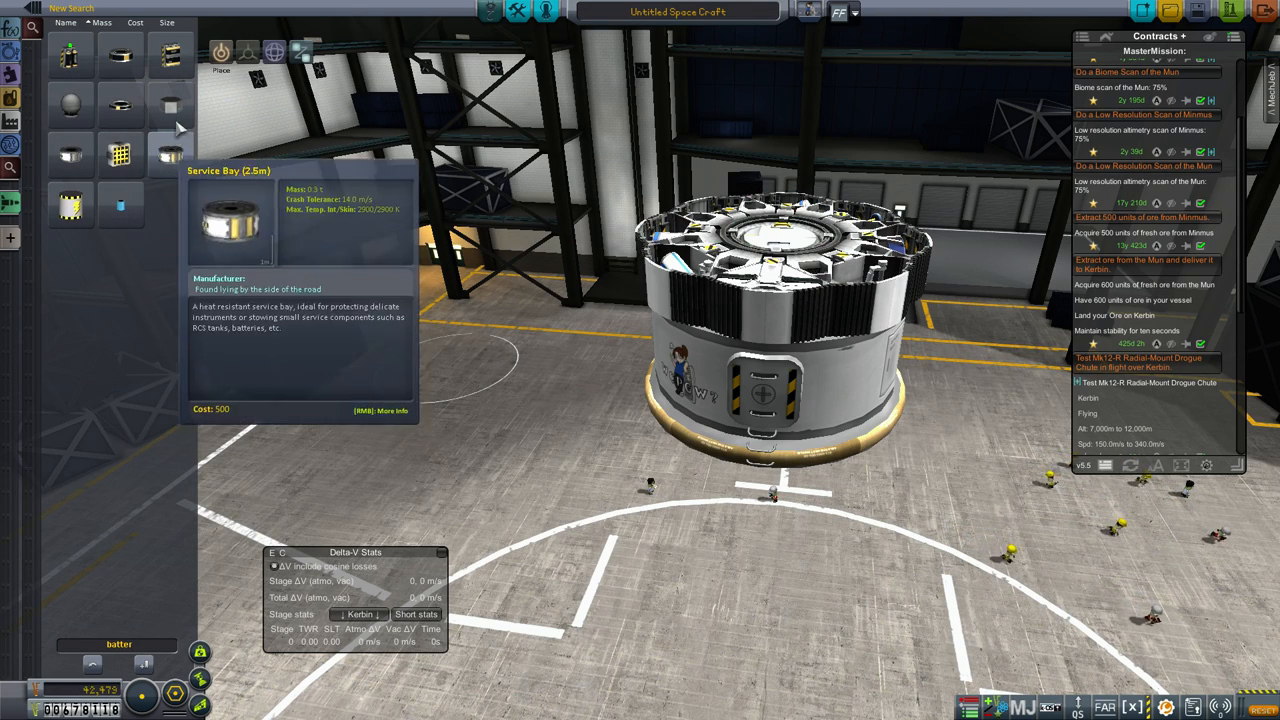
pyautogui.moveTo(70, 160)
pyautogui.write('sola')
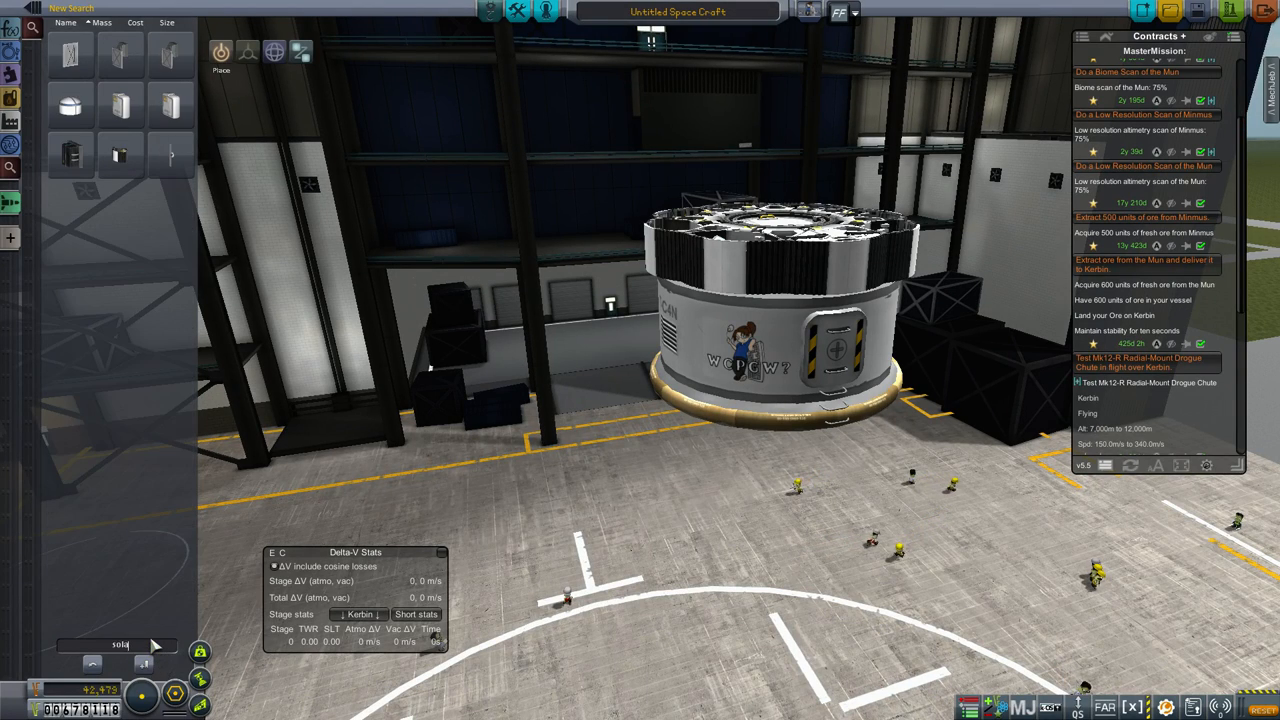
pyautogui.moveTo(120, 107)
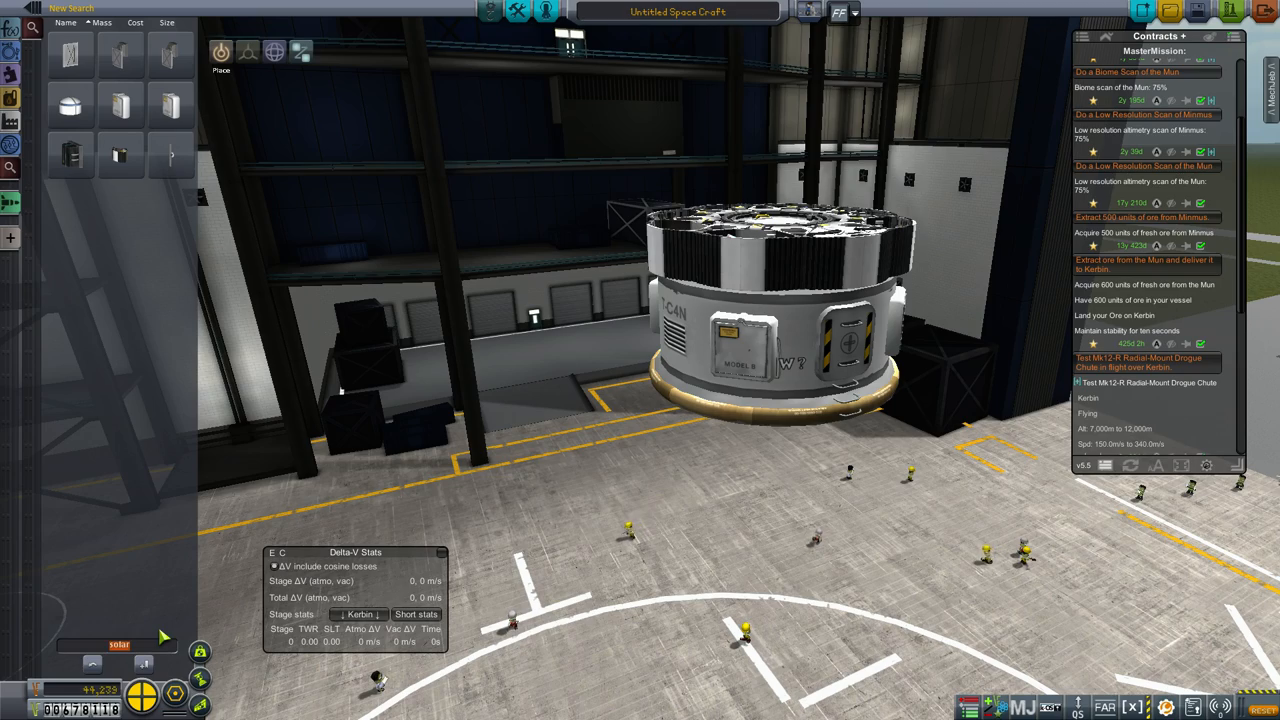
pyautogui.moveTo(73, 150)
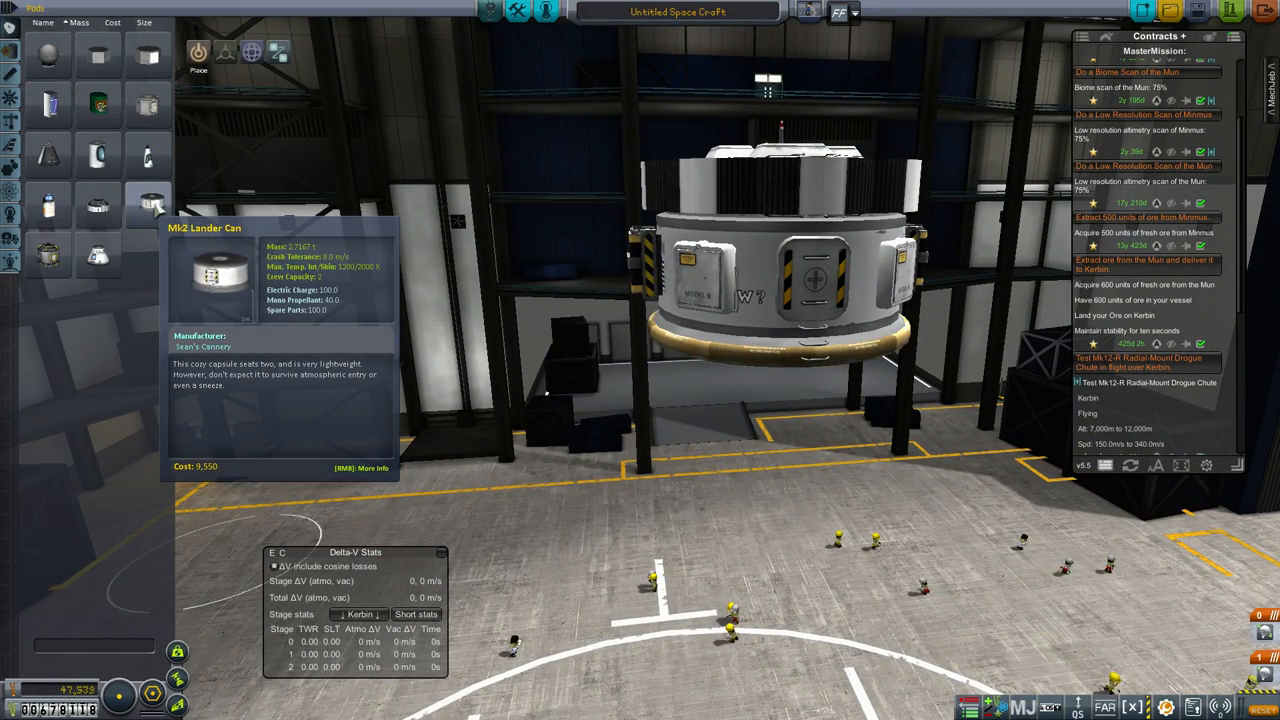
# Select the vessel name field at the top of the editor
pyautogui.click(363, 468)
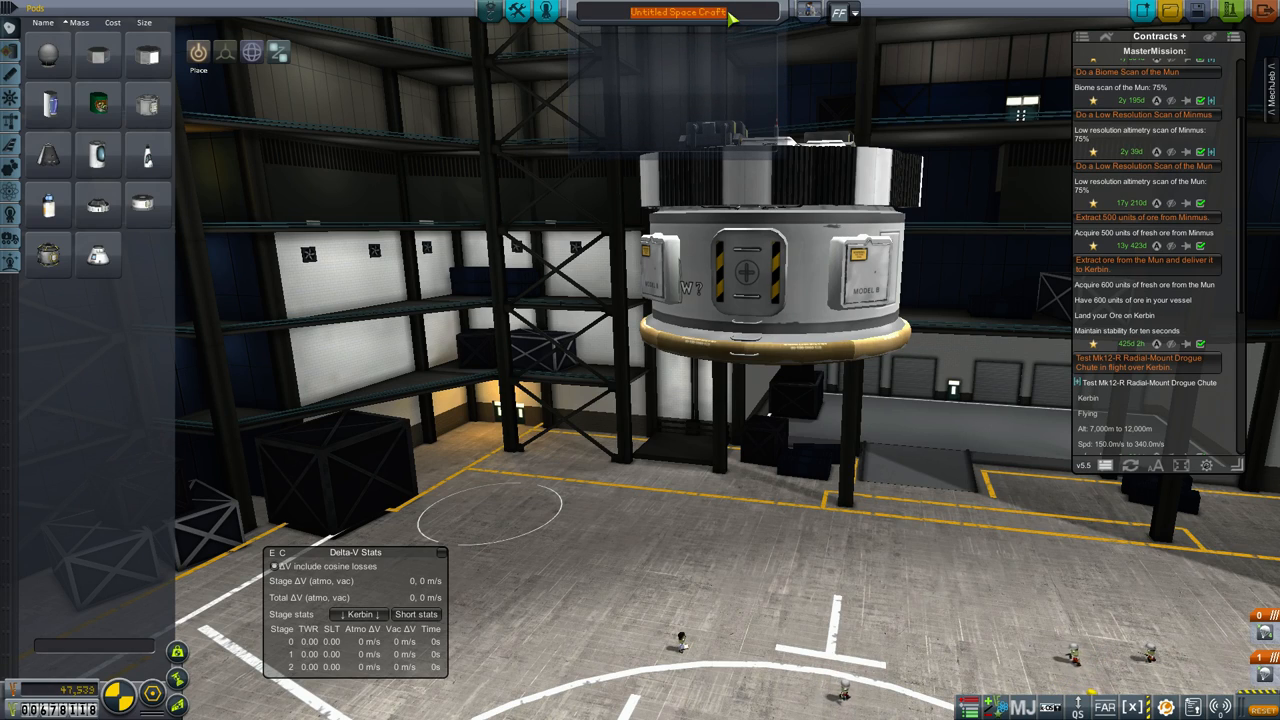
# Enter 'Mun Lander' as the craft's vessel name
pyautogui.write('Mun Lander Mk I')
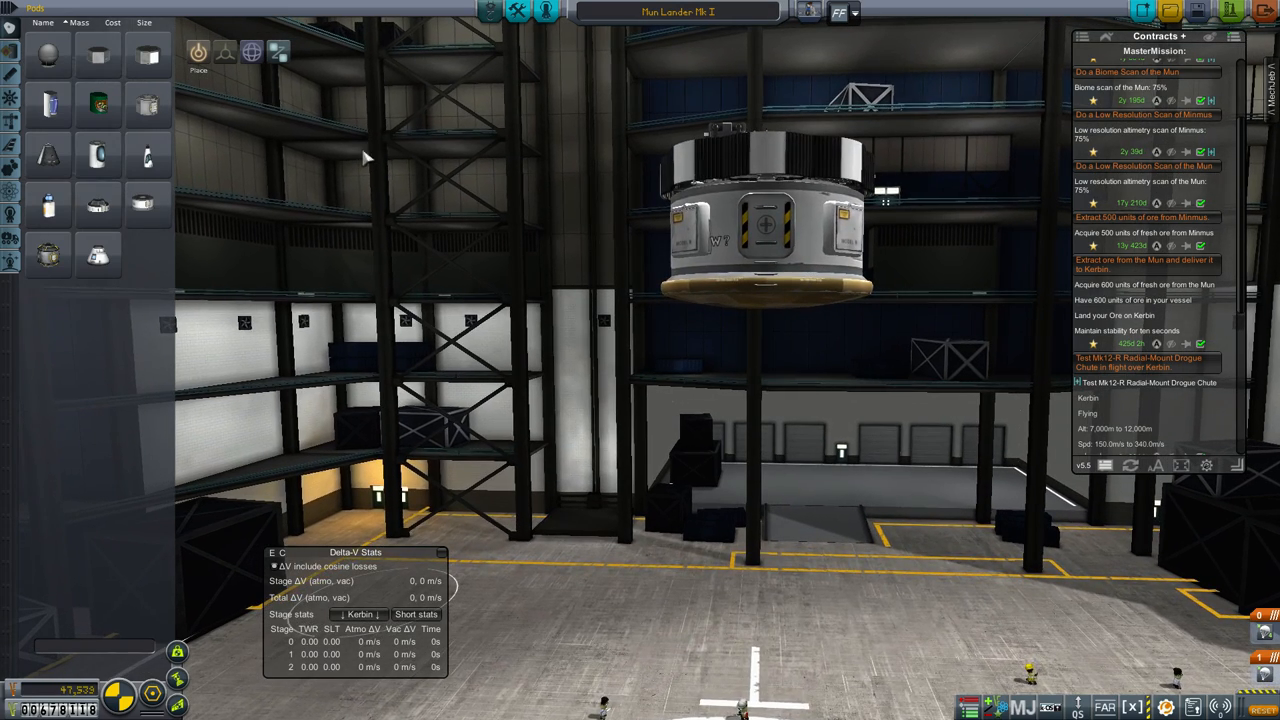
pyautogui.moveTo(13, 62)
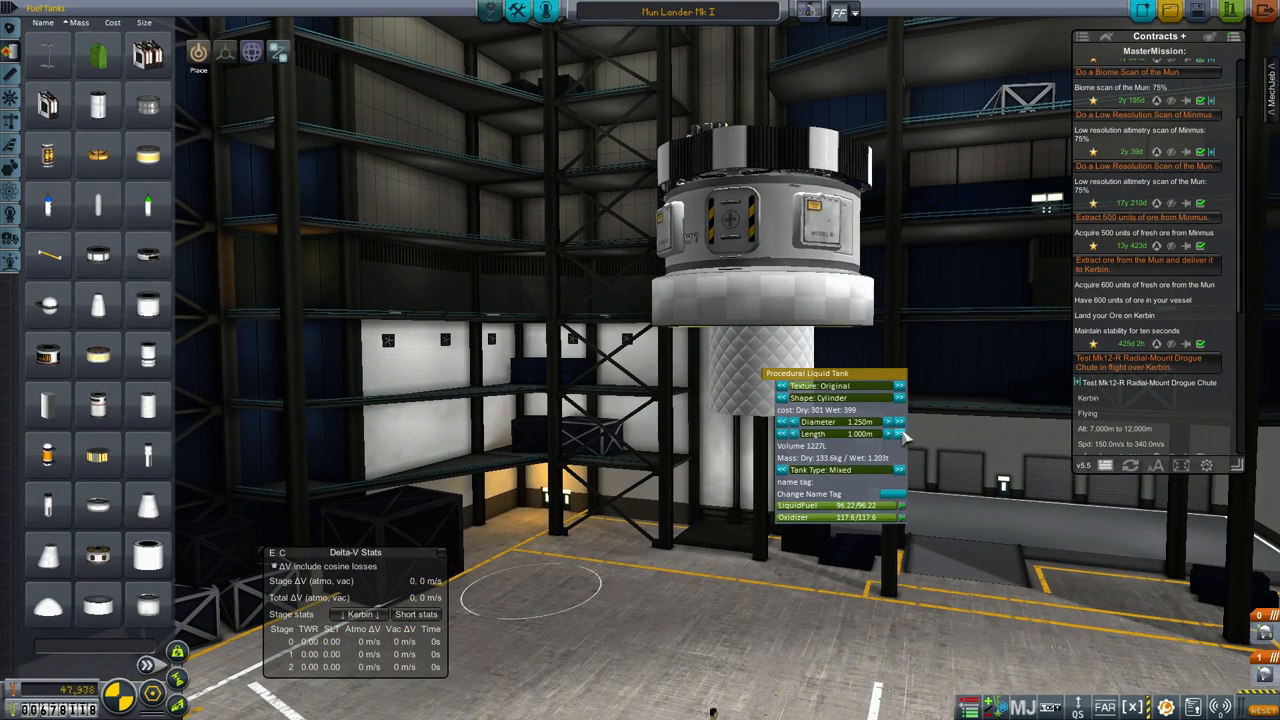
# Widen the procedural tank to 2.5 m diameter and give it a gold foil texture
pyautogui.click(902, 422)
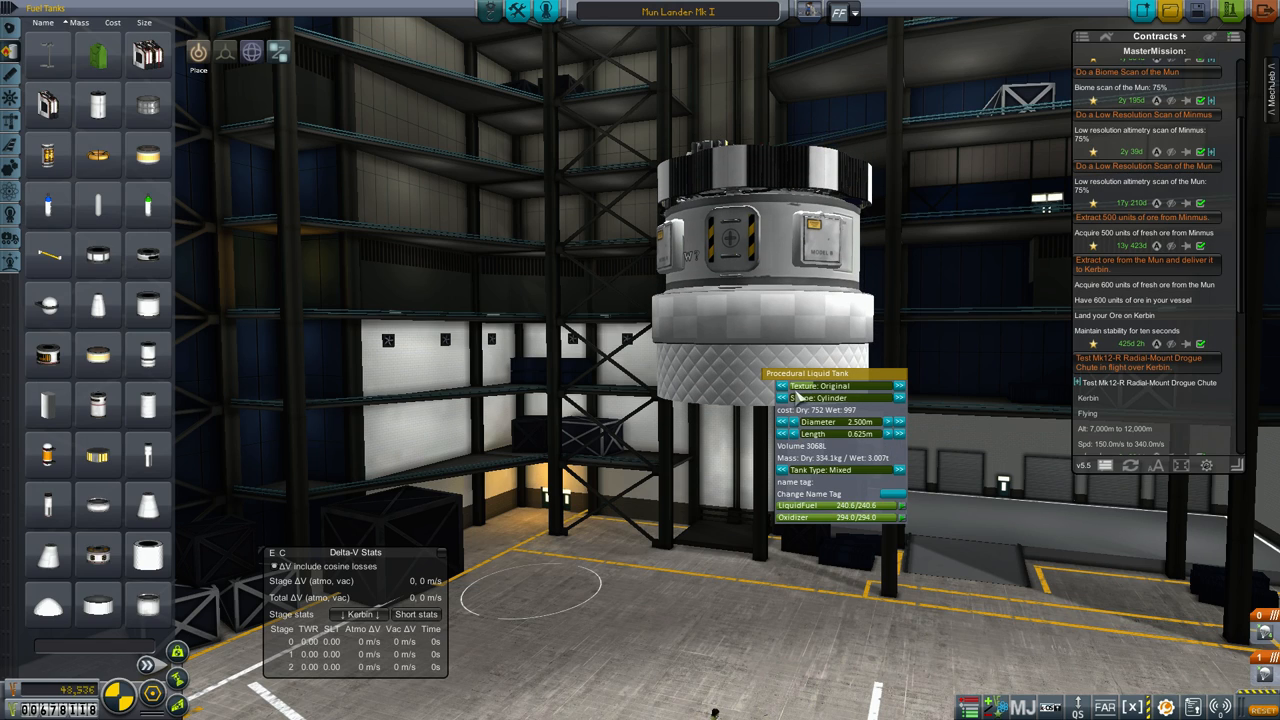
pyautogui.click(896, 386)
pyautogui.write('landin')
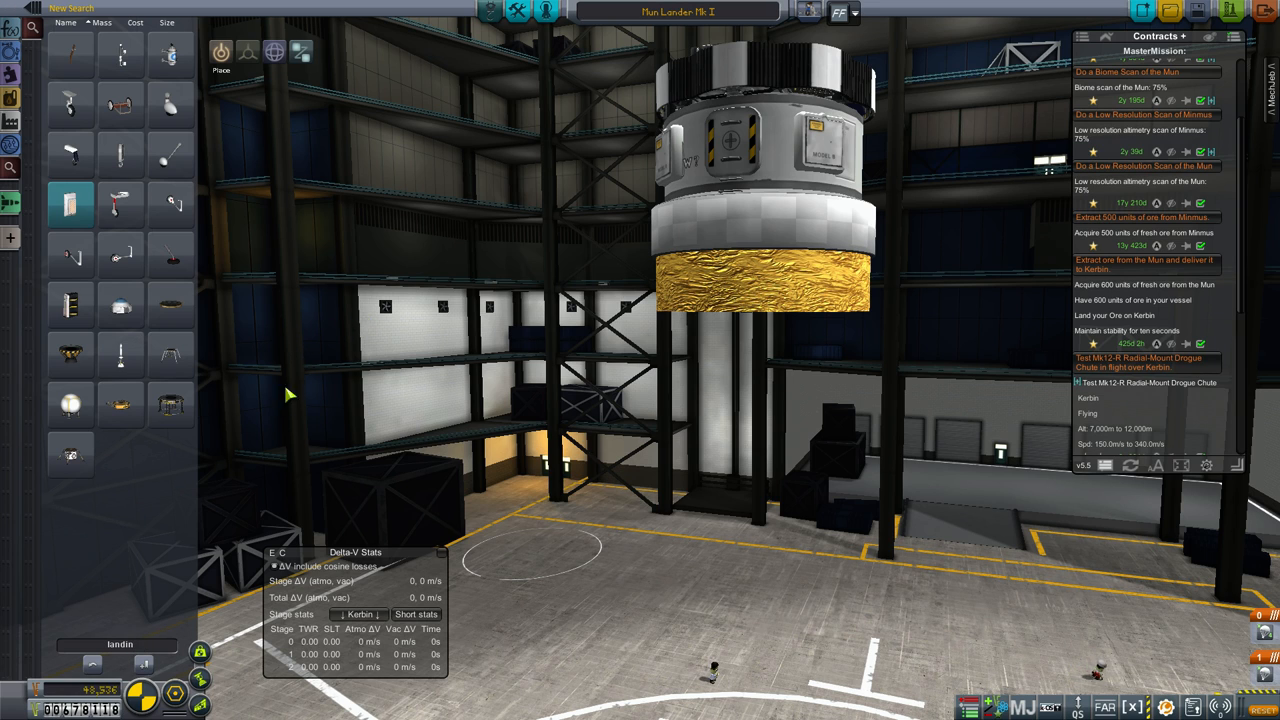
pyautogui.moveTo(120, 160)
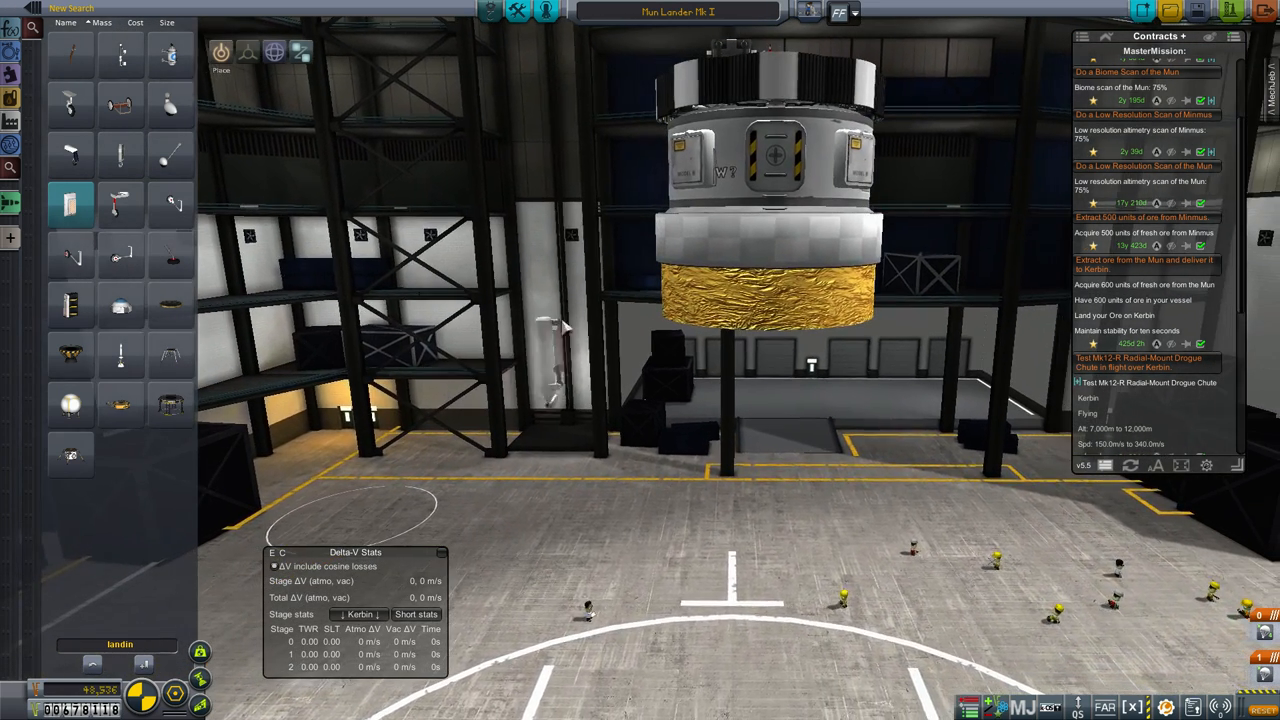
pyautogui.moveTo(68, 453)
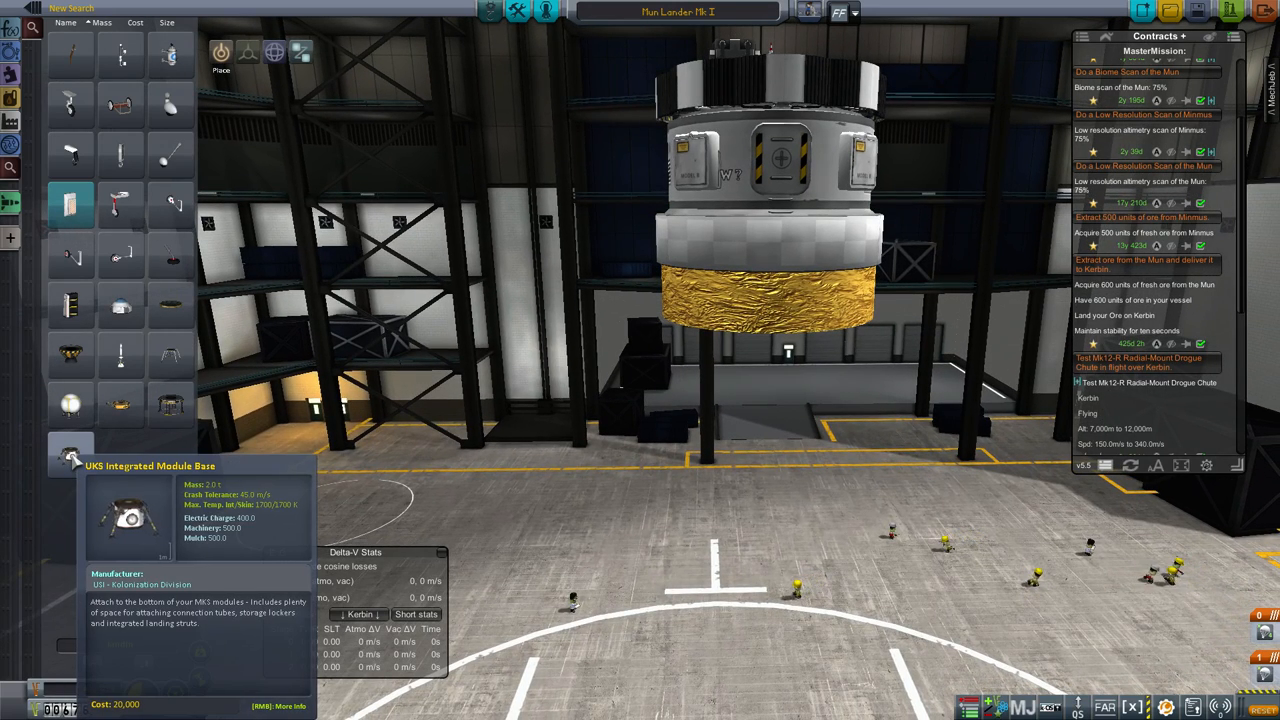
pyautogui.moveTo(169, 405)
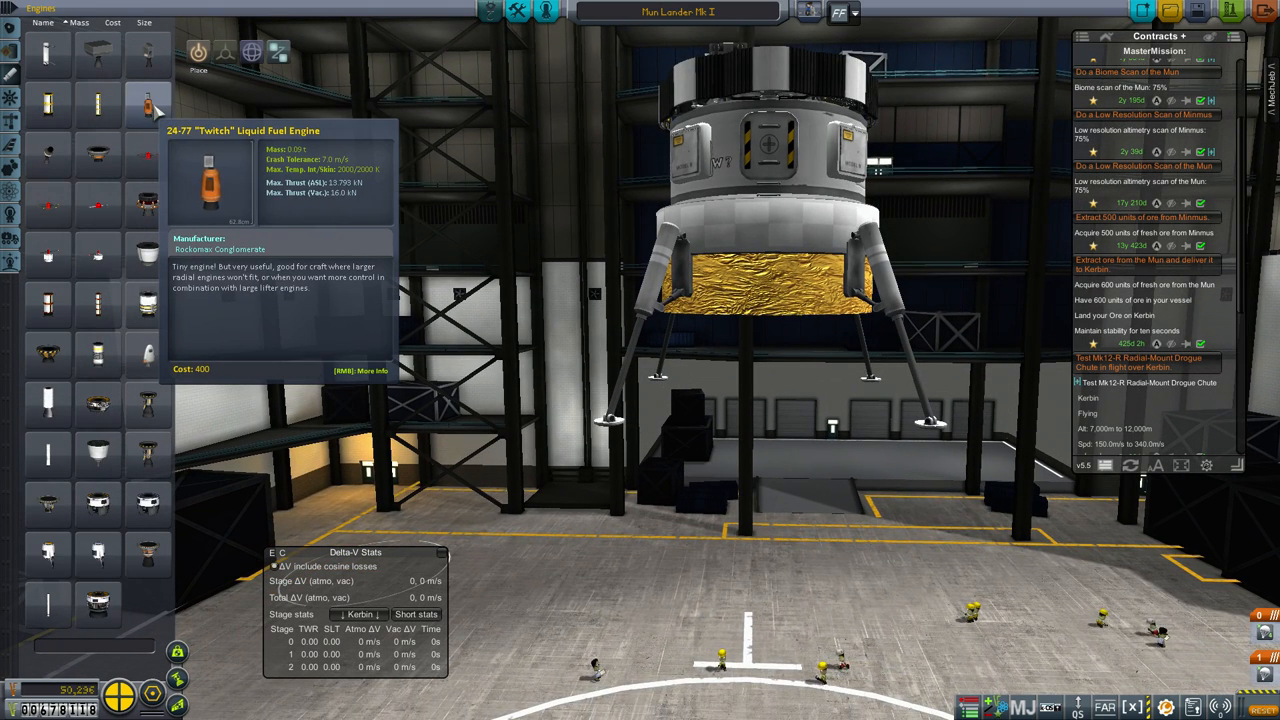
pyautogui.moveTo(405, 505)
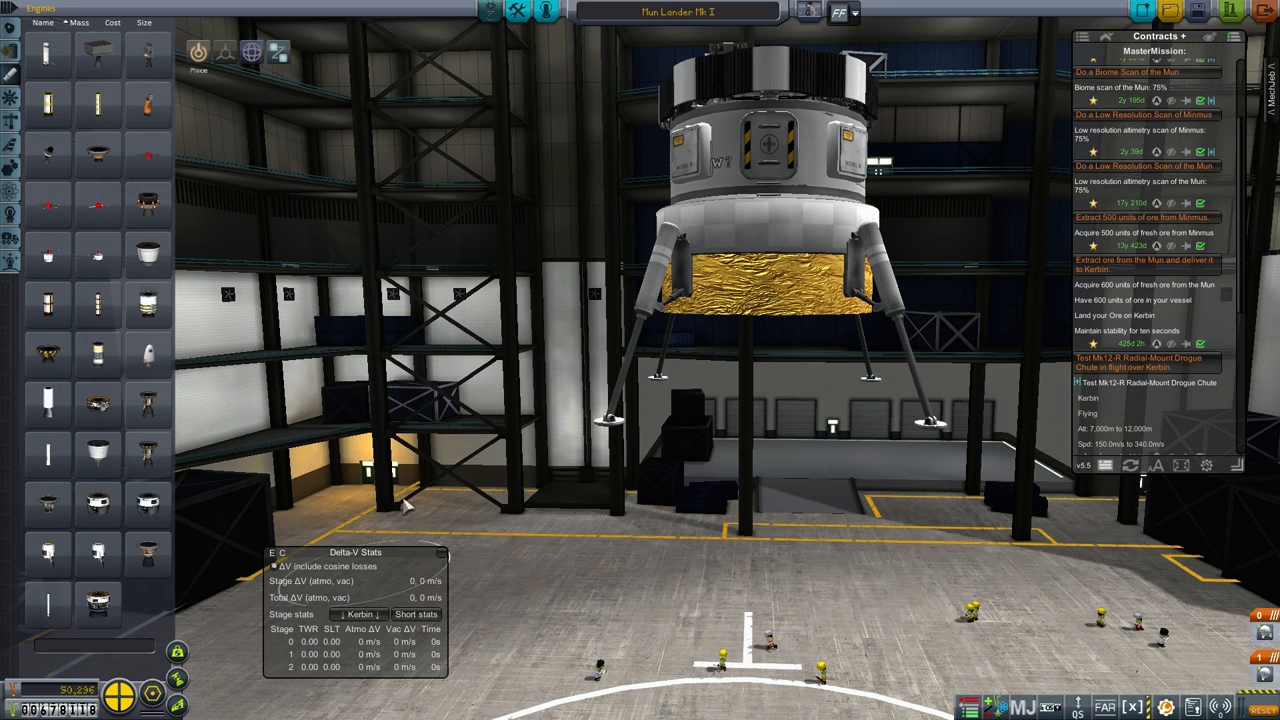
# Add a 24-77 Twitch engine to the lander's fuel tank
pyautogui.click(355, 614)
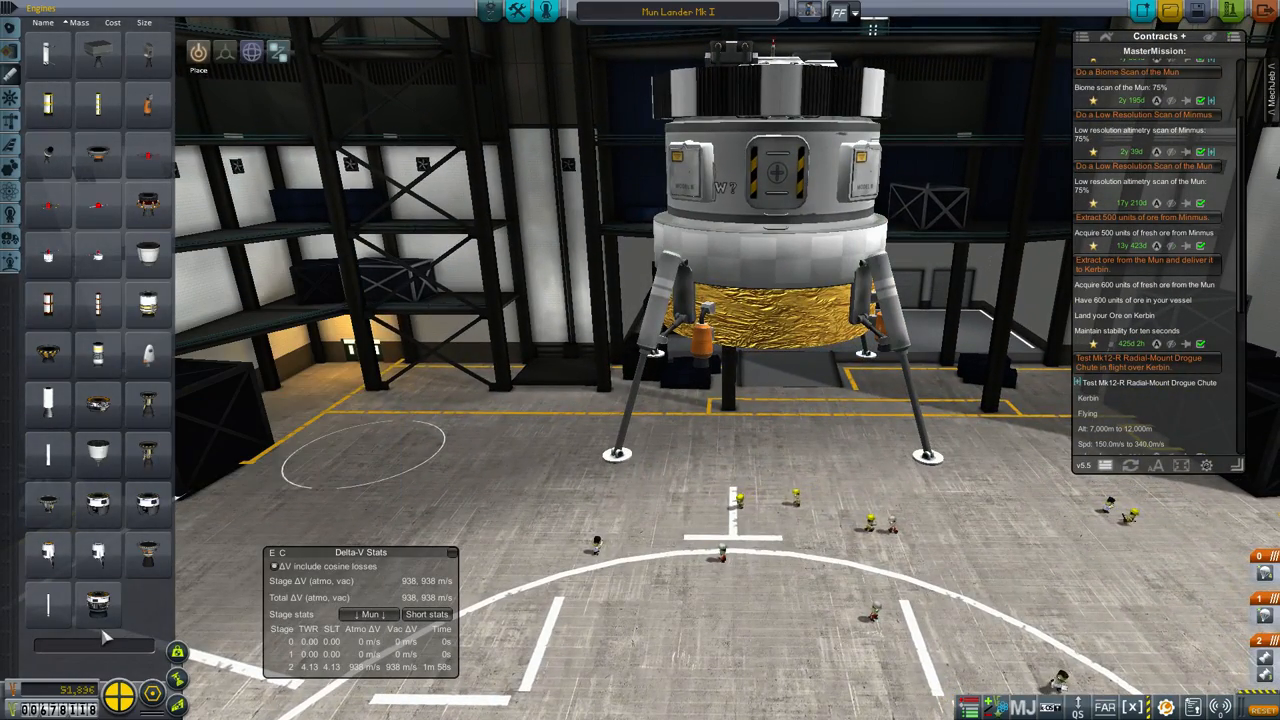
# Search parts for 'ladd' and remove the long ladder from the lander
pyautogui.write('ladd')
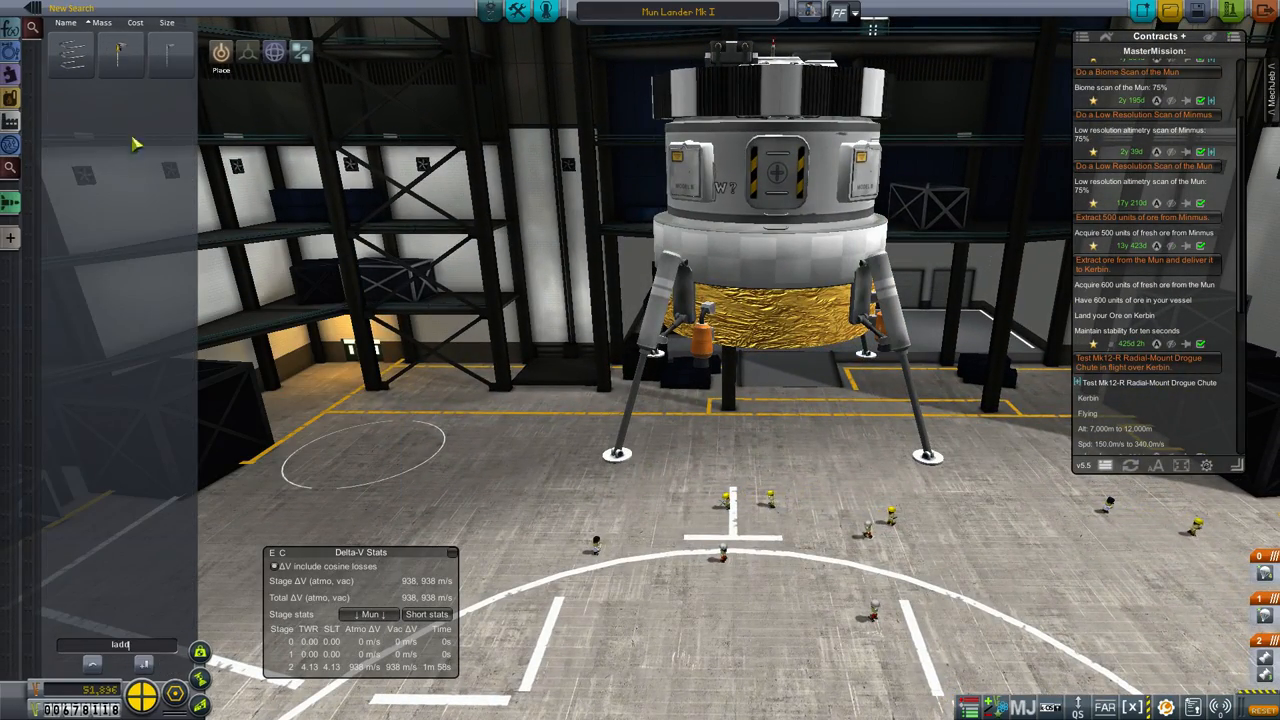
pyautogui.moveTo(167, 55)
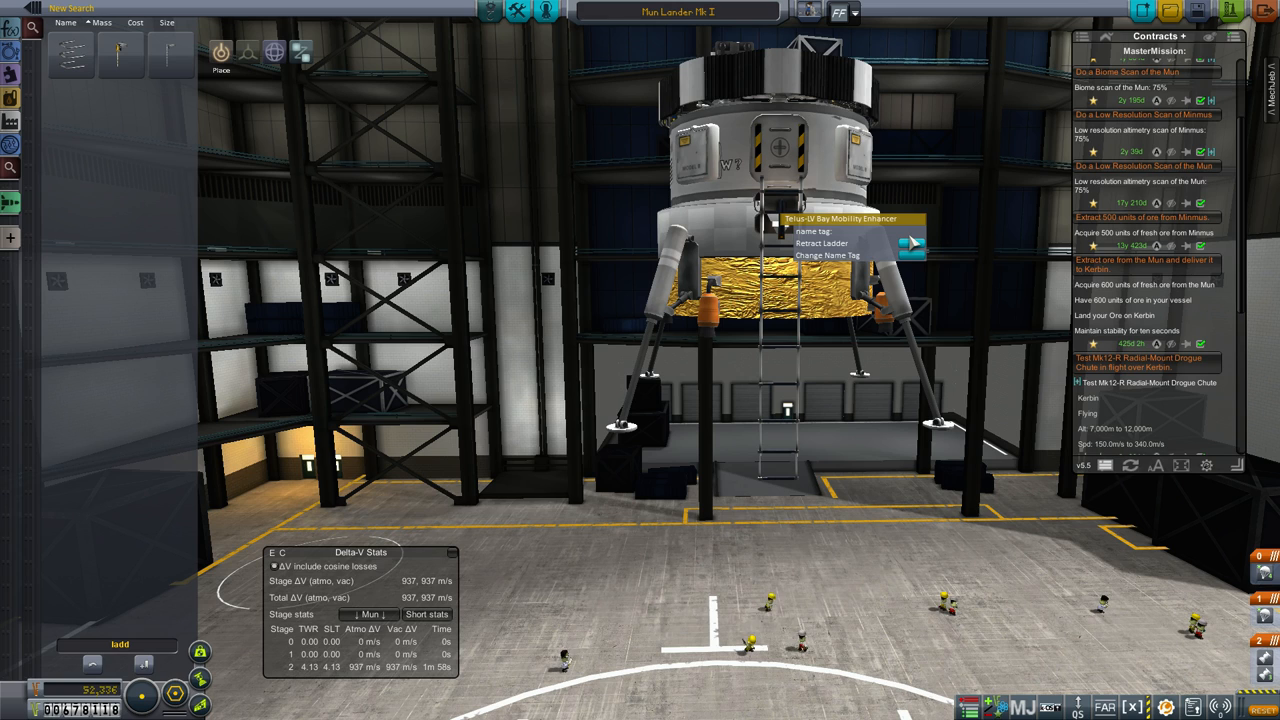
pyautogui.click(822, 243)
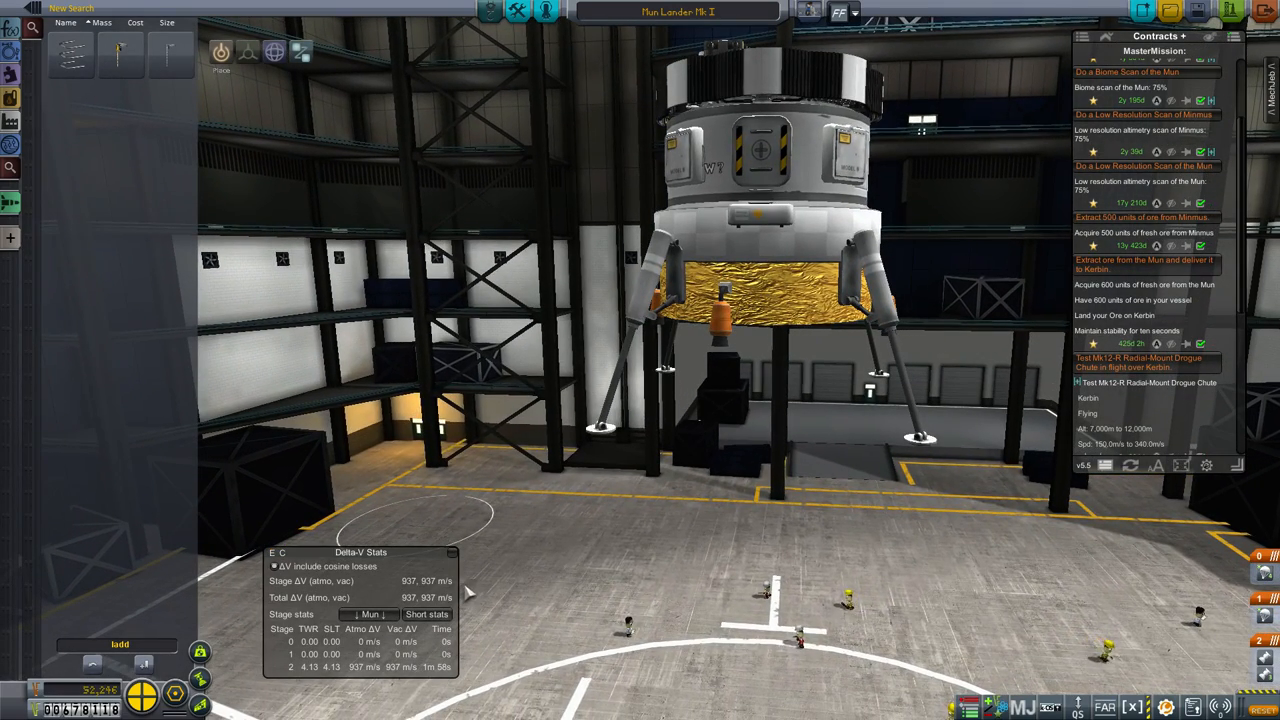
# Remove the small orange Sepratron boosters from the lander legs
pyautogui.click(790, 300)
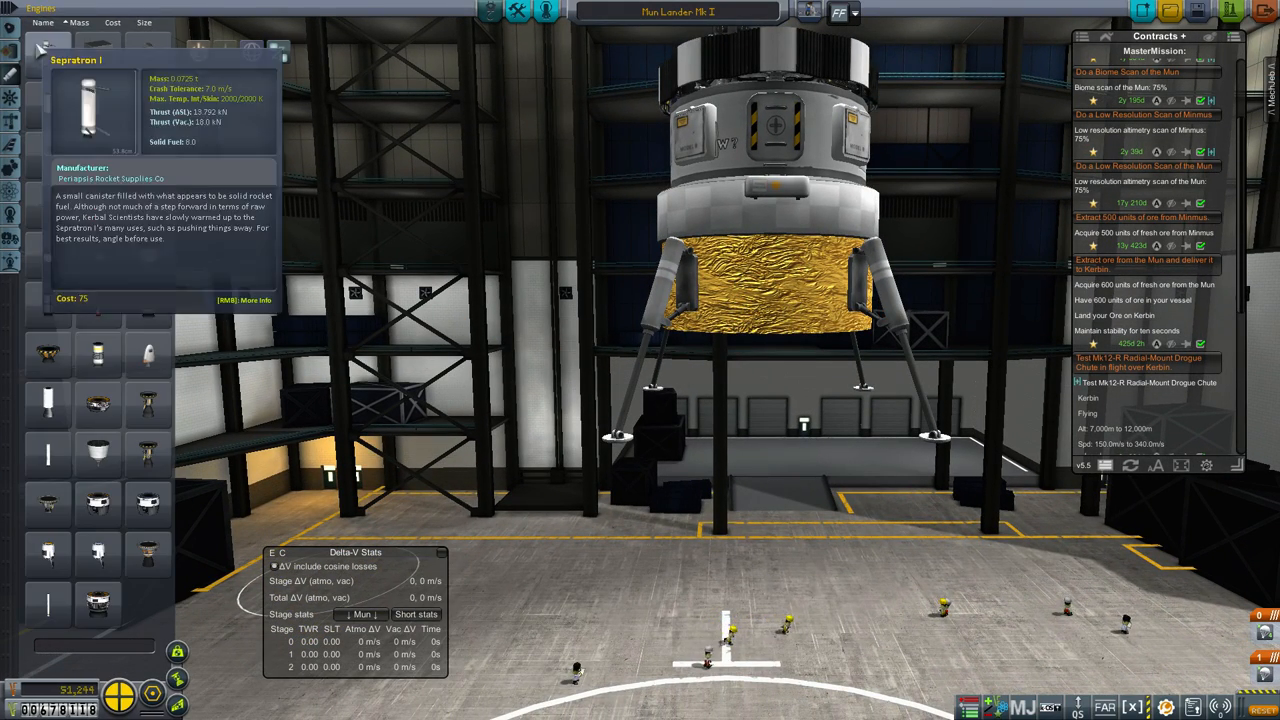
pyautogui.moveTo(97, 108)
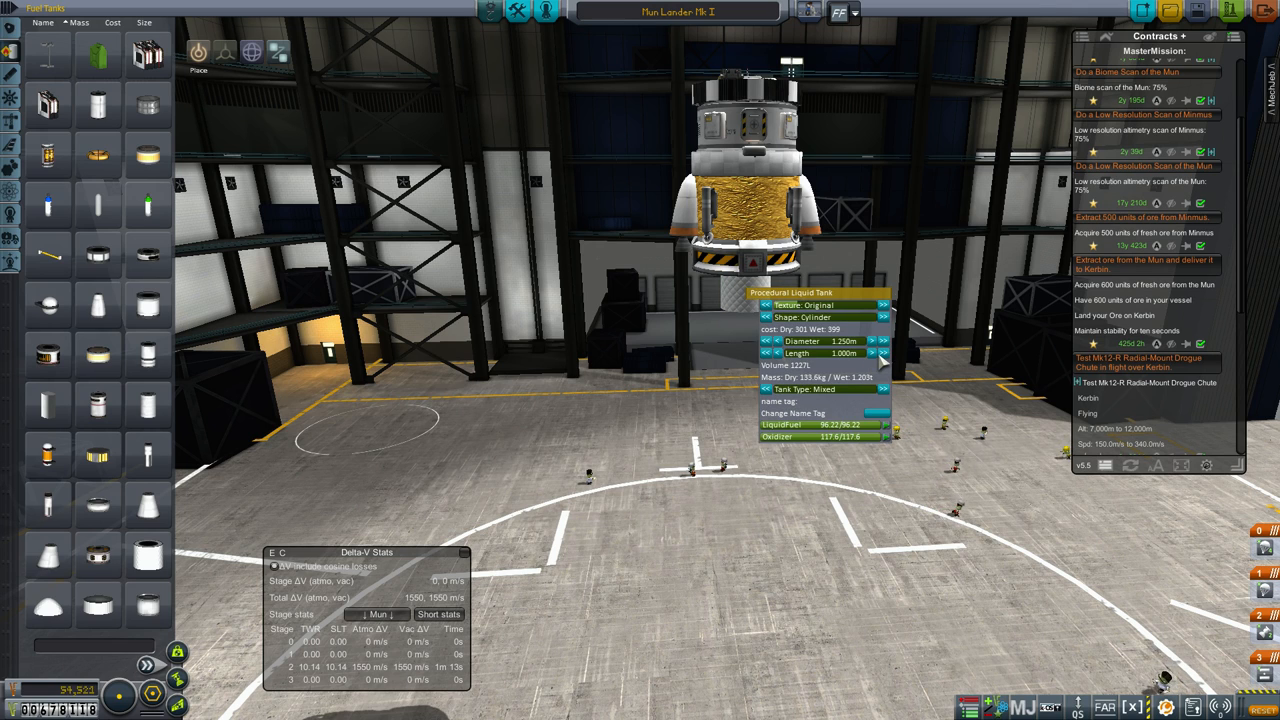
# Attach a Procedural Liquid Tank below the lander's decoupler
pyautogui.click(888, 340)
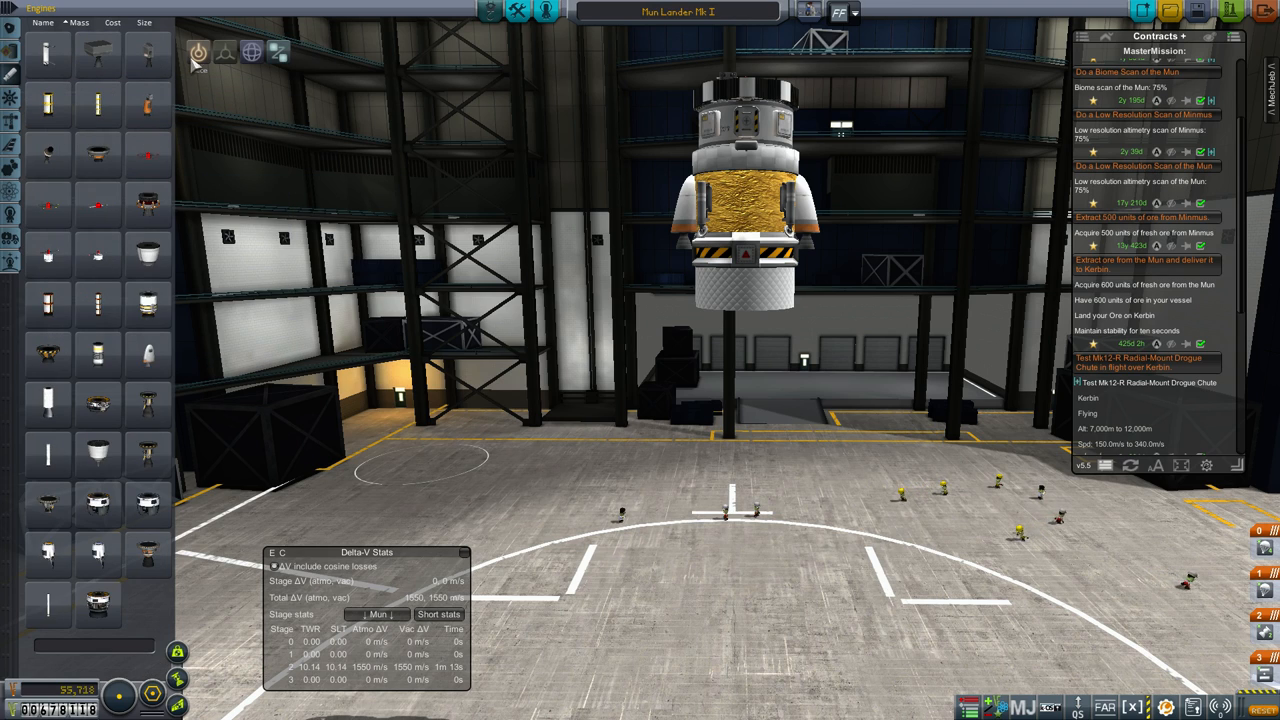
pyautogui.moveTo(98, 520)
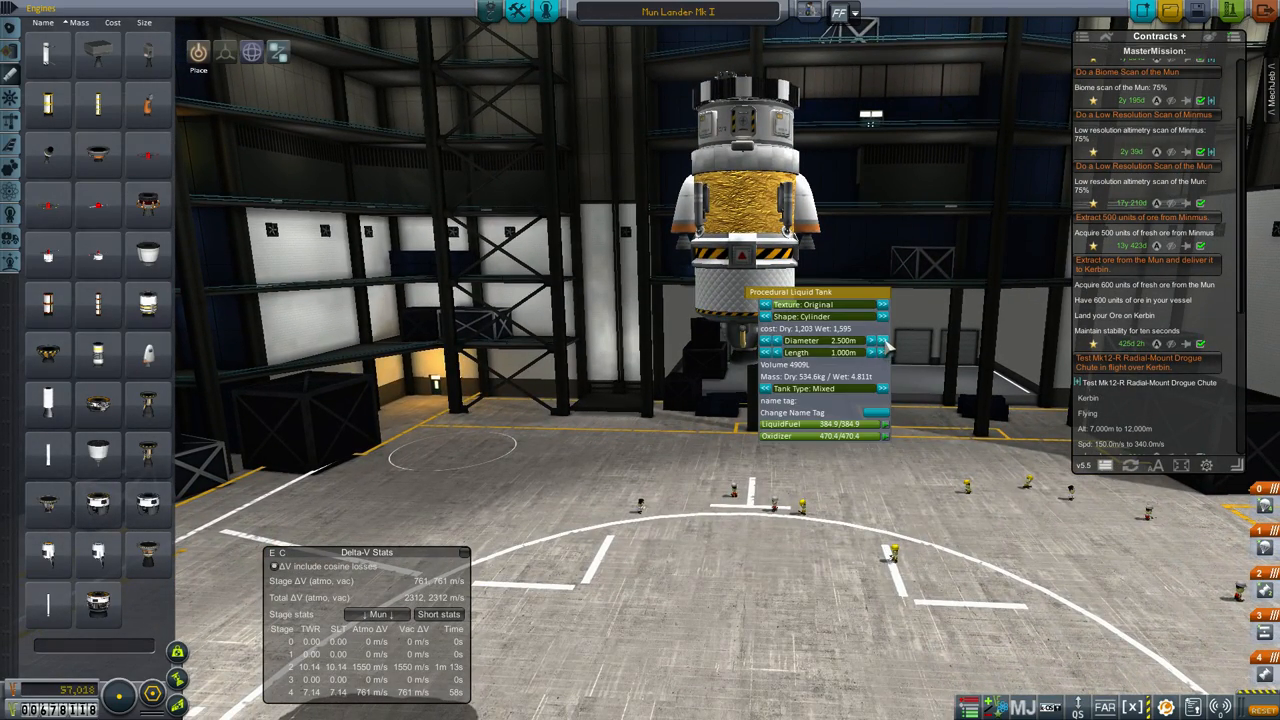
# Extend the fuel tank beneath the Mun lander two Length steps
pyautogui.click(879, 352)
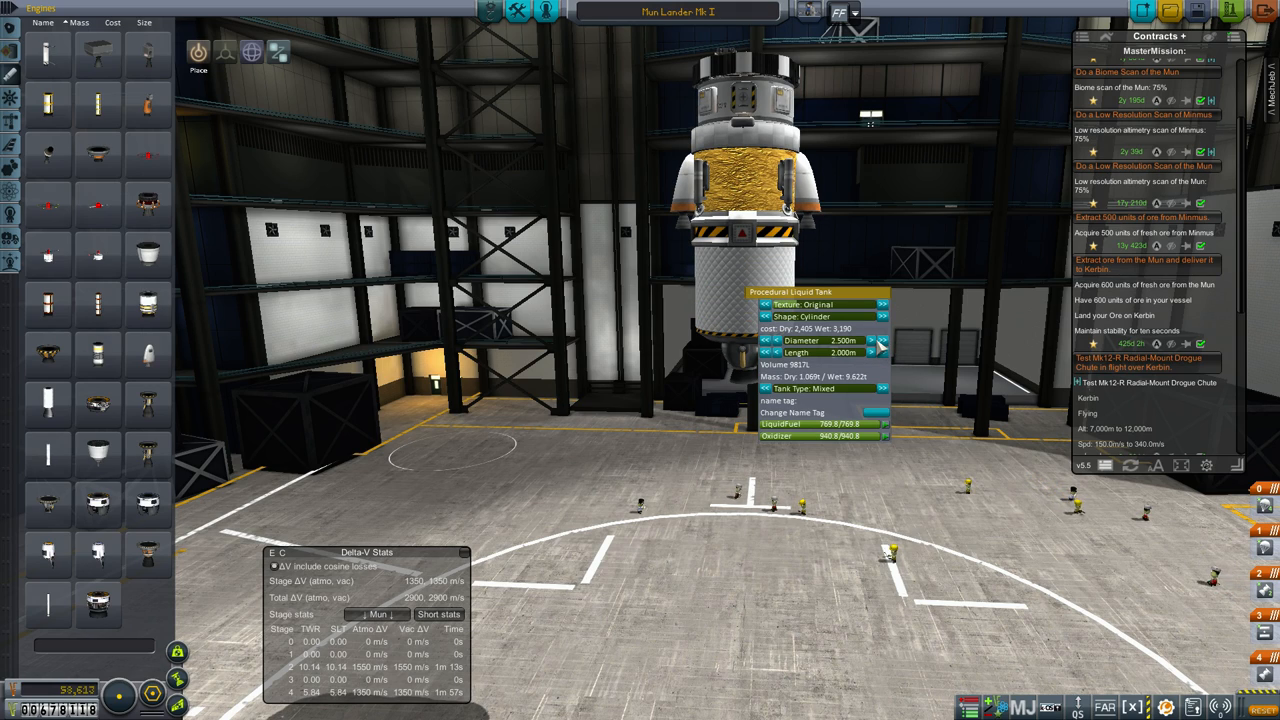
pyautogui.click(878, 352)
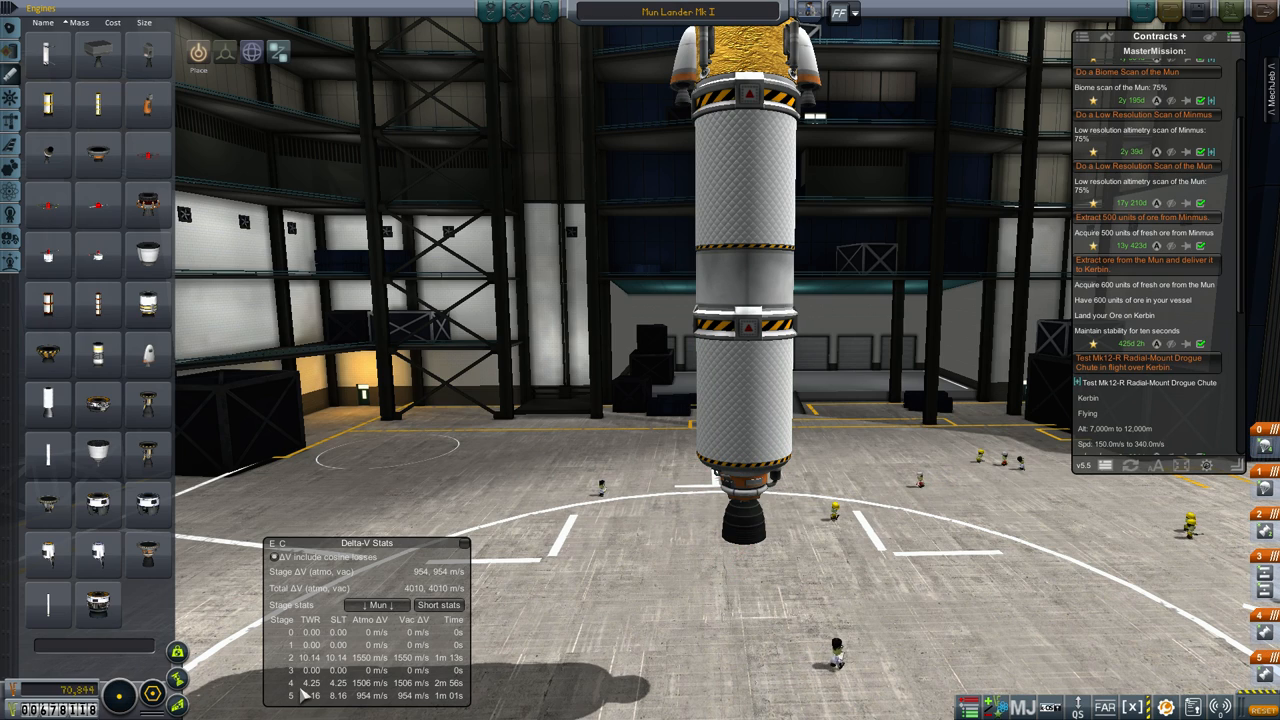
# Switch the Delta-V Stats body to Kerbin: 2620 m/s atmospheric, 4010 m/s vacuum
pyautogui.click(377, 604)
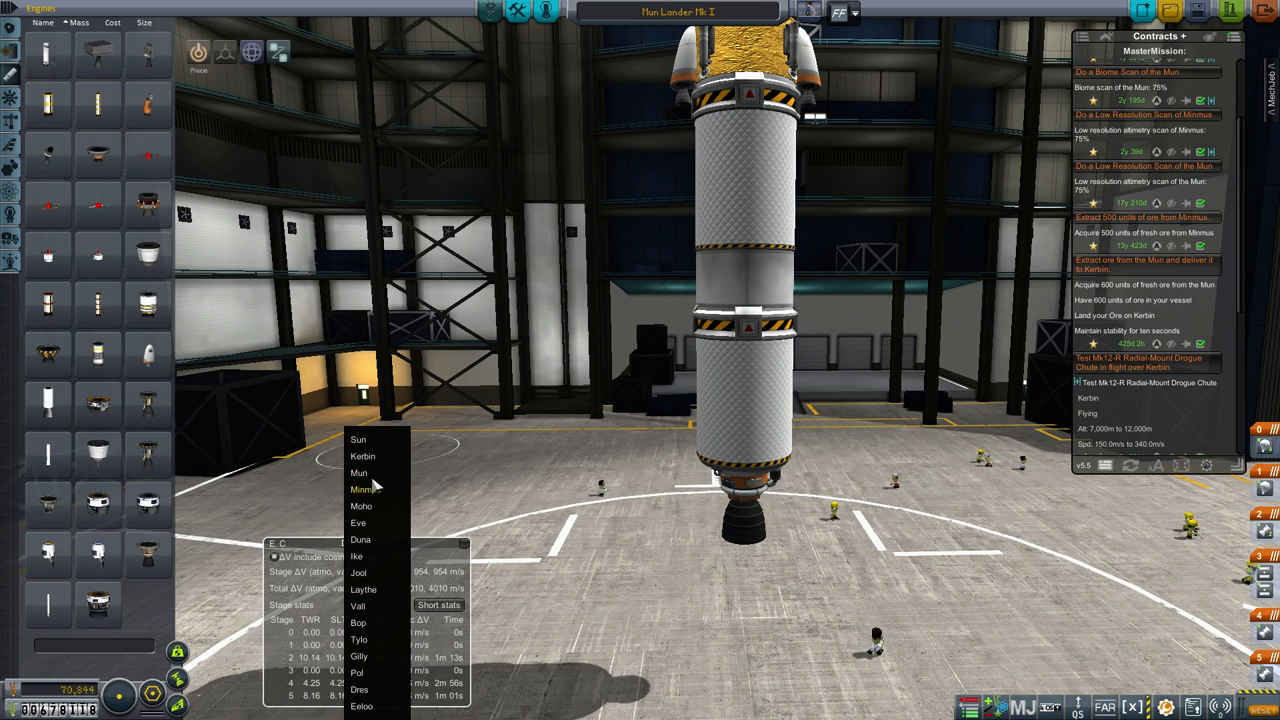
pyautogui.click(360, 456)
pyautogui.write('dec')
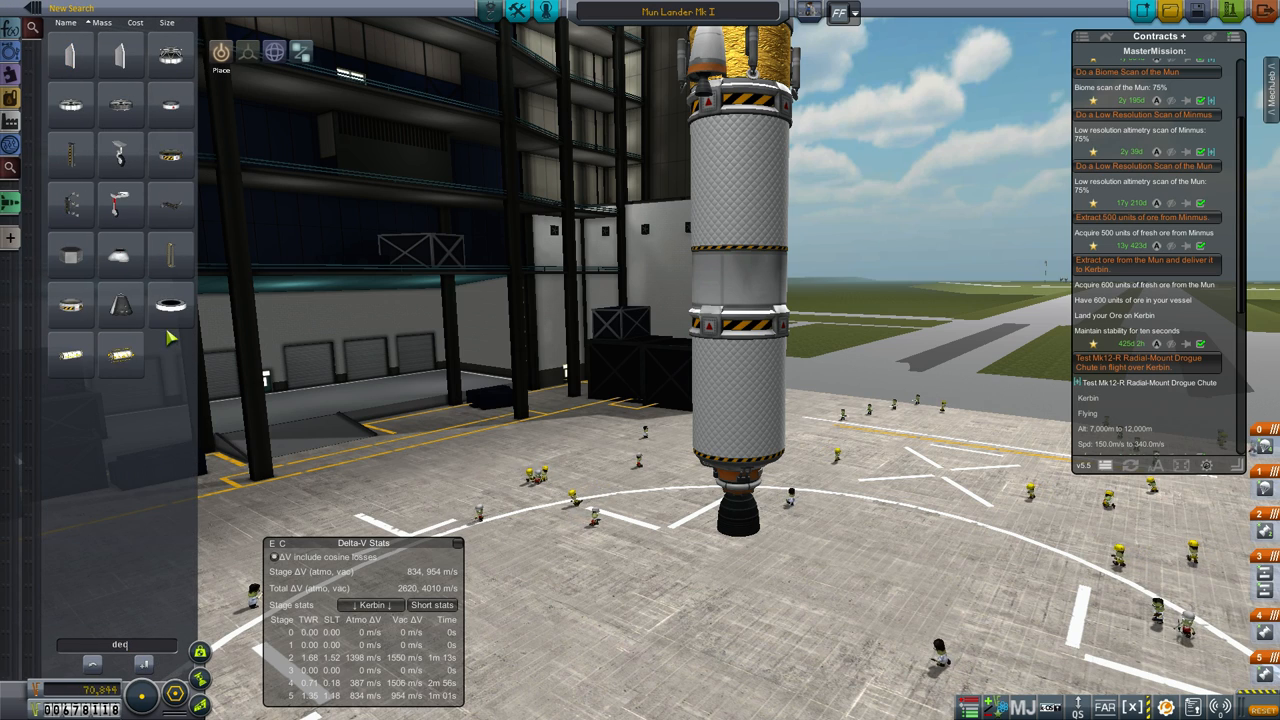
pyautogui.moveTo(70, 205)
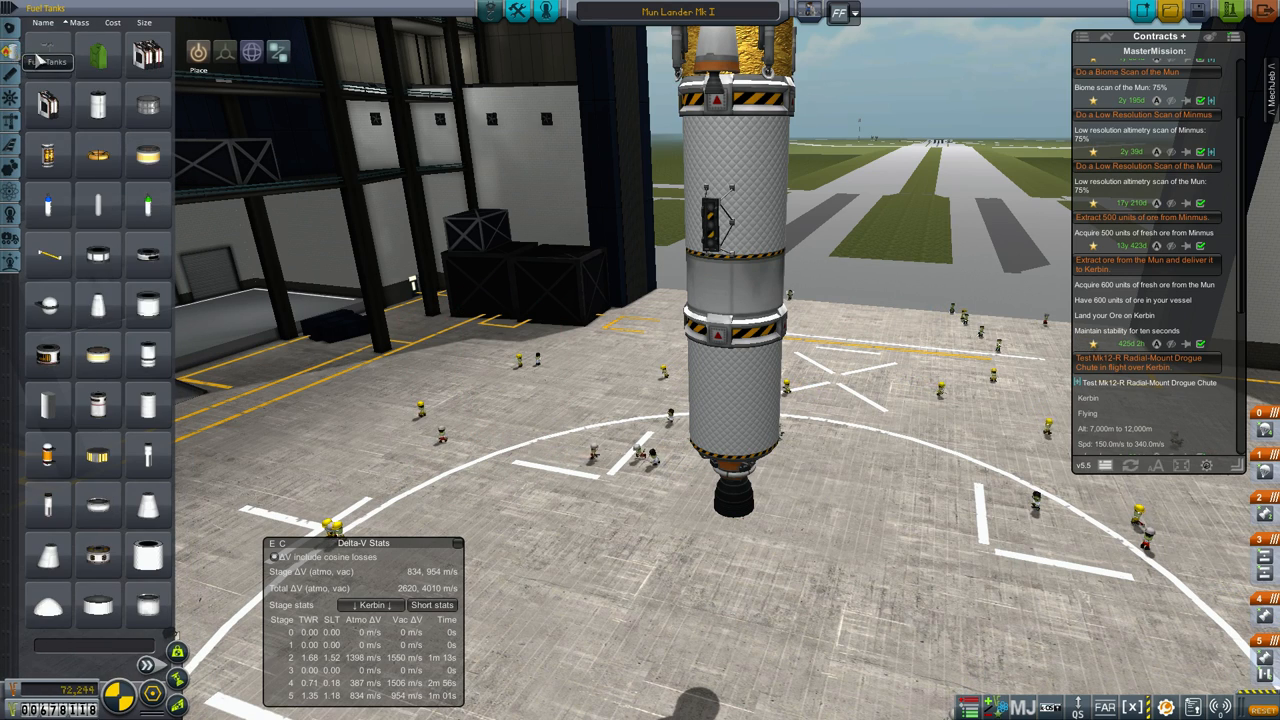
pyautogui.moveTo(143, 450)
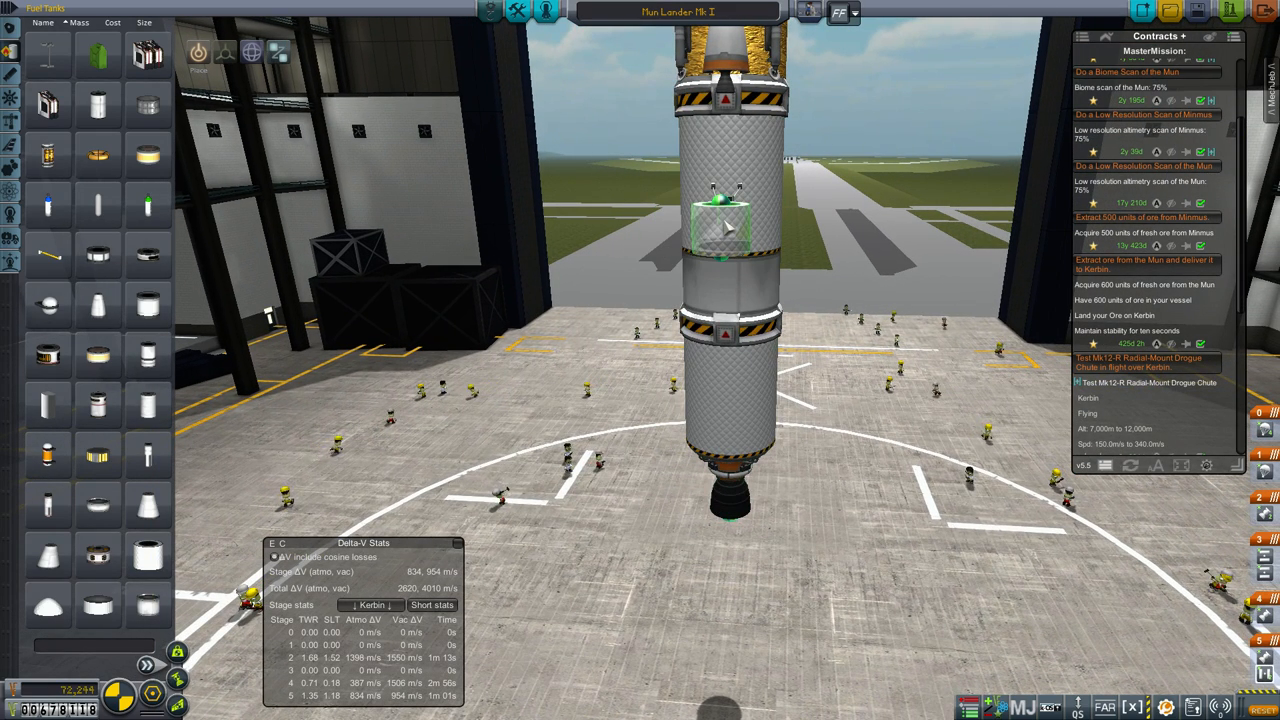
# Attach a procedural liquid tank onto the upper tank stage and adjust its settings
pyautogui.click(725, 222)
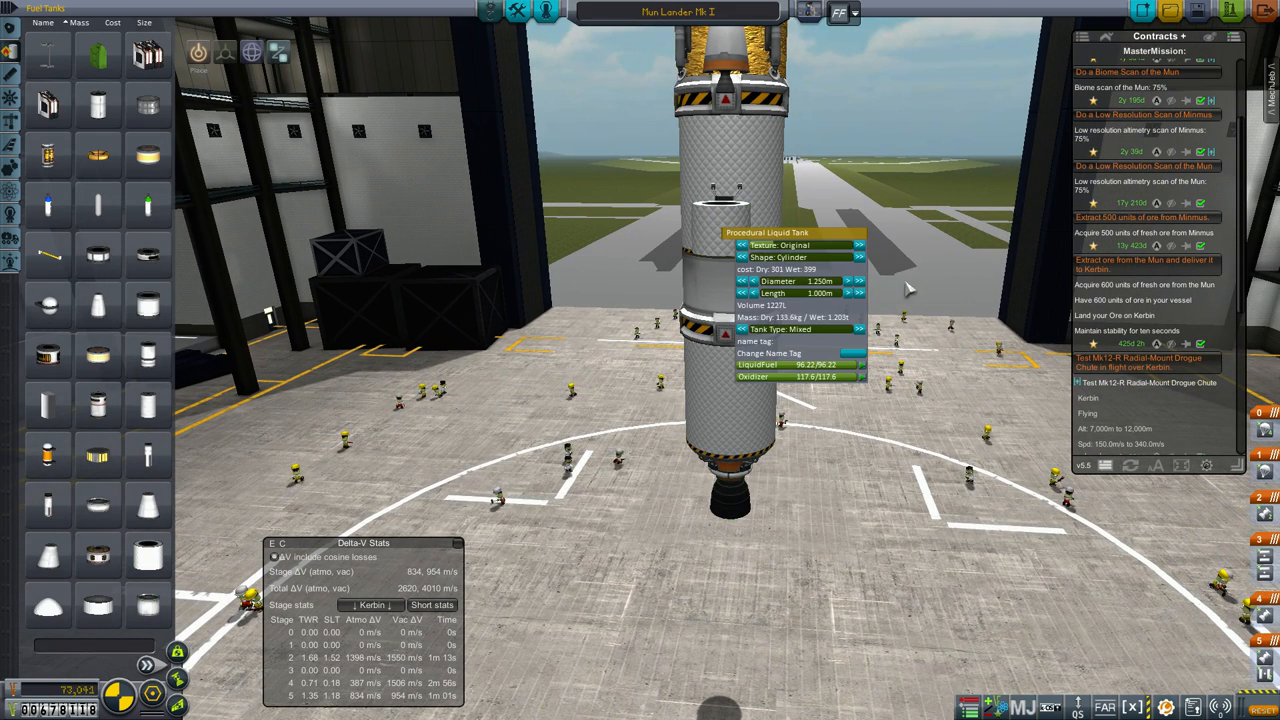
pyautogui.moveTo(900, 290); pyautogui.dragTo(790, 290)
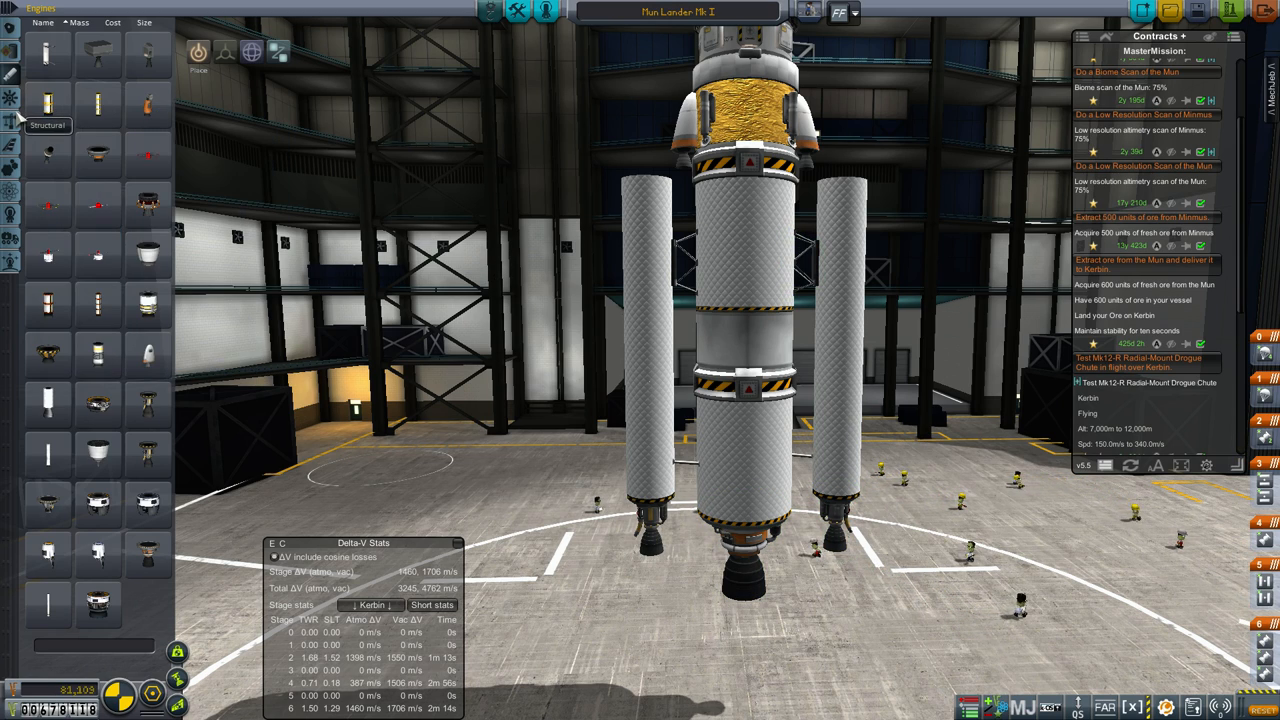
pyautogui.click(10, 52)
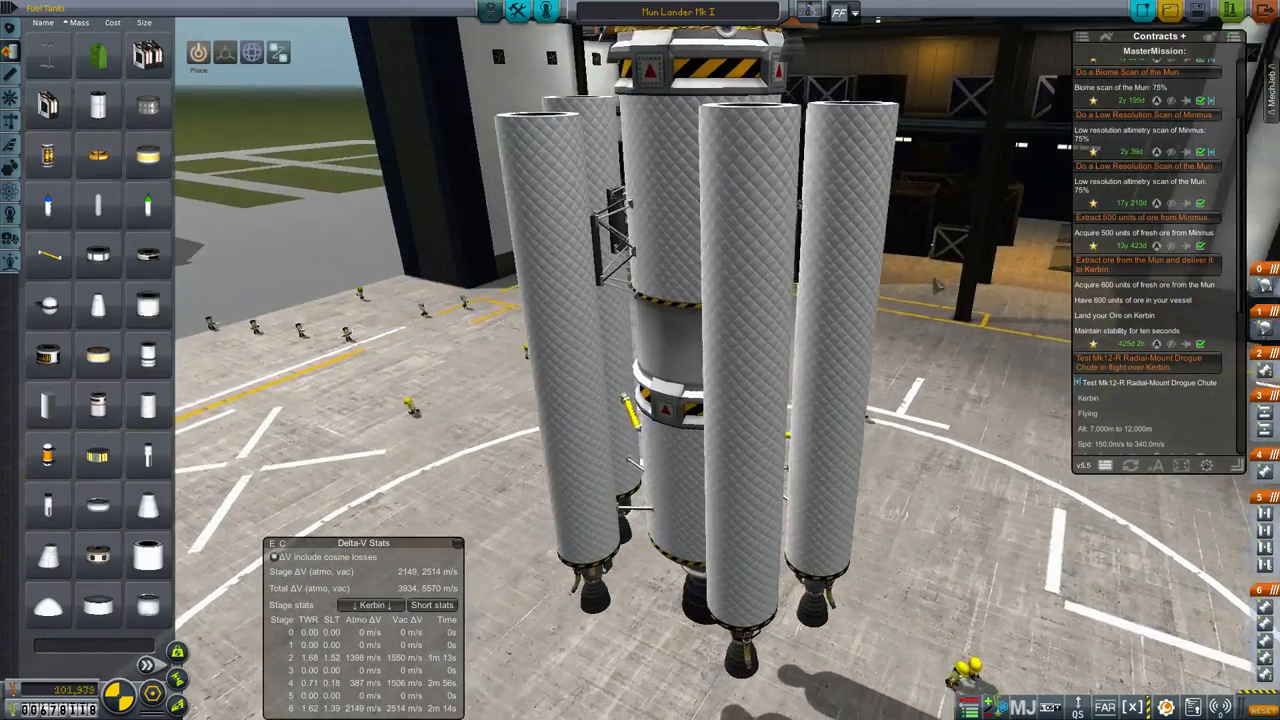
pyautogui.moveTo(48, 258)
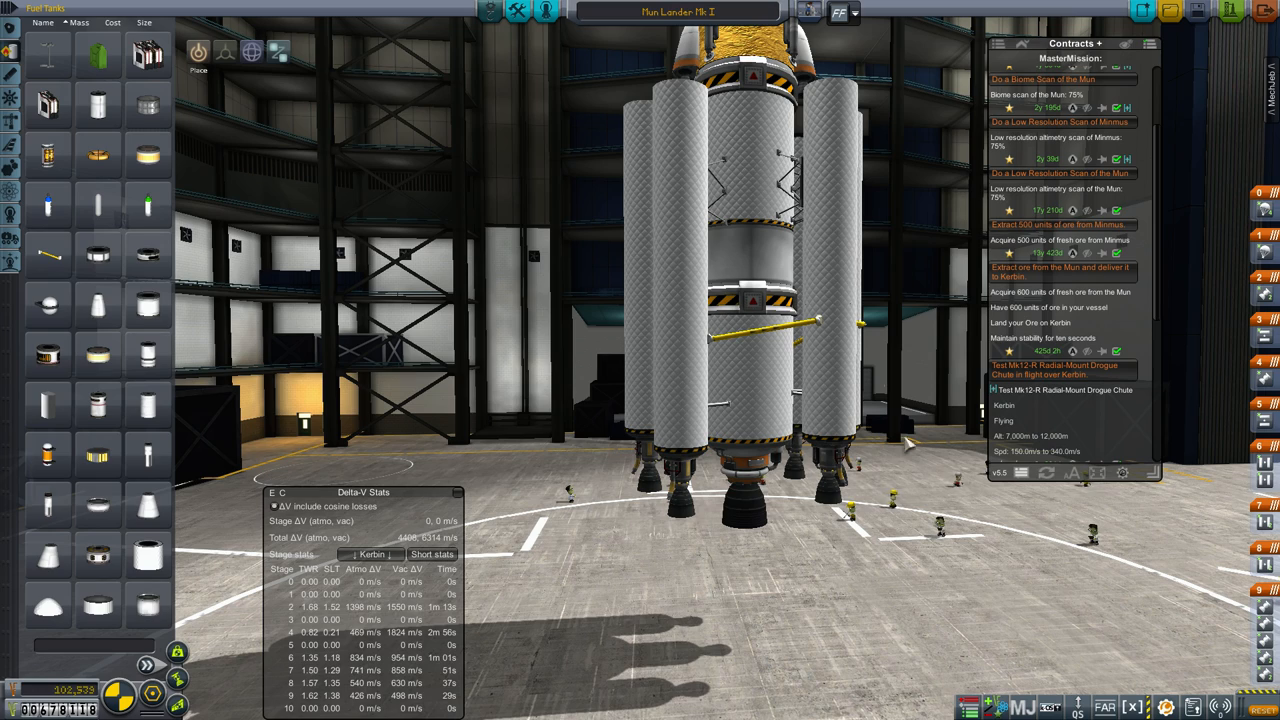
pyautogui.moveTo(1180, 12)
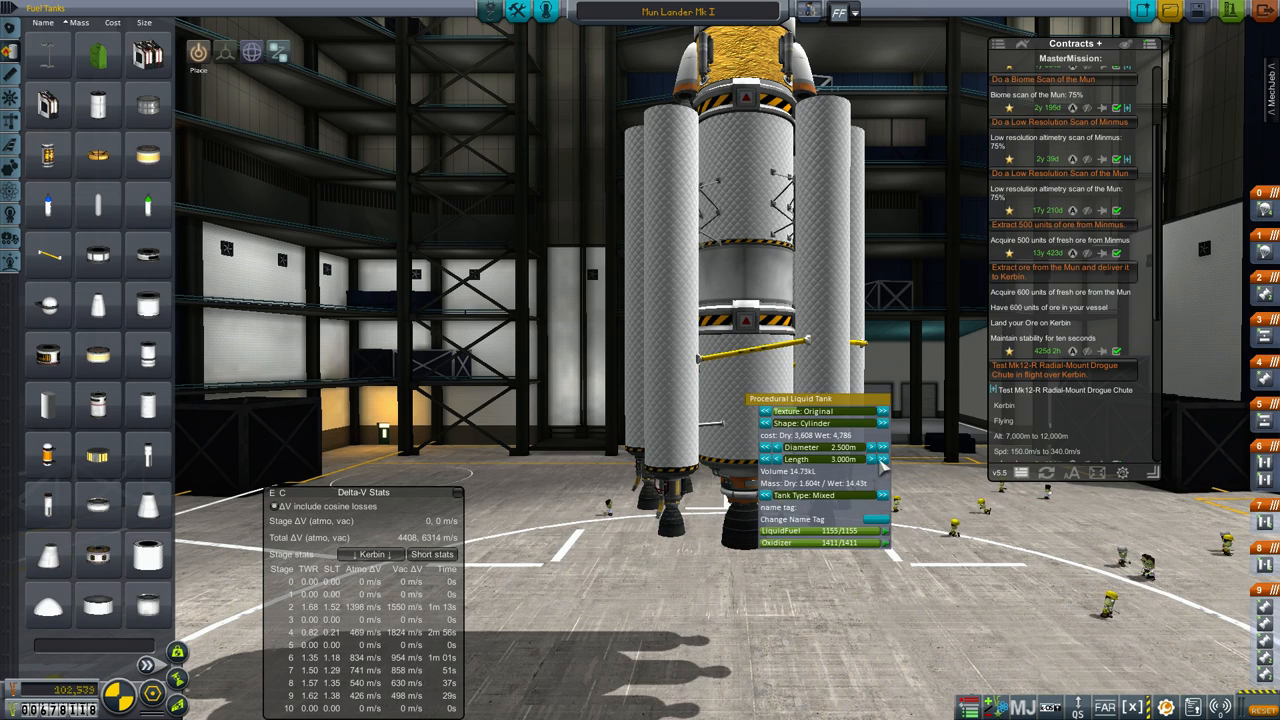
# Lengthen the booster's procedural tank three steps to 3.25 m
pyautogui.click(891, 457)
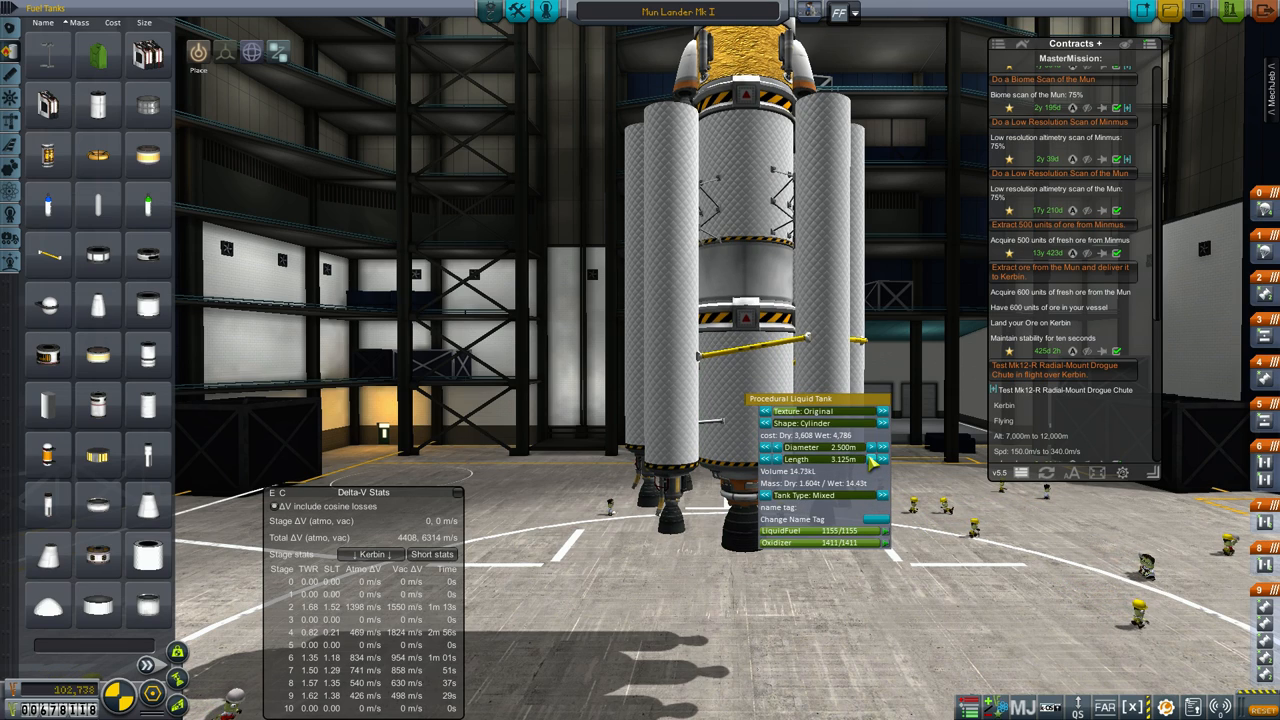
pyautogui.click(889, 458)
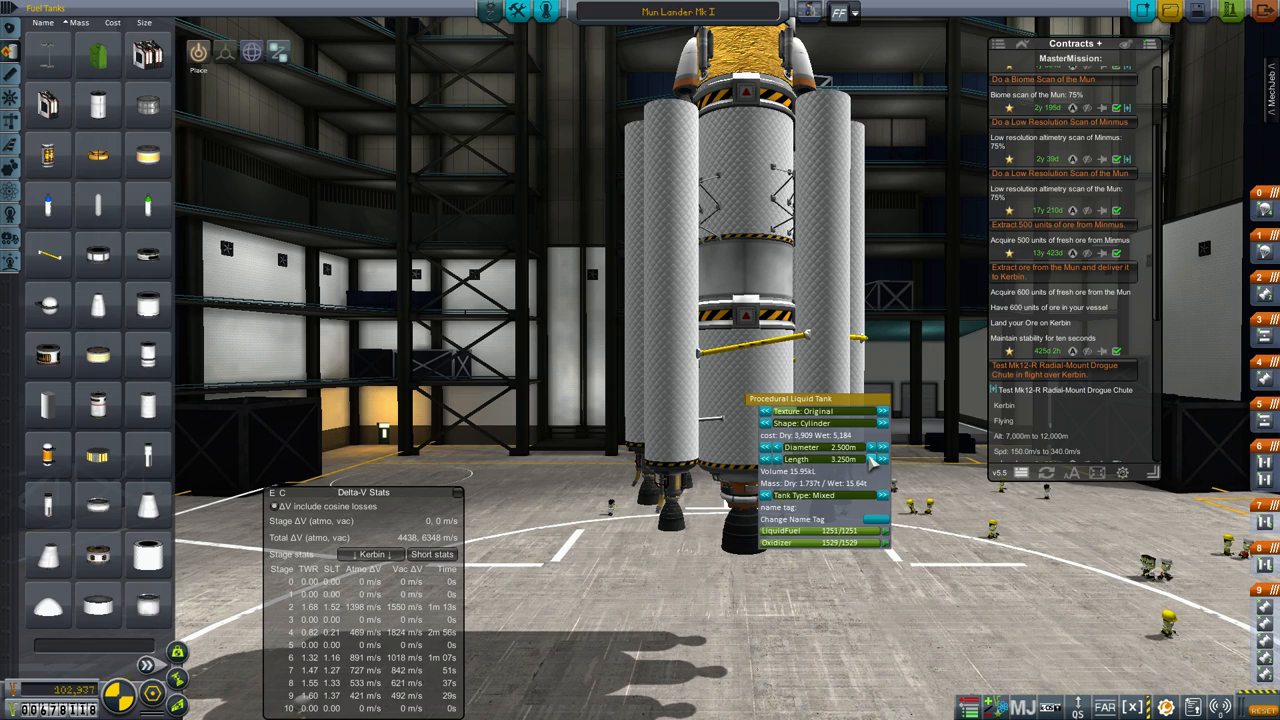
pyautogui.click(883, 459)
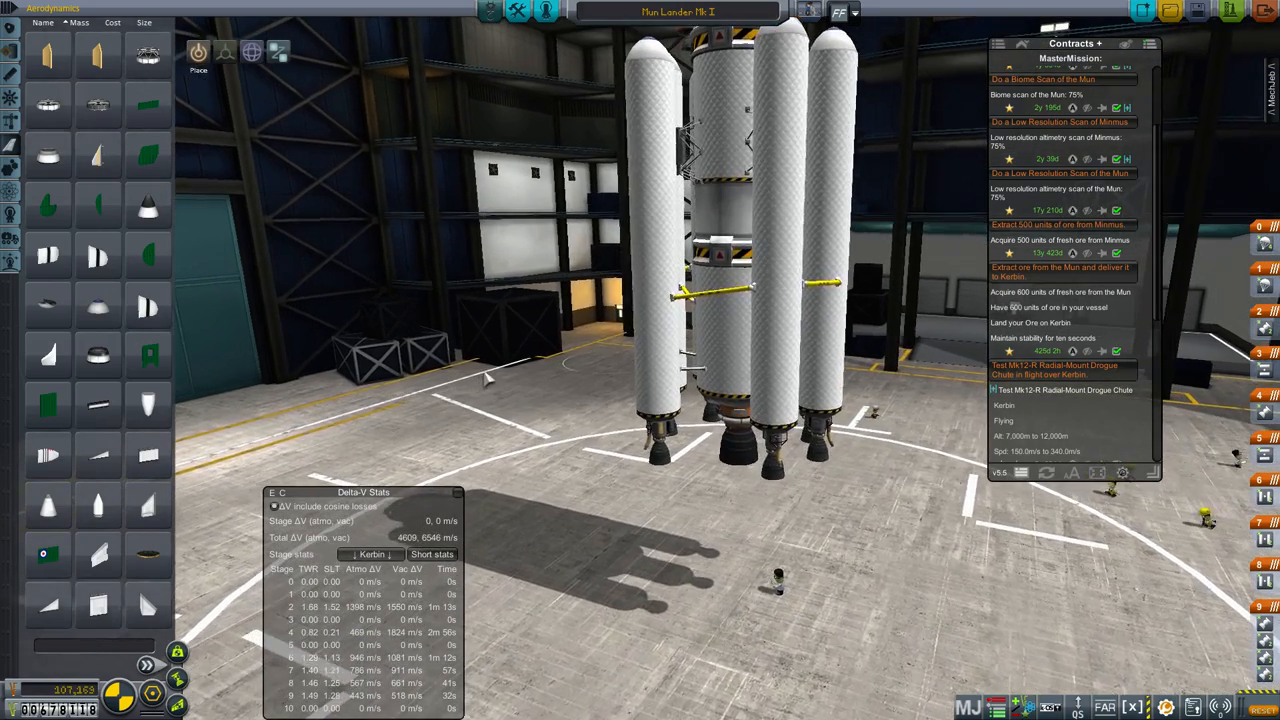
# Attach a nose cone to the top of the side boosters
pyautogui.click(720, 250)
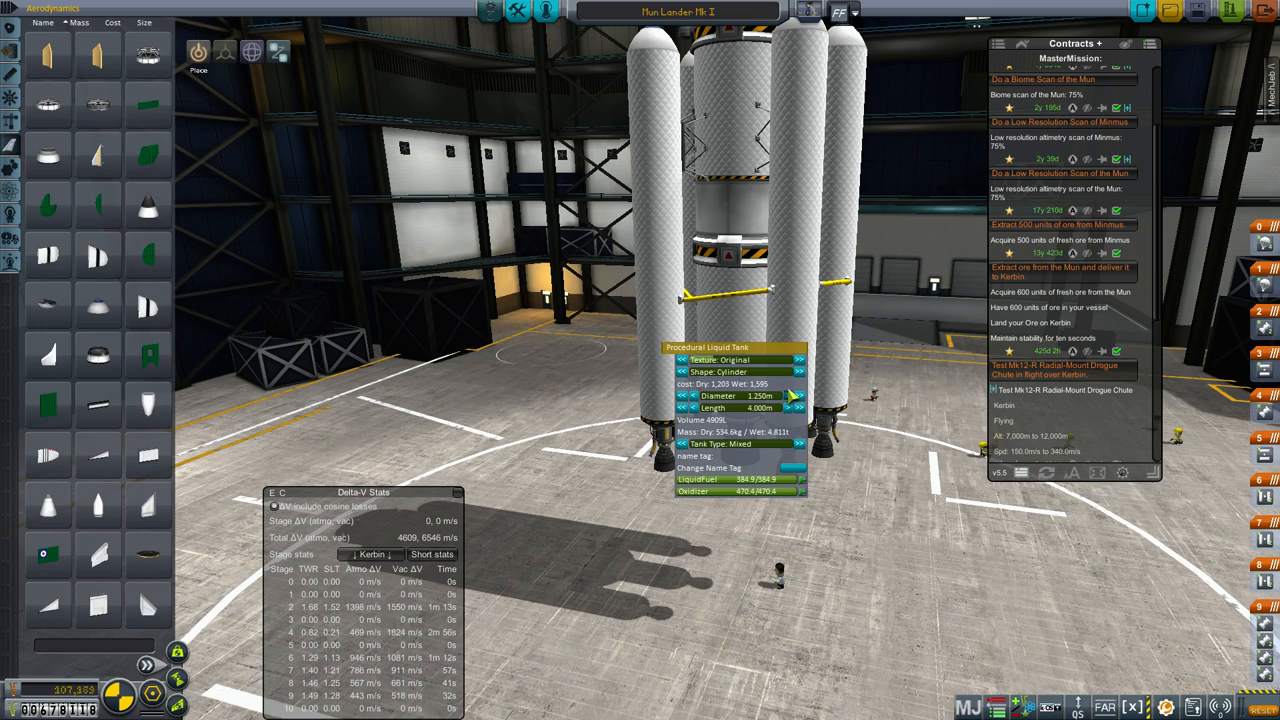
# Widen the booster tanks to 1.375 m and lengthen them to 5 m
pyautogui.click(798, 395)
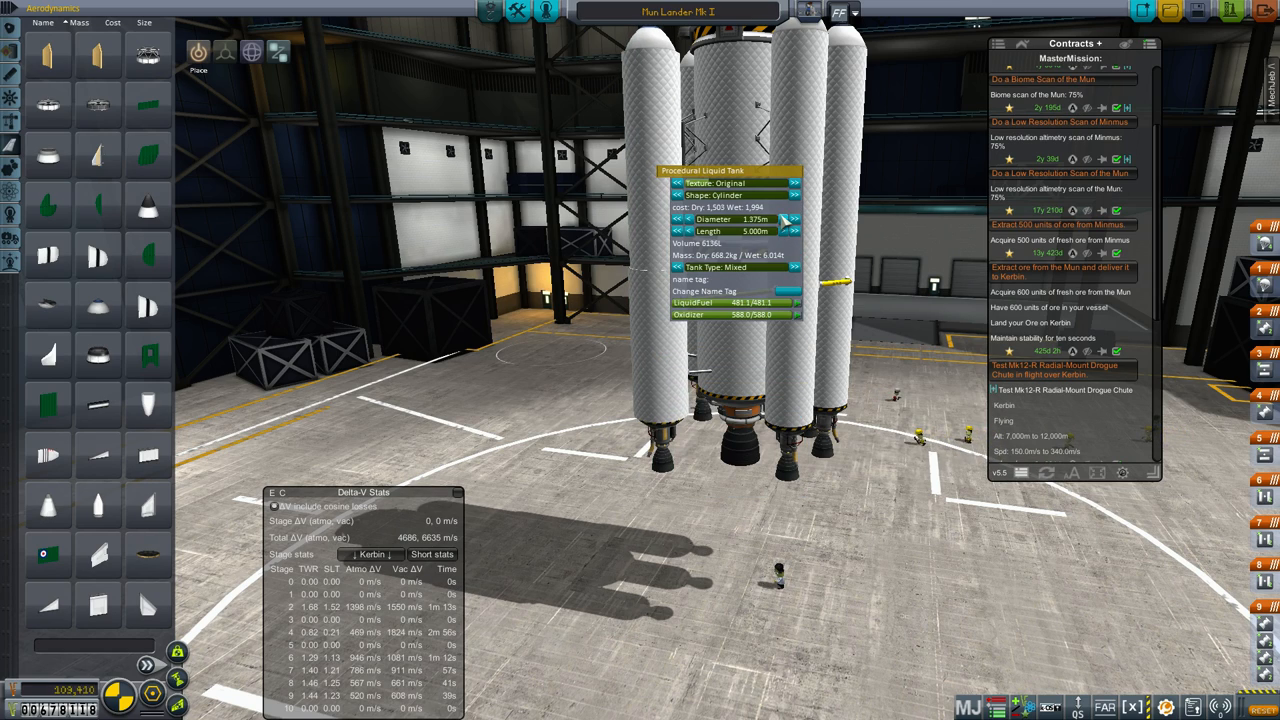
pyautogui.click(792, 218)
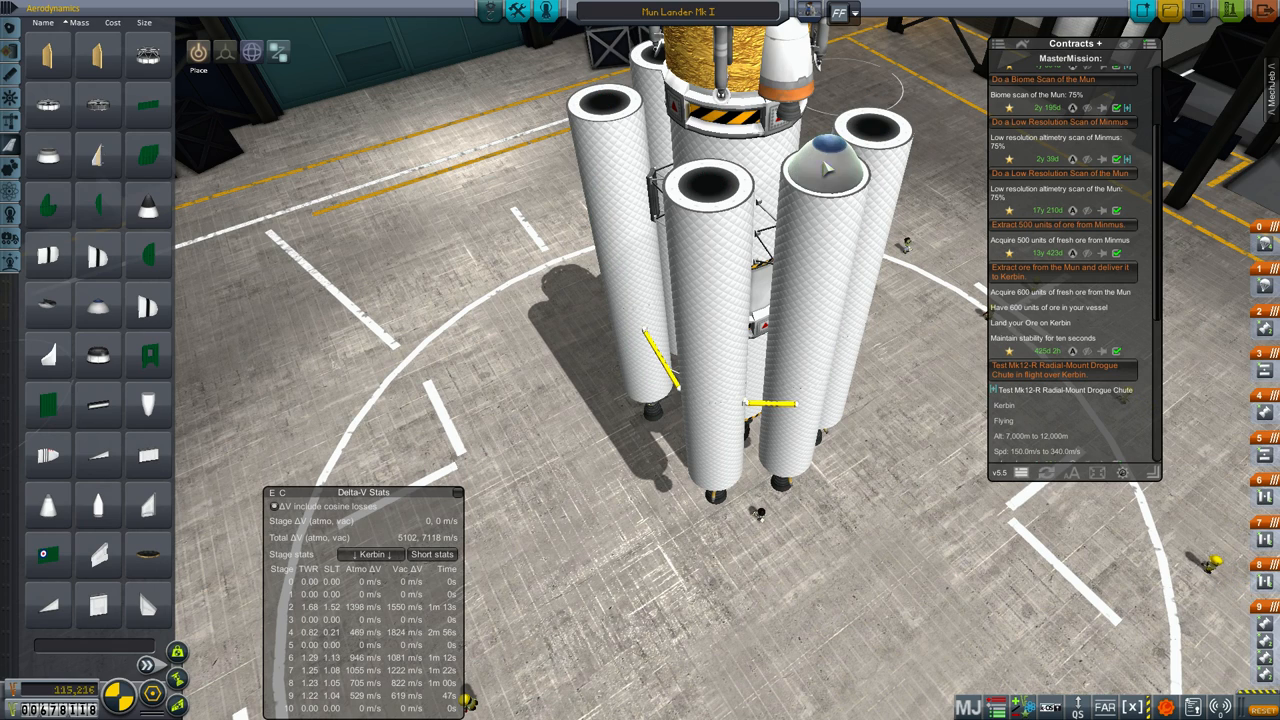
pyautogui.moveTo(97, 305)
pyautogui.write('proced')
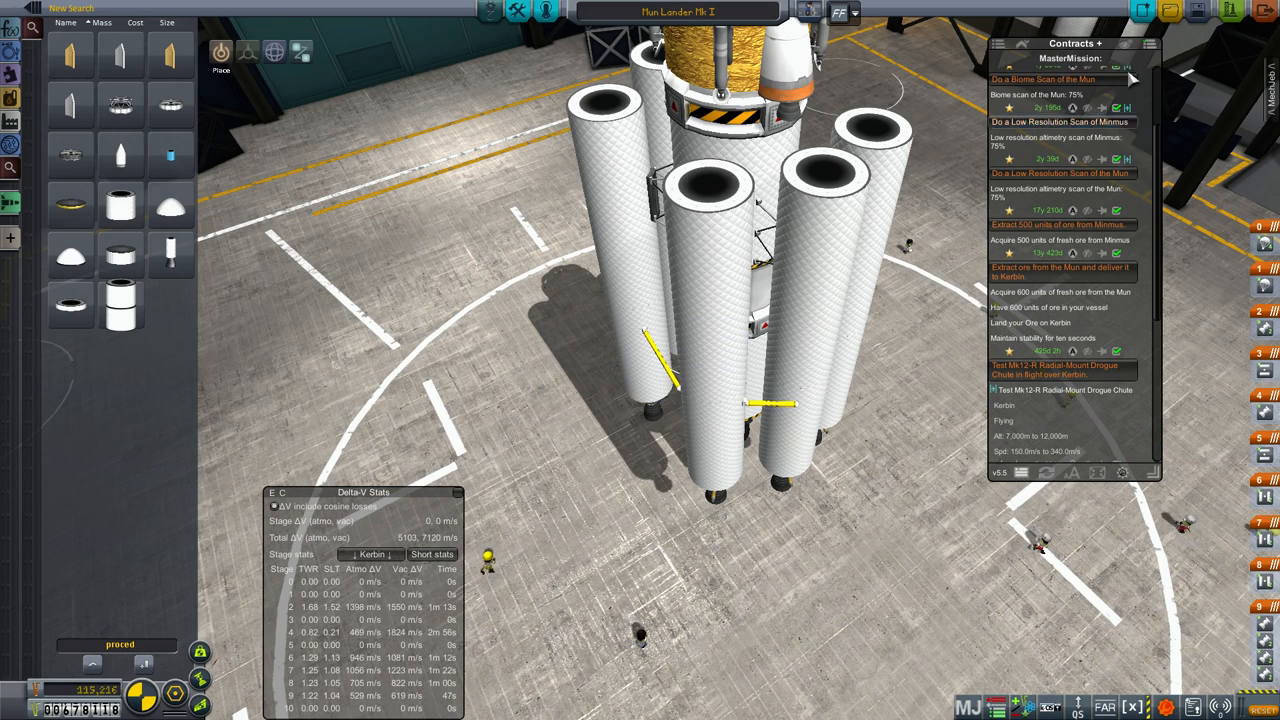
pyautogui.moveTo(170, 205)
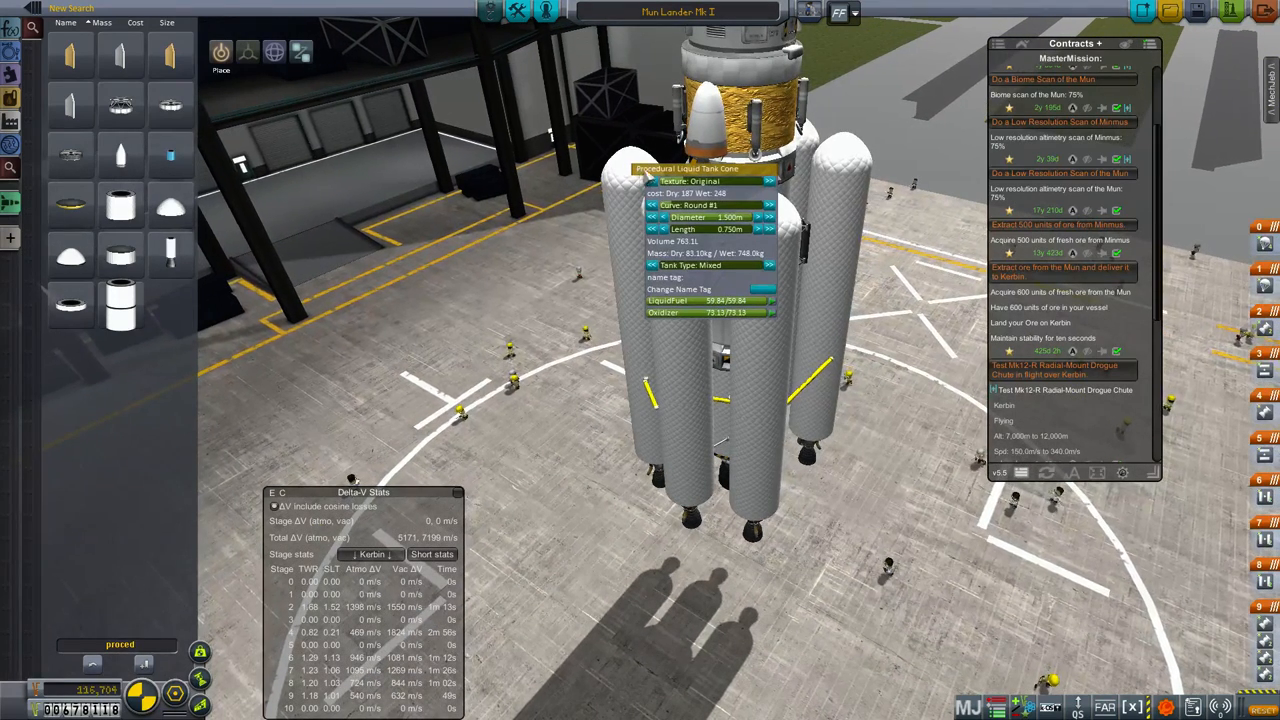
# Change the nose cone texture and cycle the booster tank texture to AresTank
pyautogui.click(761, 181)
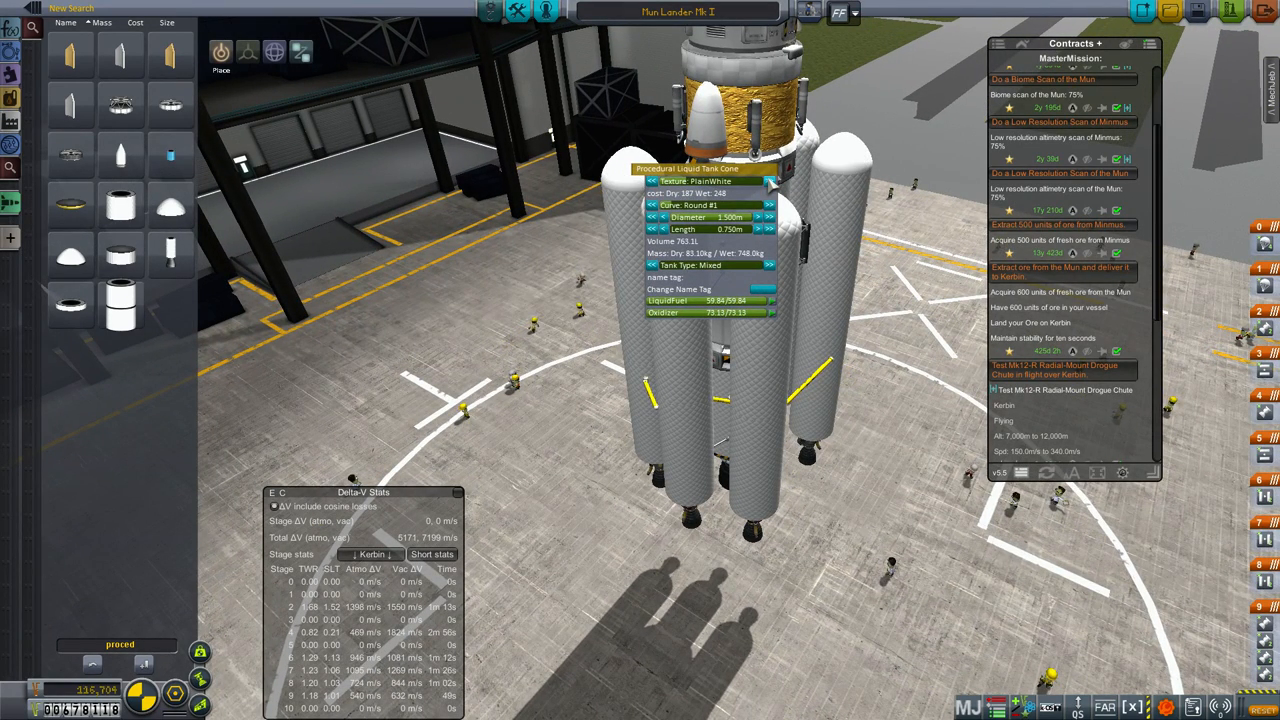
pyautogui.click(776, 178)
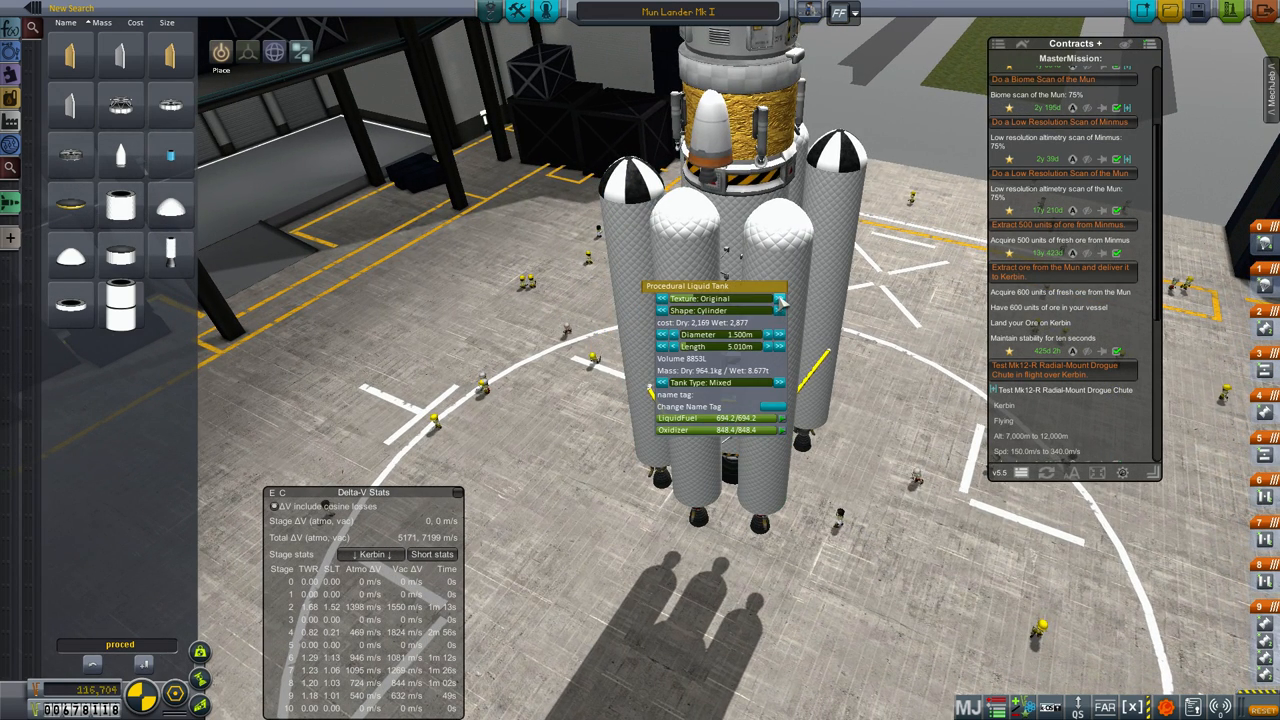
pyautogui.click(780, 298)
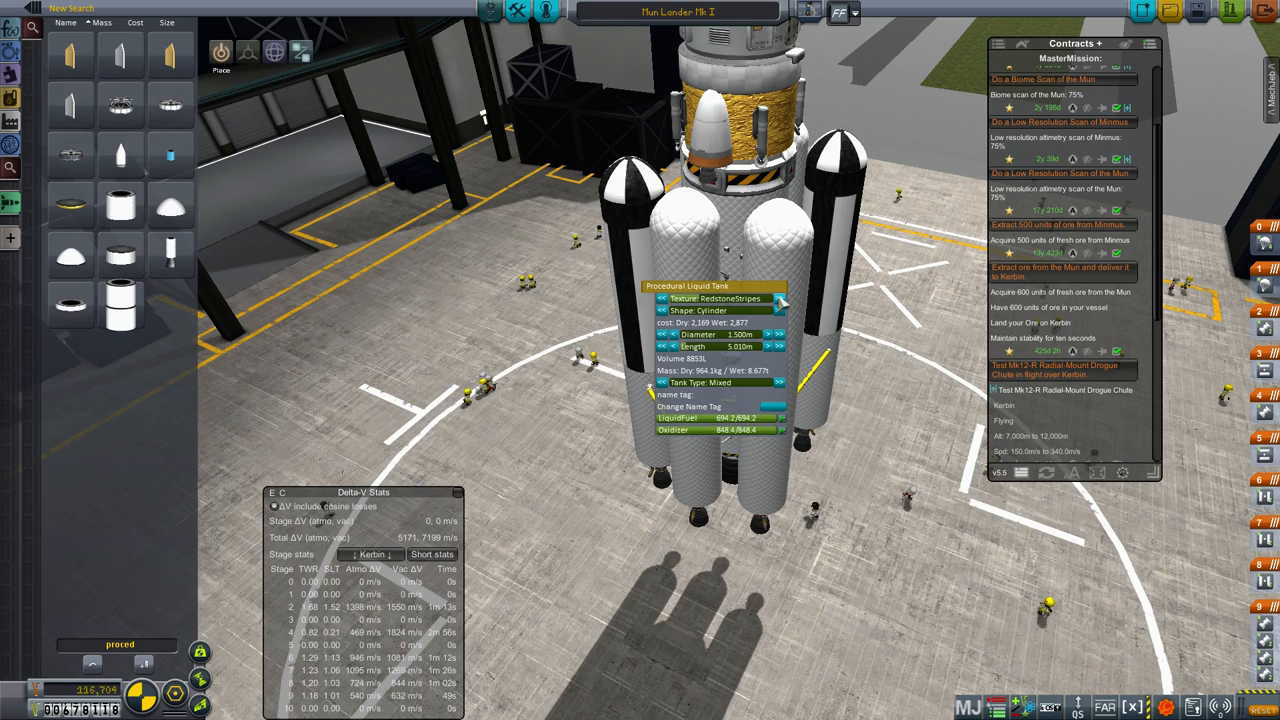
pyautogui.click(778, 298)
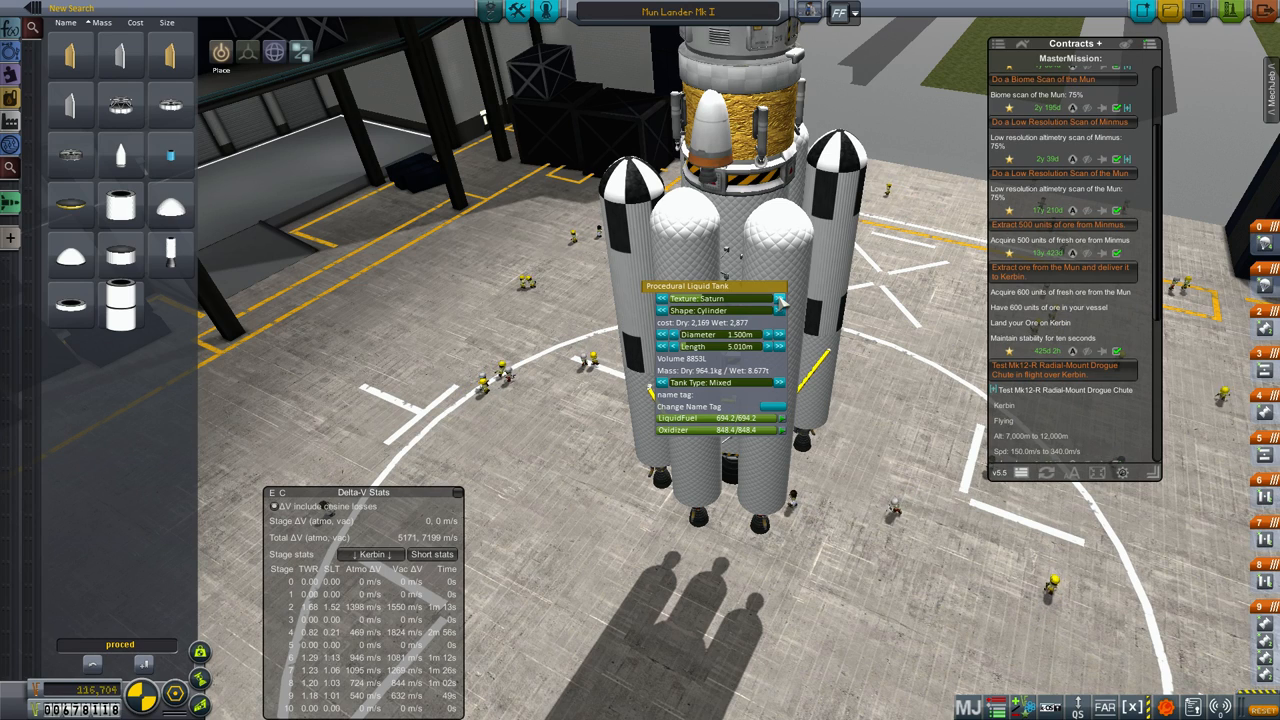
pyautogui.click(772, 299)
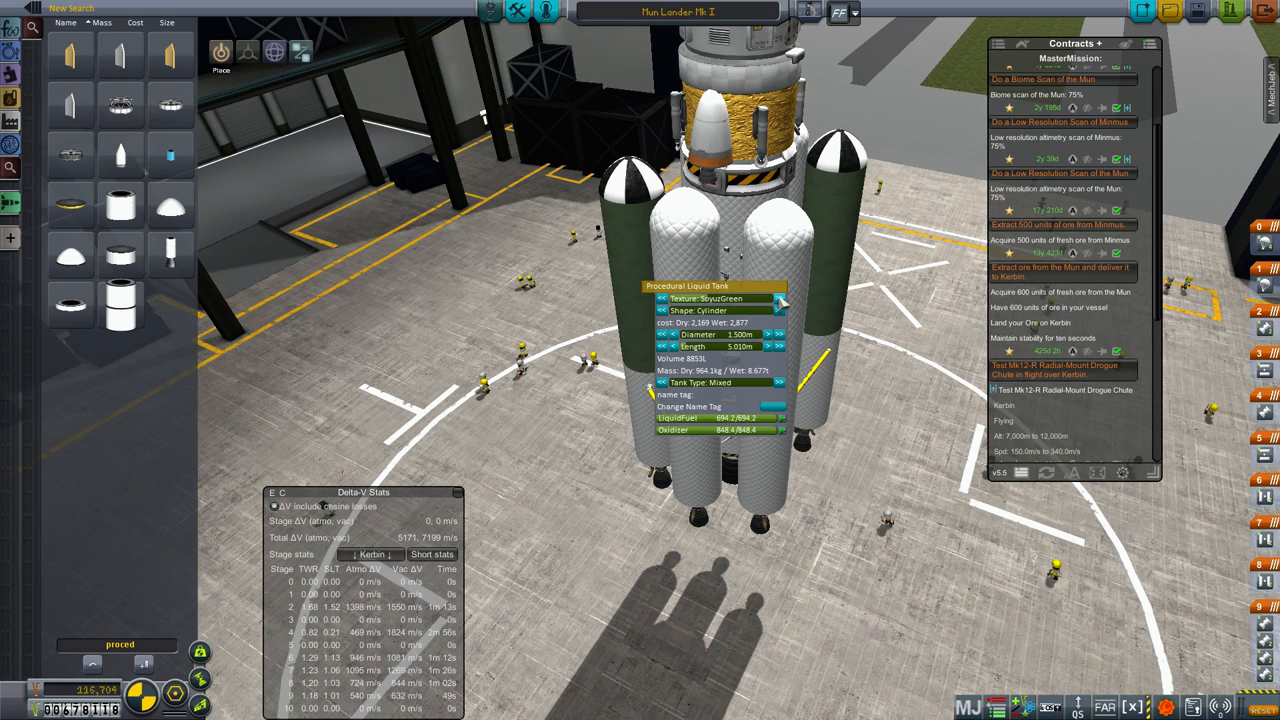
pyautogui.click(775, 299)
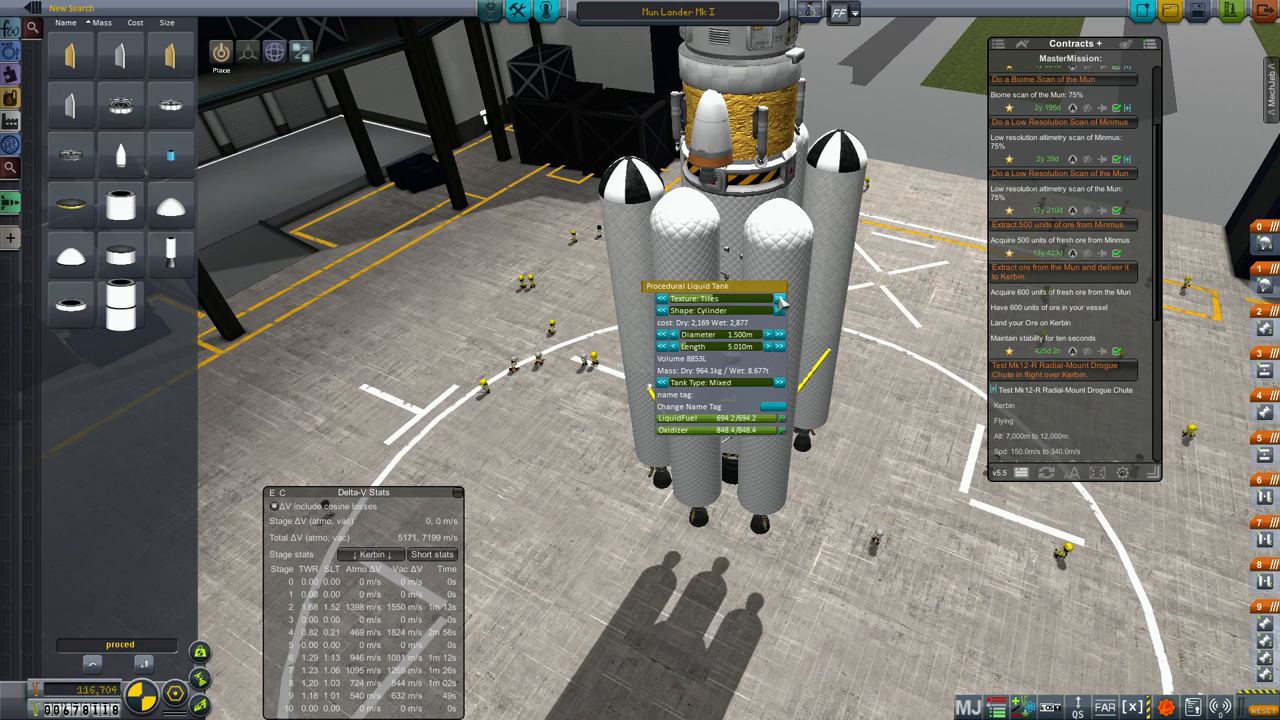
pyautogui.click(779, 303)
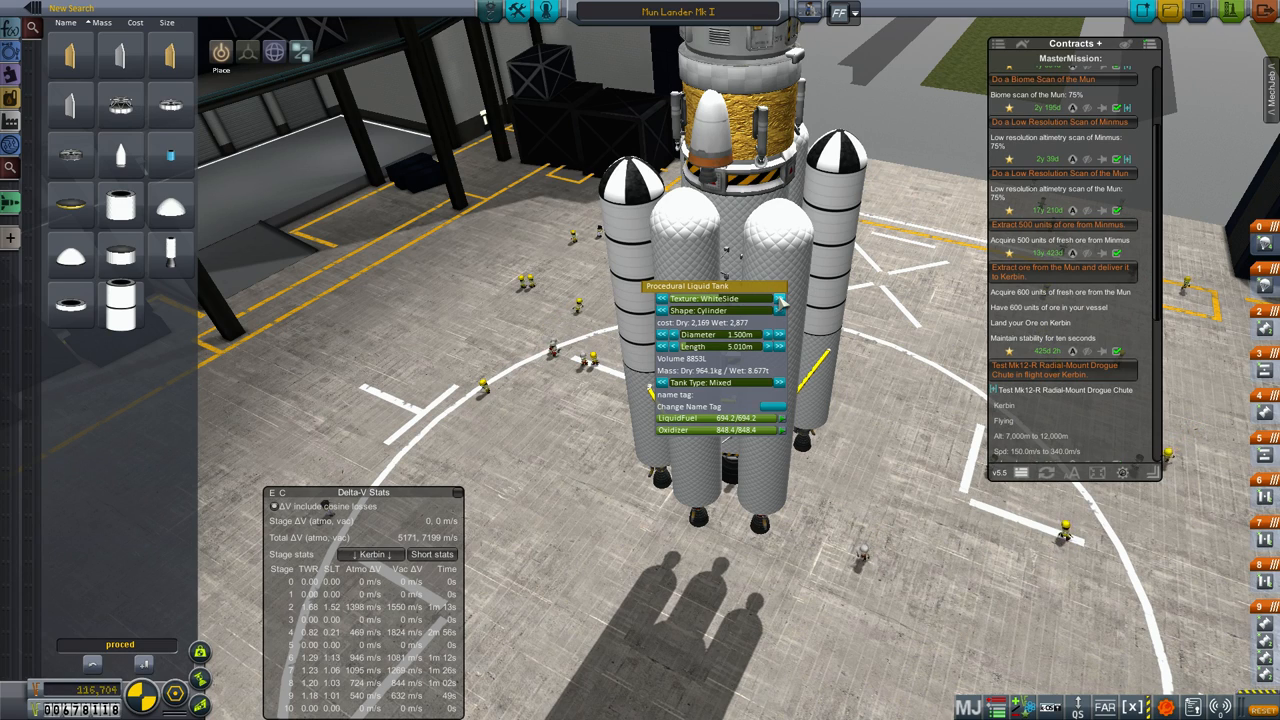
pyautogui.click(778, 302)
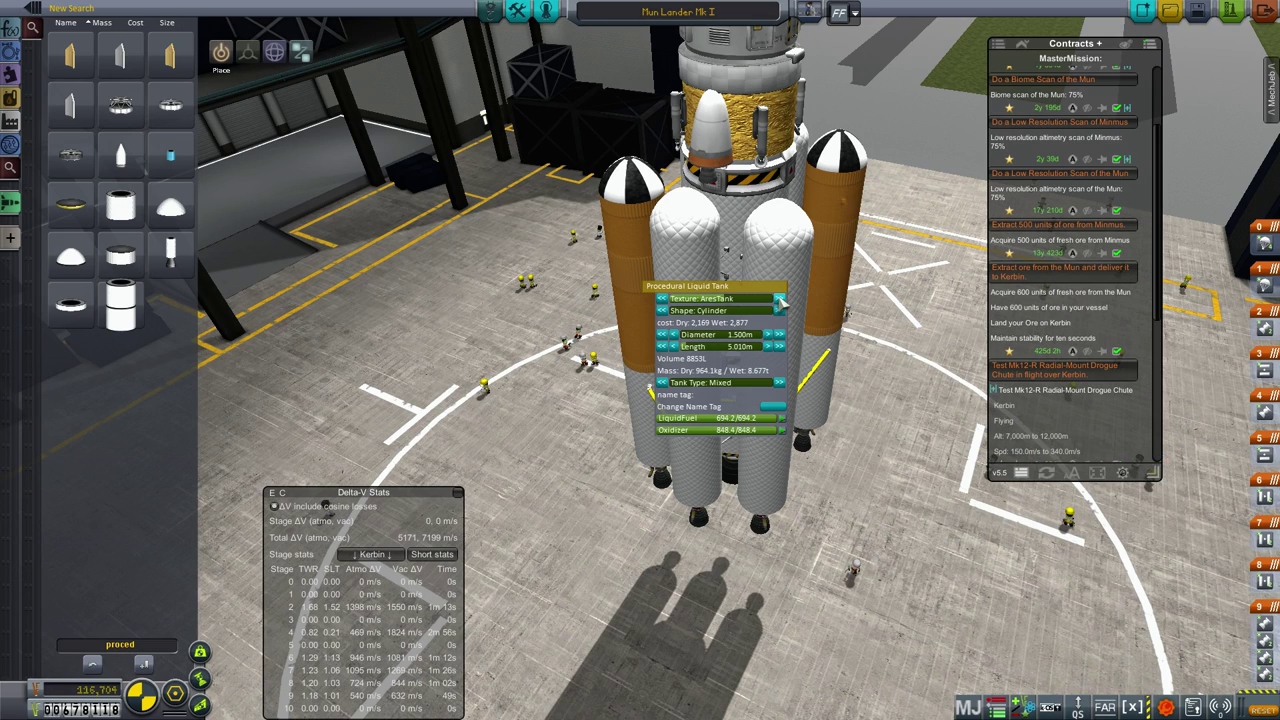
pyautogui.click(775, 302)
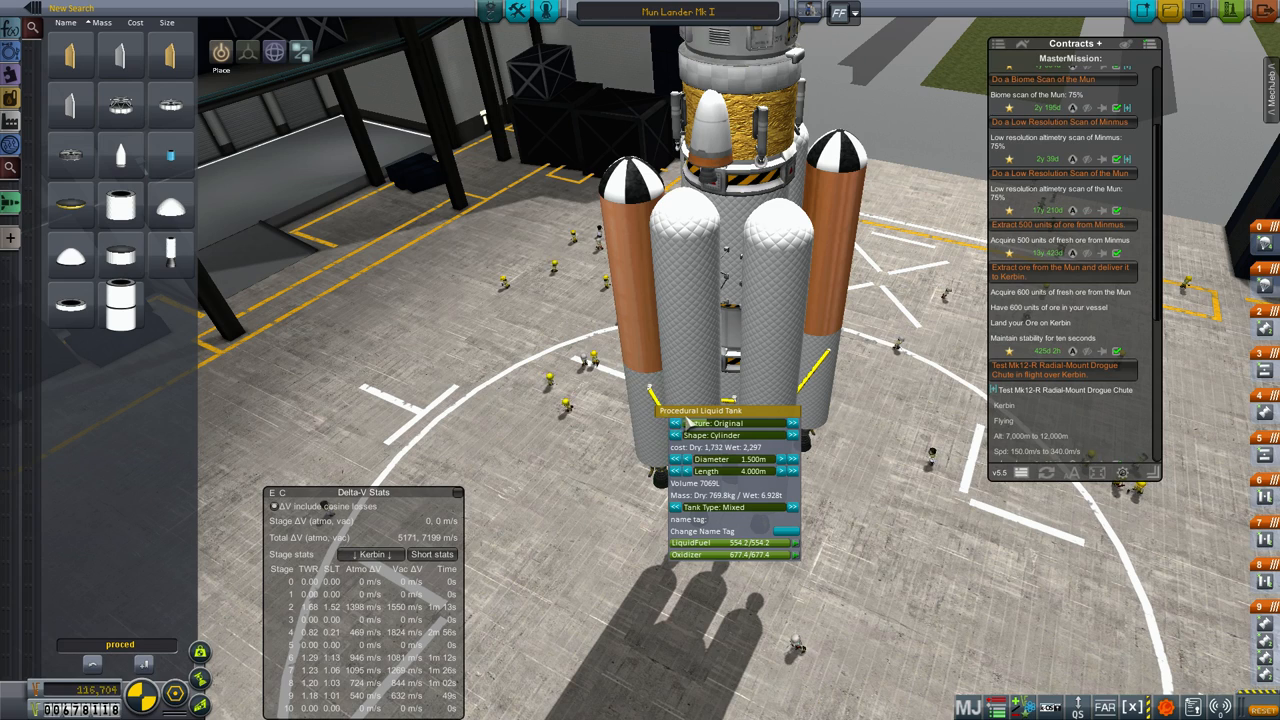
# Cycle the lower booster section through Spaceplane, Etched and BetterSRB textures
pyautogui.click(785, 423)
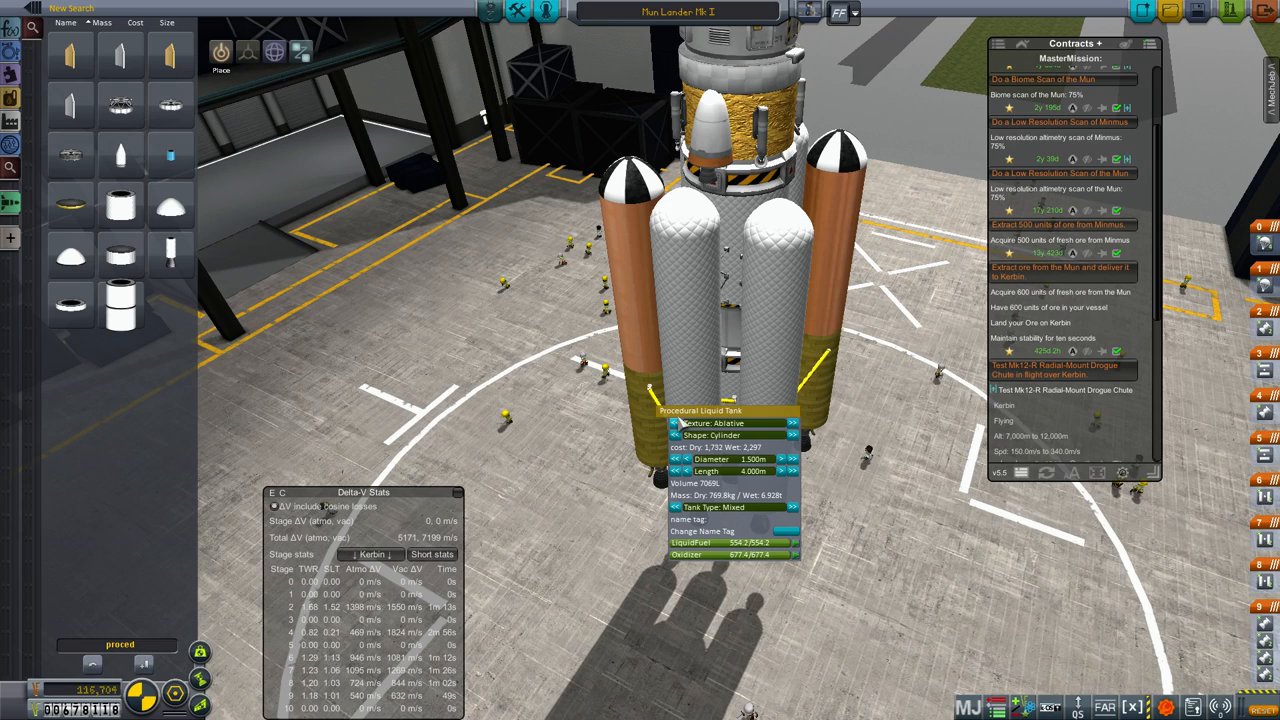
pyautogui.click(787, 422)
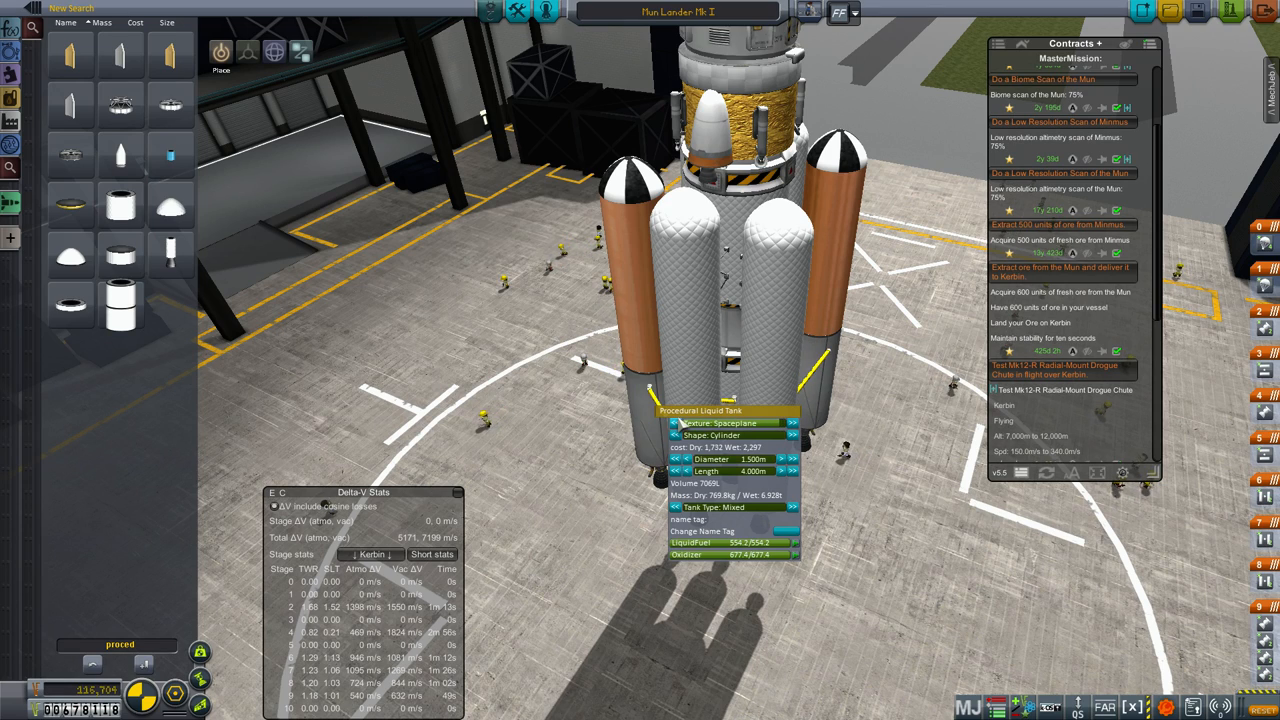
pyautogui.click(792, 423)
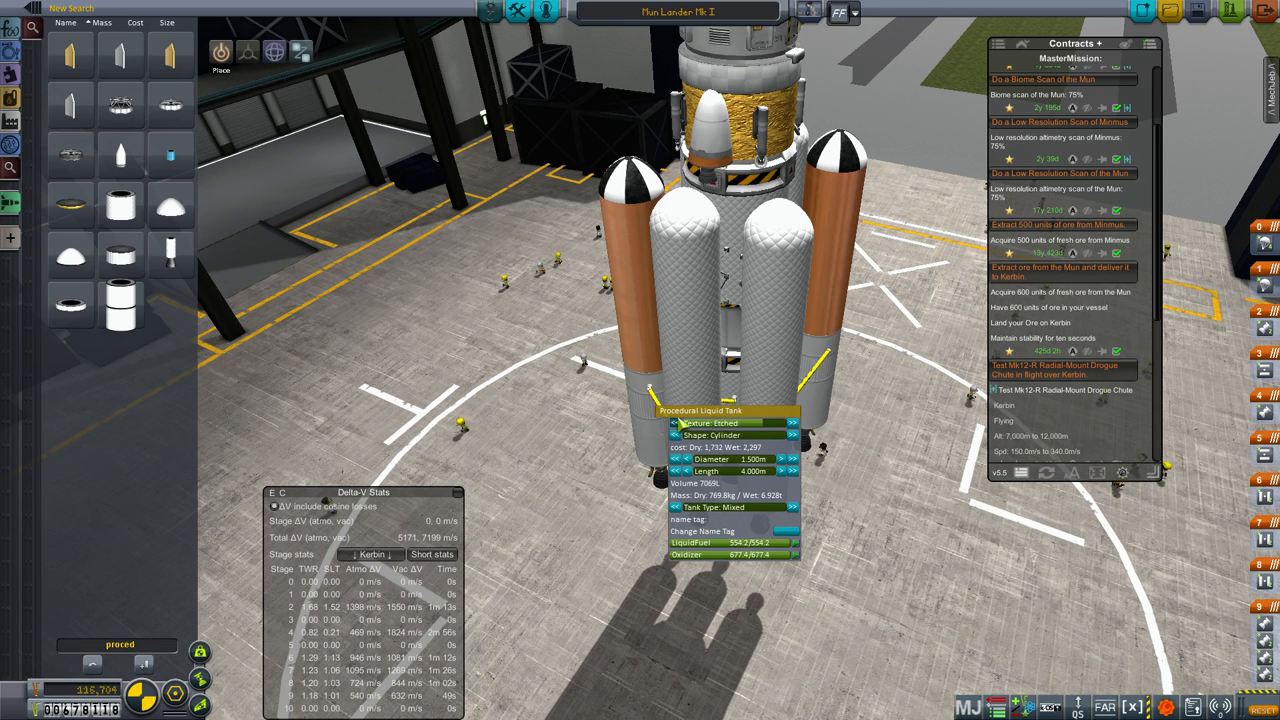
pyautogui.click(787, 423)
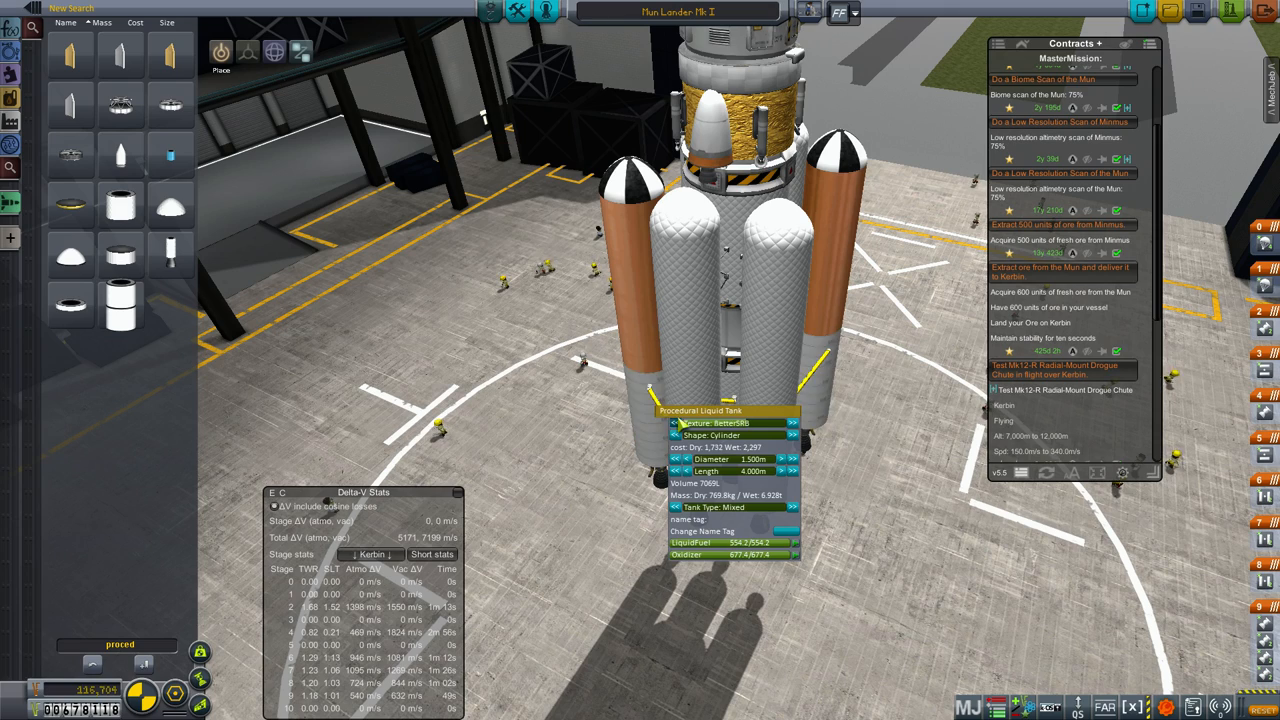
# Retexture the inner tanks and nose cone, stepping the tanks to the orange AresTank look
pyautogui.click(793, 421)
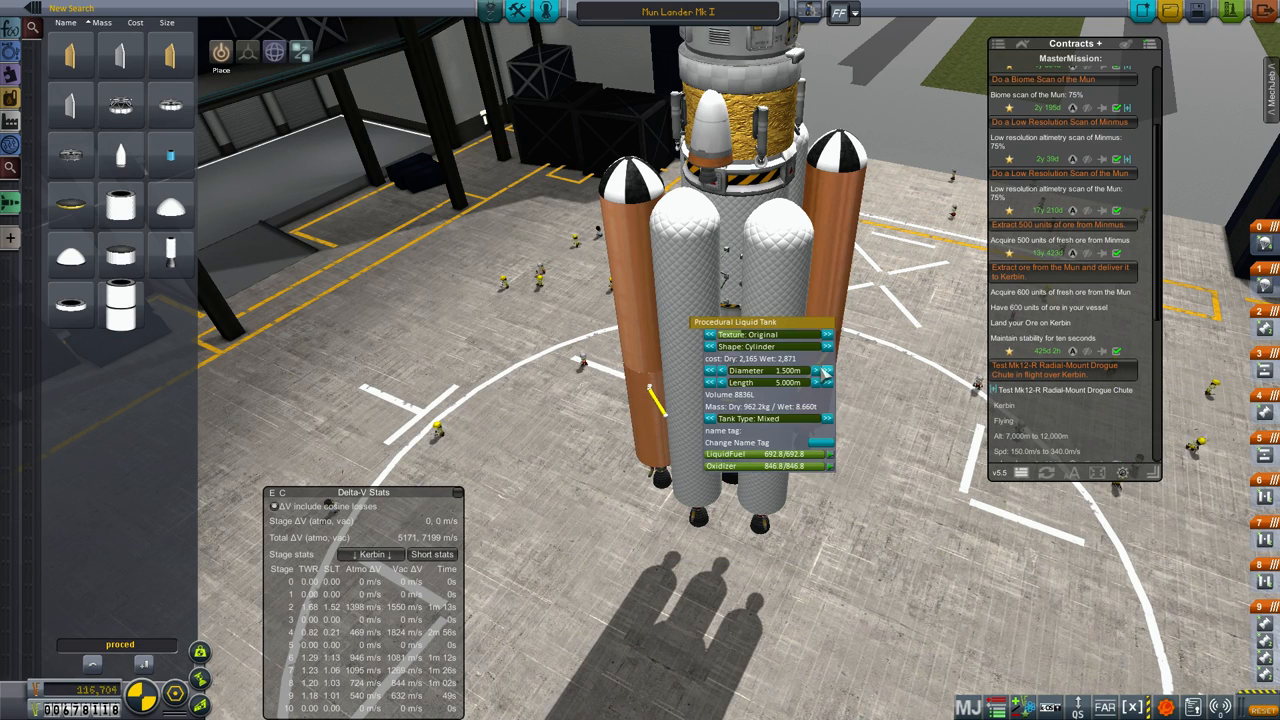
pyautogui.click(832, 334)
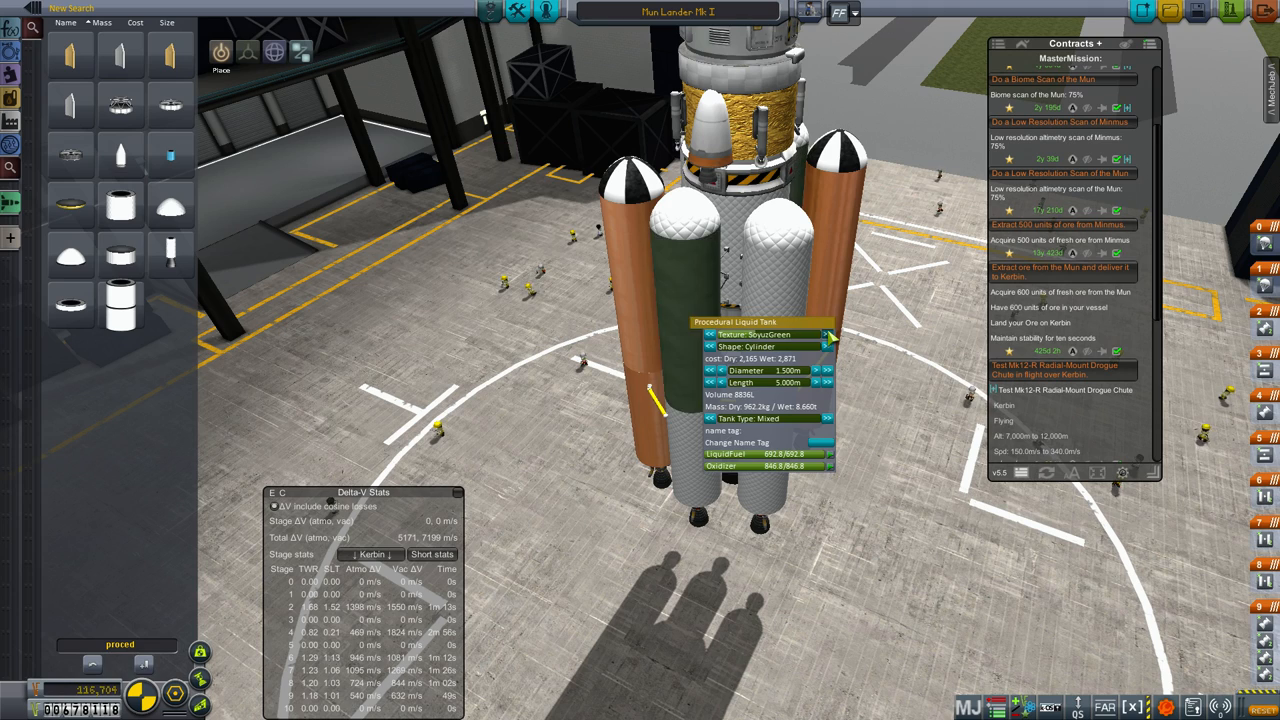
pyautogui.click(834, 334)
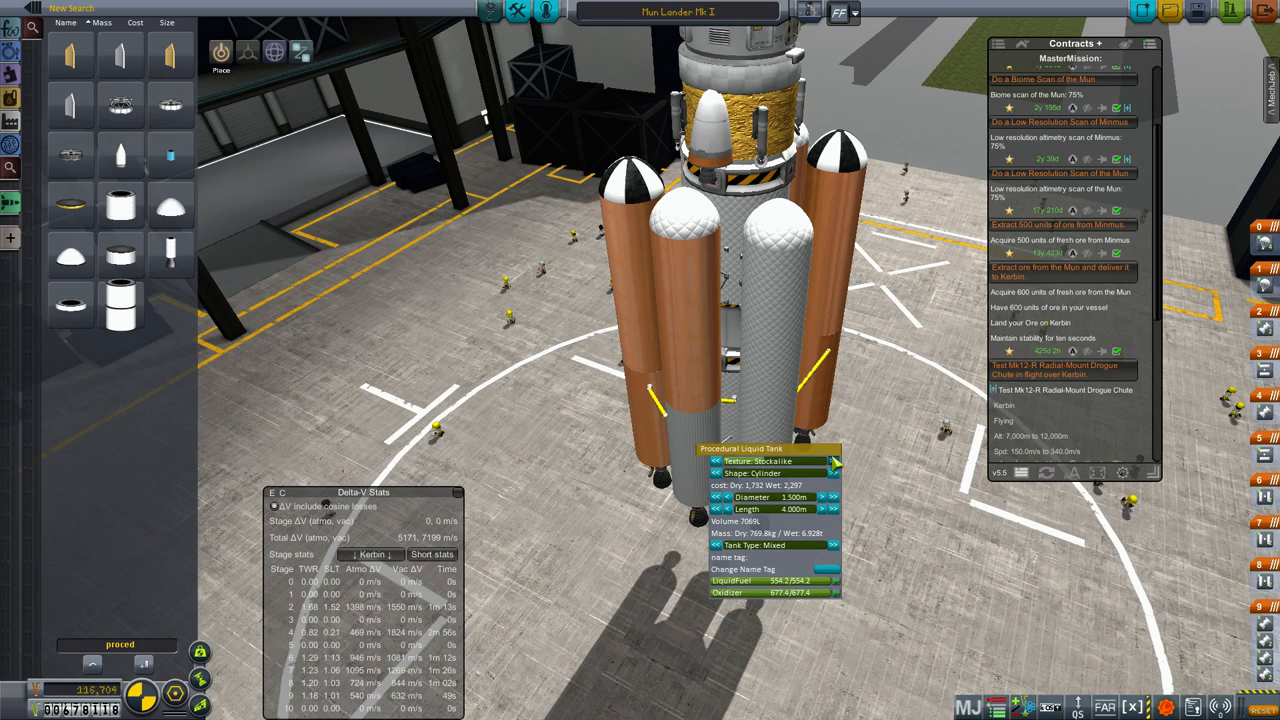
pyautogui.click(839, 460)
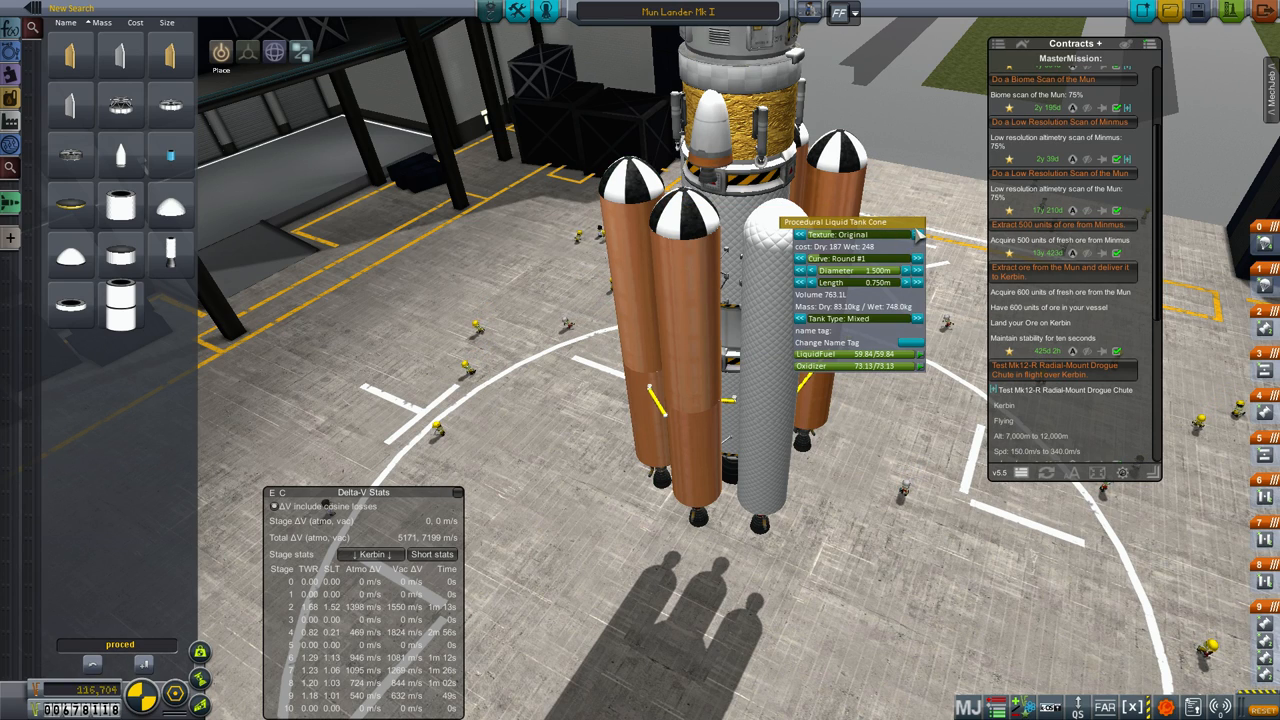
pyautogui.click(913, 234)
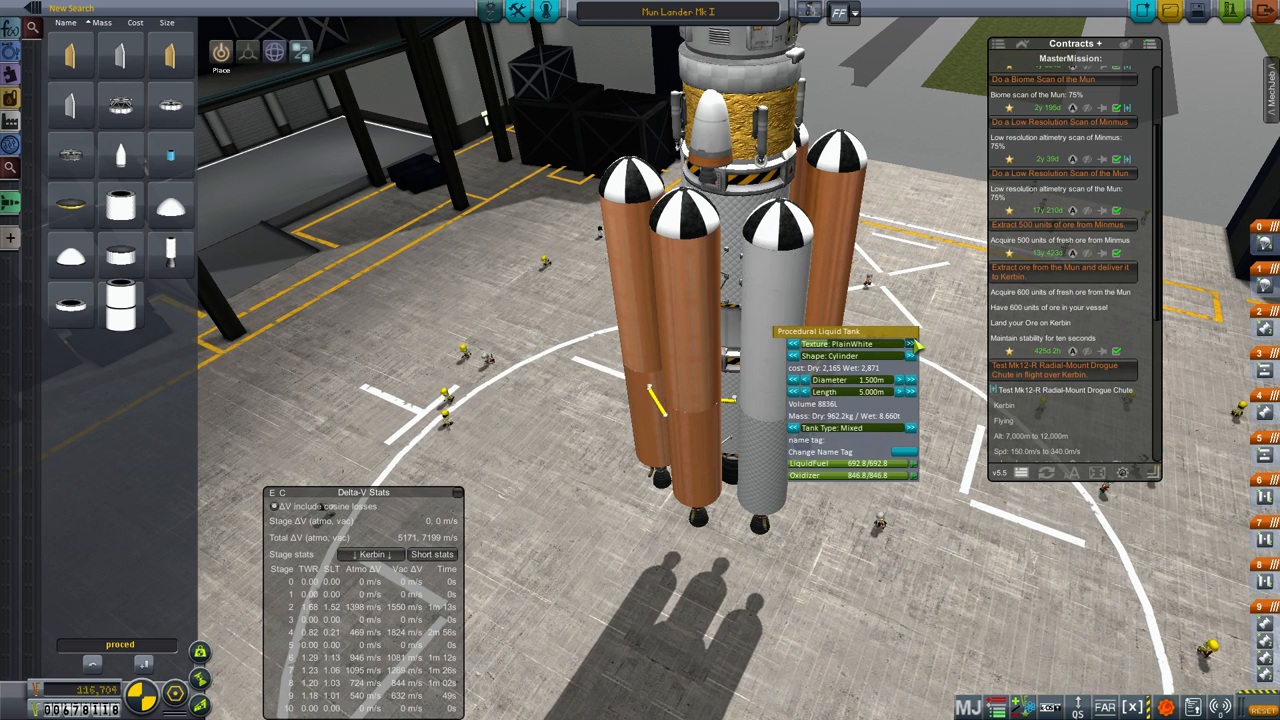
pyautogui.click(918, 343)
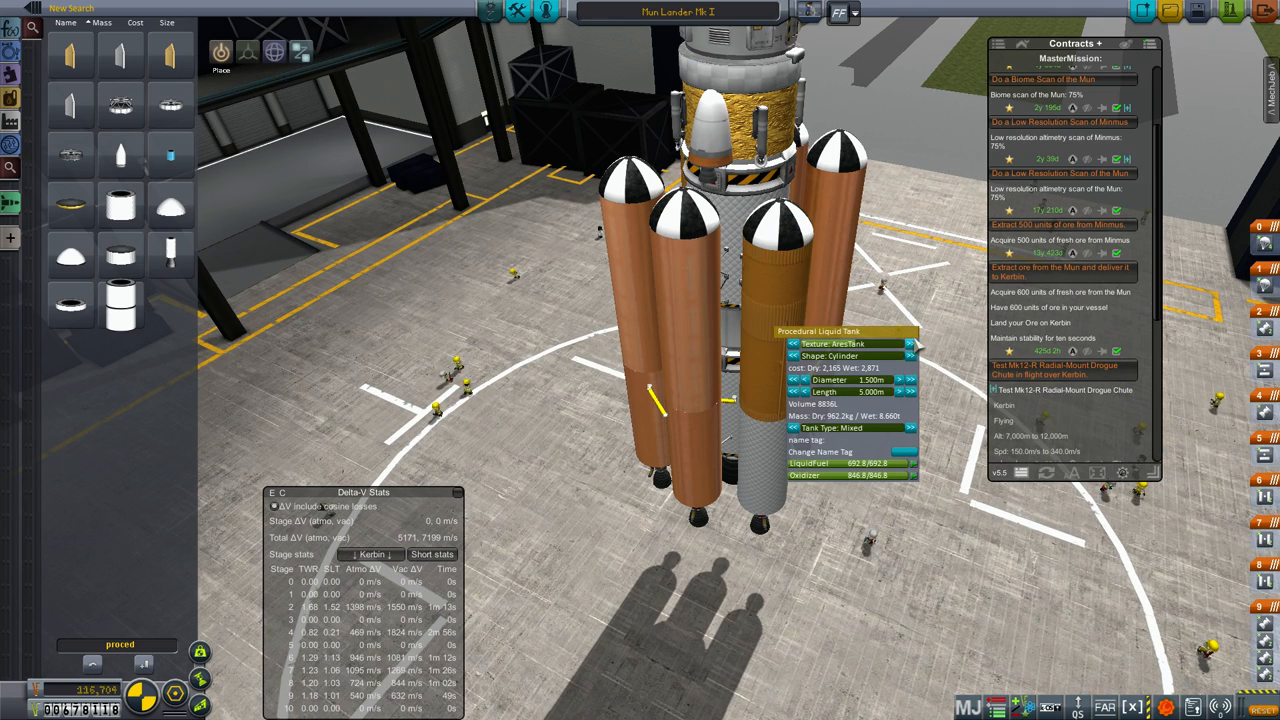
pyautogui.click(911, 343)
pyautogui.write('chute')
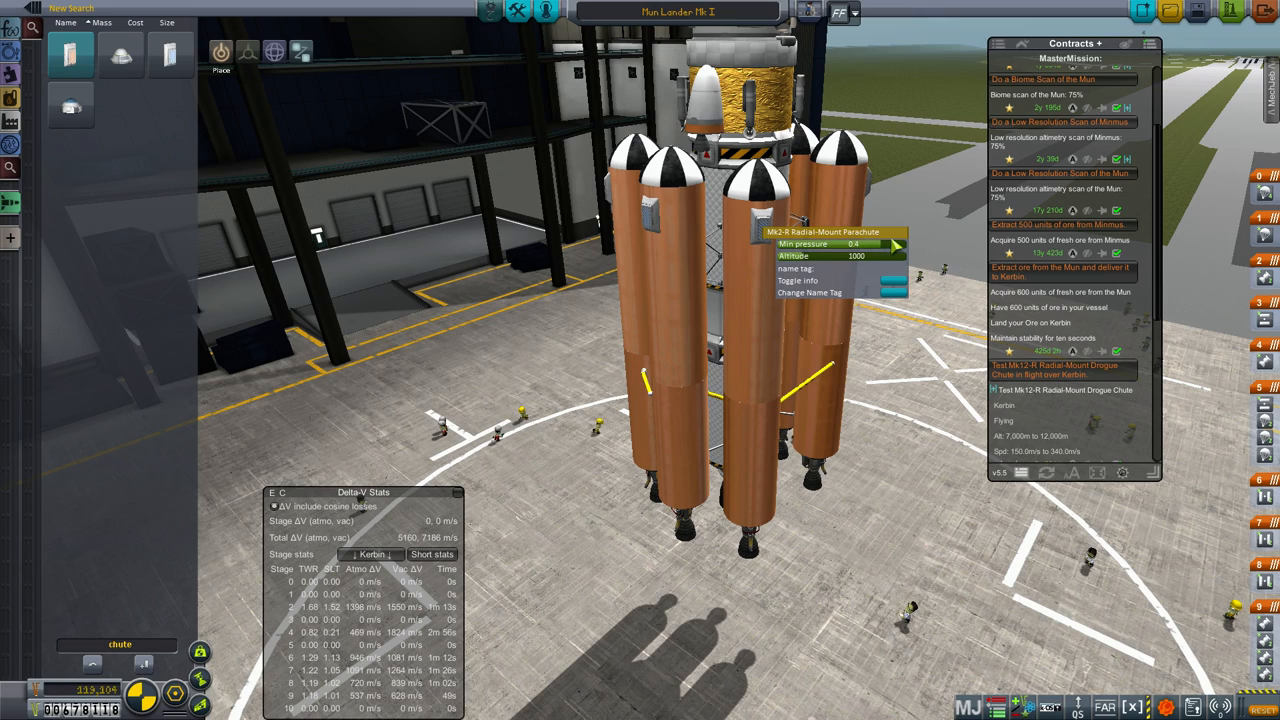
# Adjust the parachute's minimum deployment pressure and lift the lander stack off the boosters
pyautogui.click(889, 244)
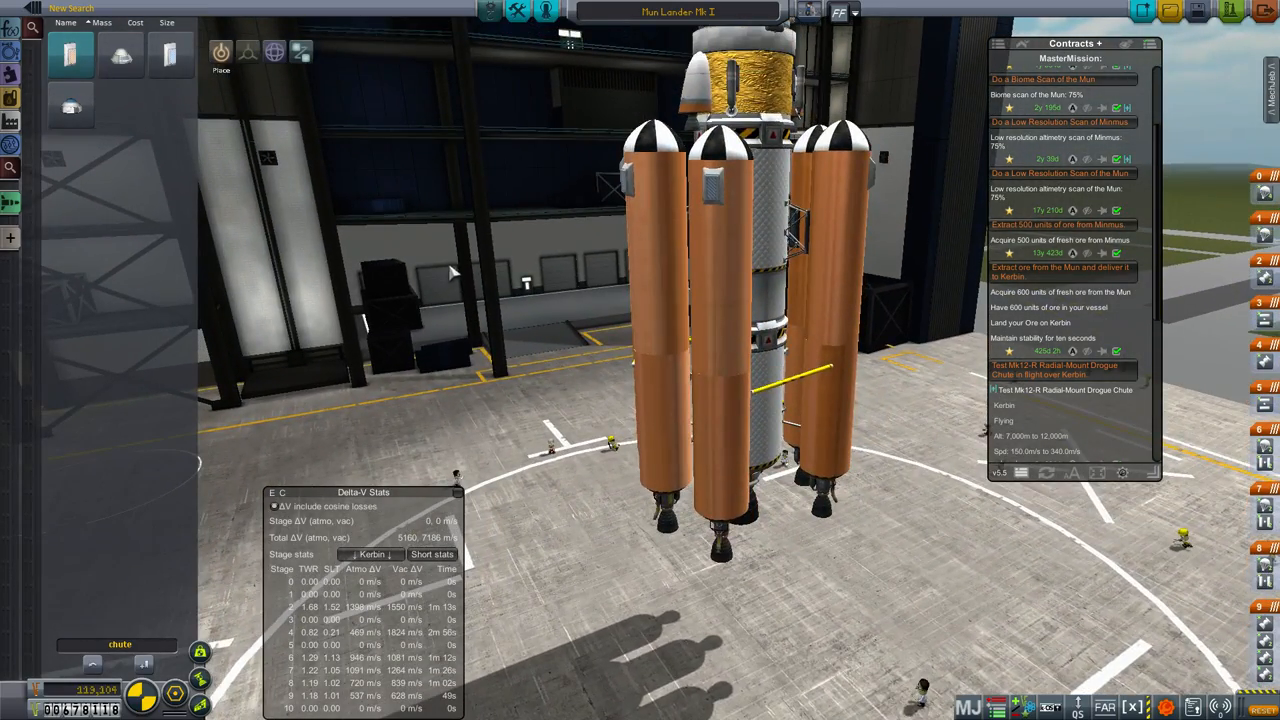
pyautogui.moveTo(450, 270); pyautogui.dragTo(795, 205)
pyautogui.write('fai')
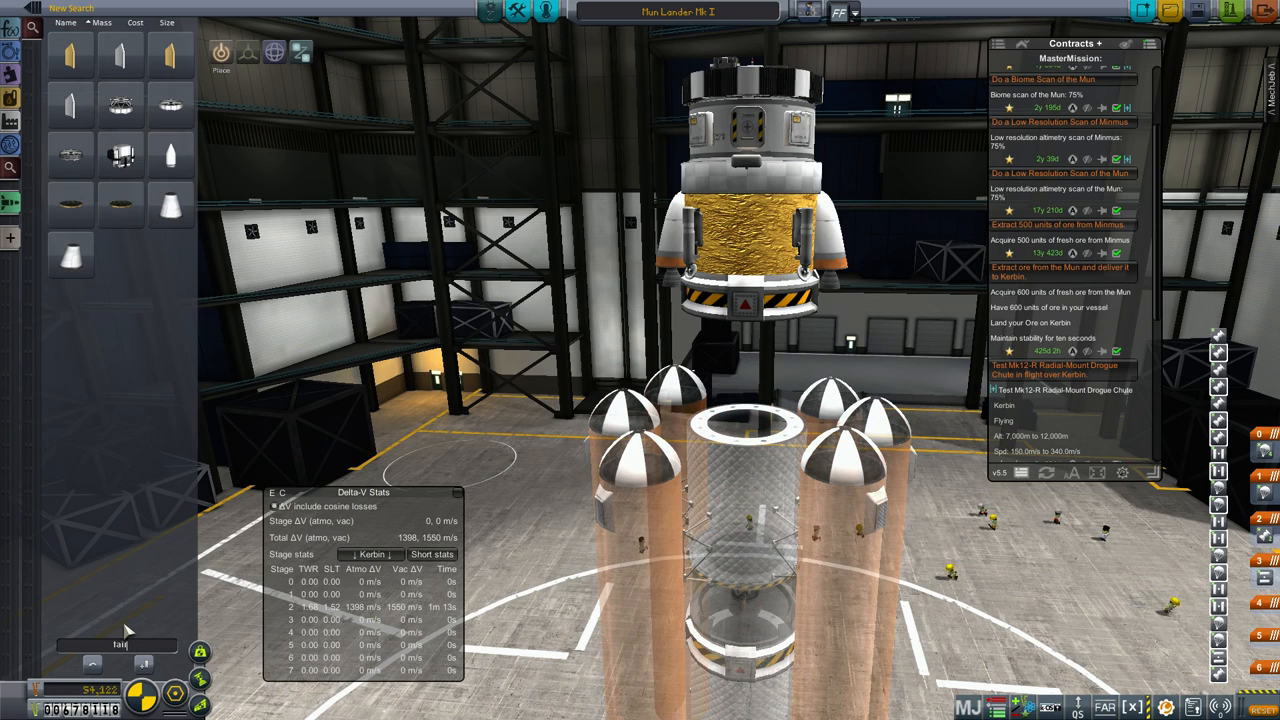
pyautogui.moveTo(115, 105)
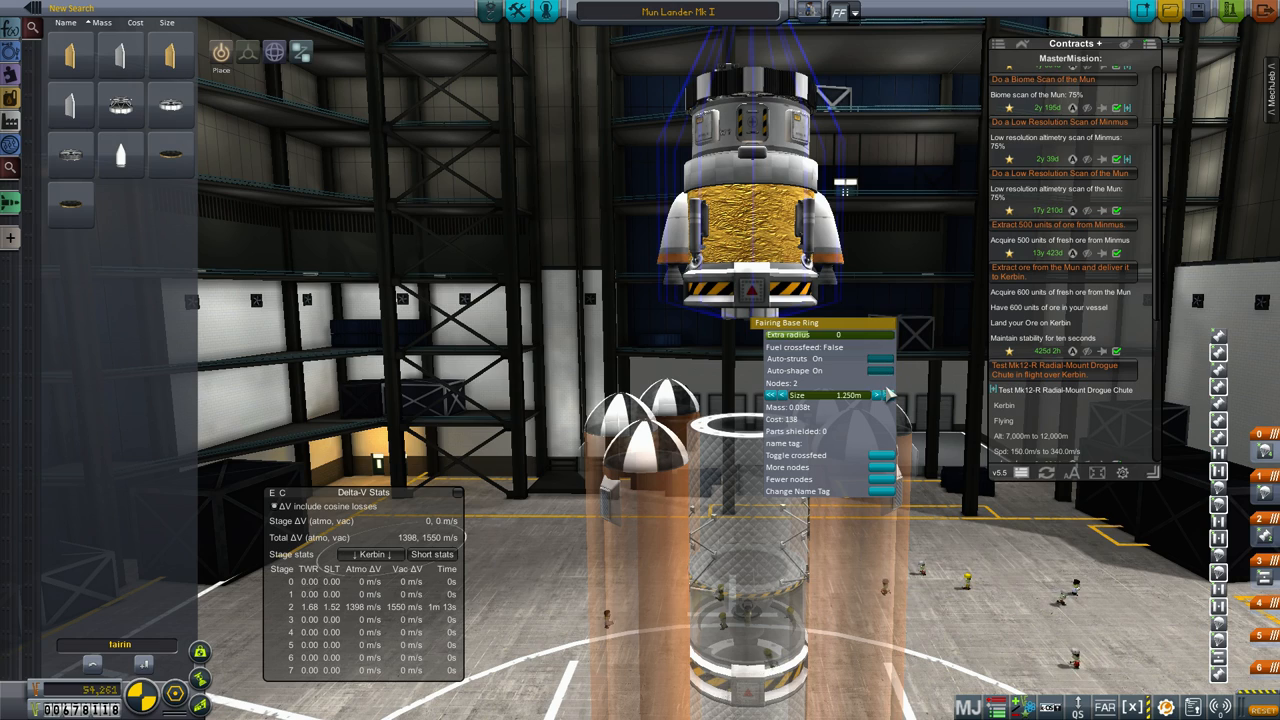
# Adjust the size of the fairing base ring under the lander
pyautogui.click(891, 394)
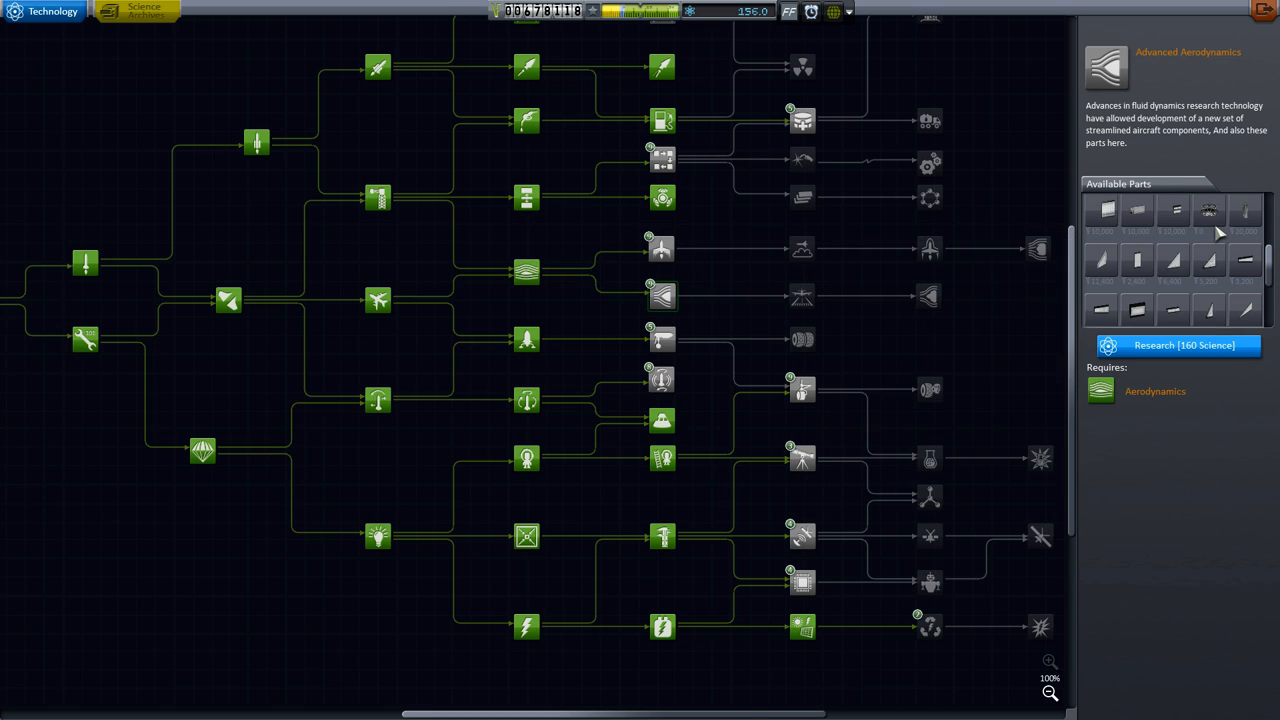
pyautogui.moveTo(1217, 224)
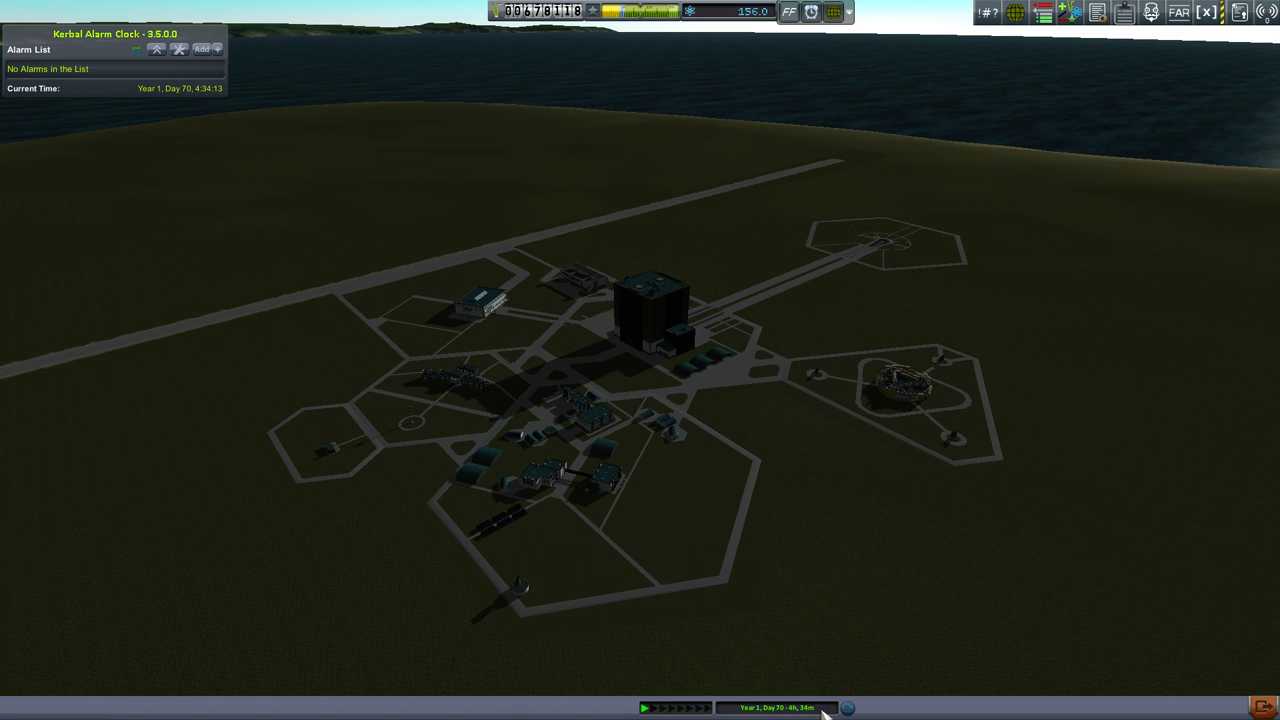
# Leave R&D and switch to flying the Mun satellite in its 250 × 255 km orbit
pyautogui.click(859, 706)
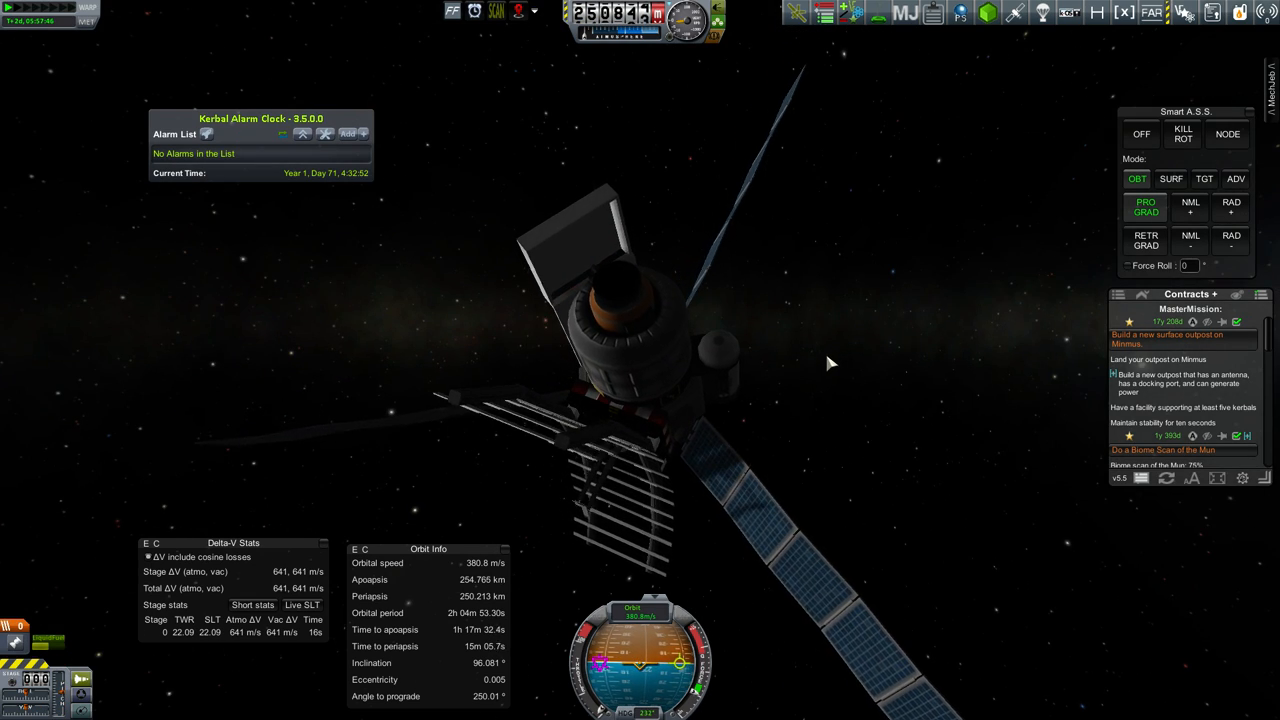
pyautogui.moveTo(905, 340)
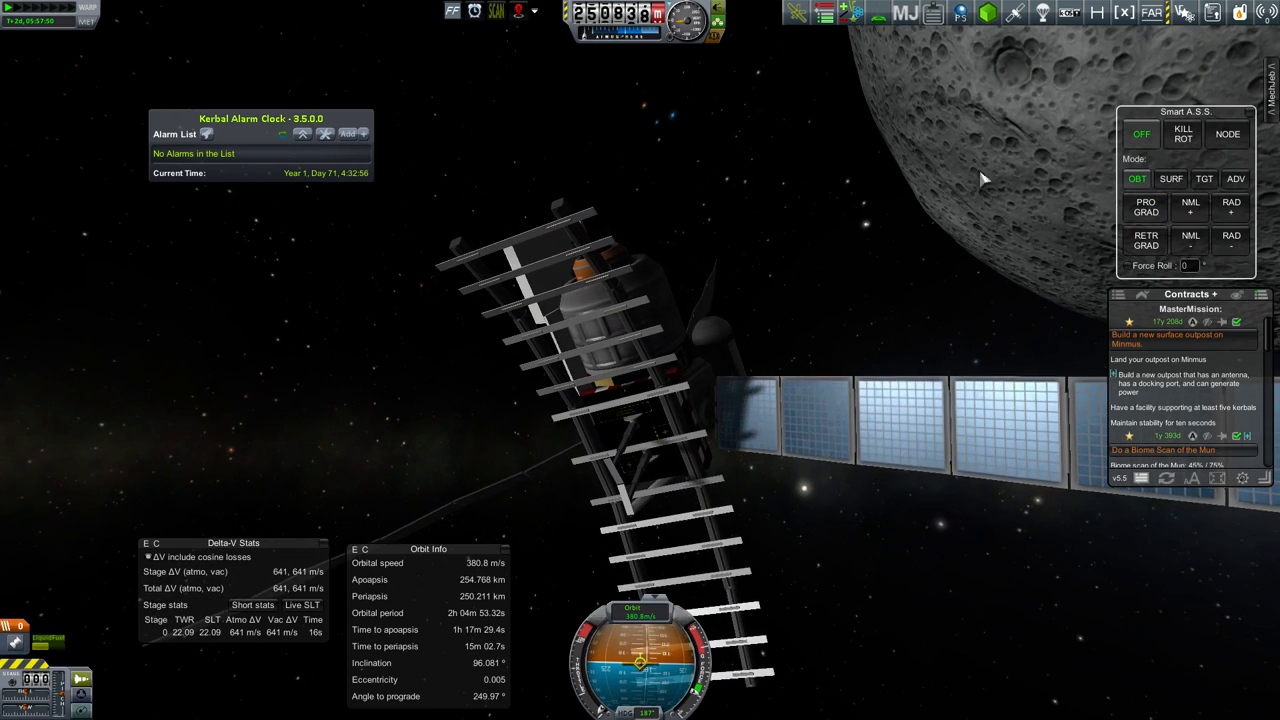
# Analyze the SCAN RADAR Altimetry Sensor's Mun data and transmit it home
pyautogui.rightClick(632, 447)
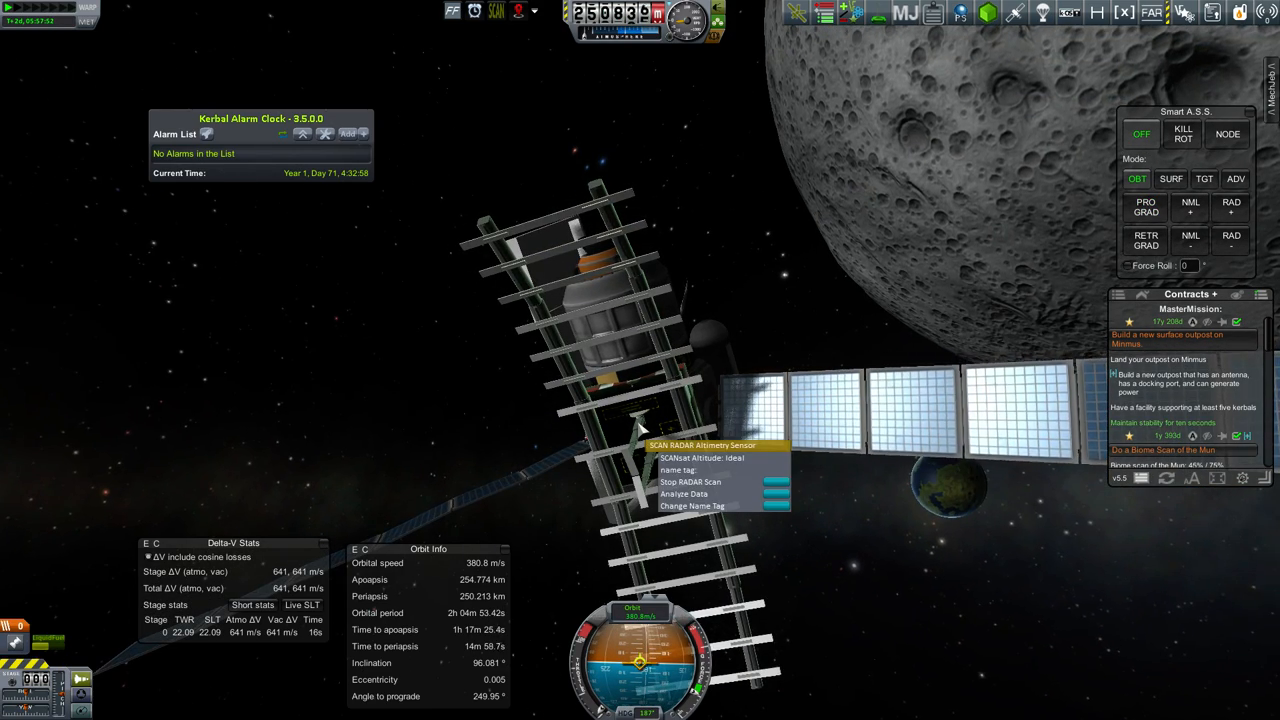
pyautogui.click(685, 495)
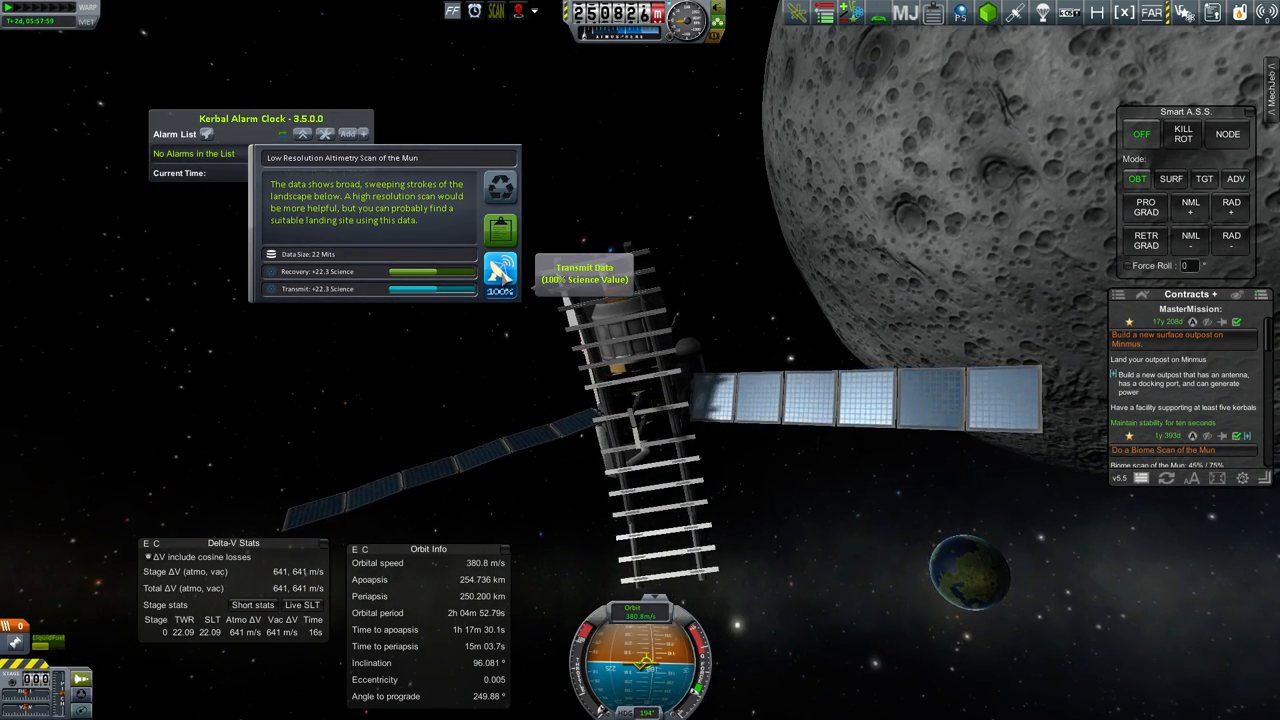
pyautogui.click(500, 275)
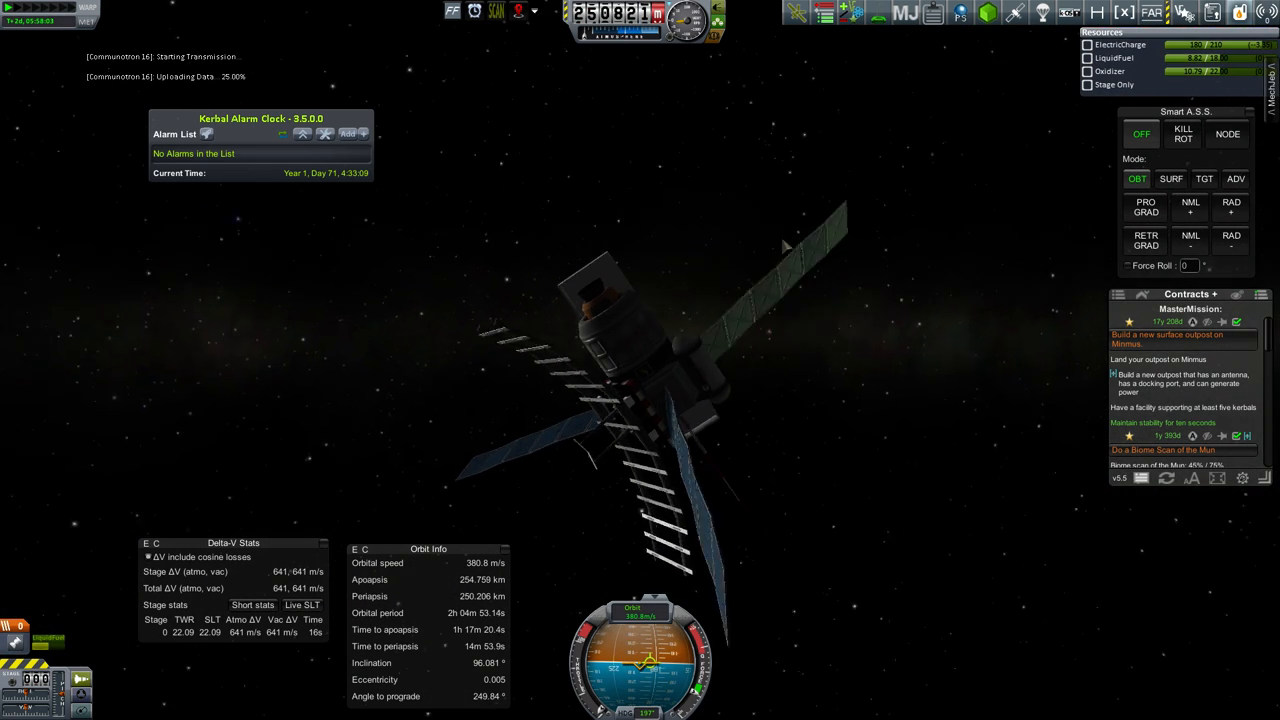
pyautogui.moveTo(365, 324)
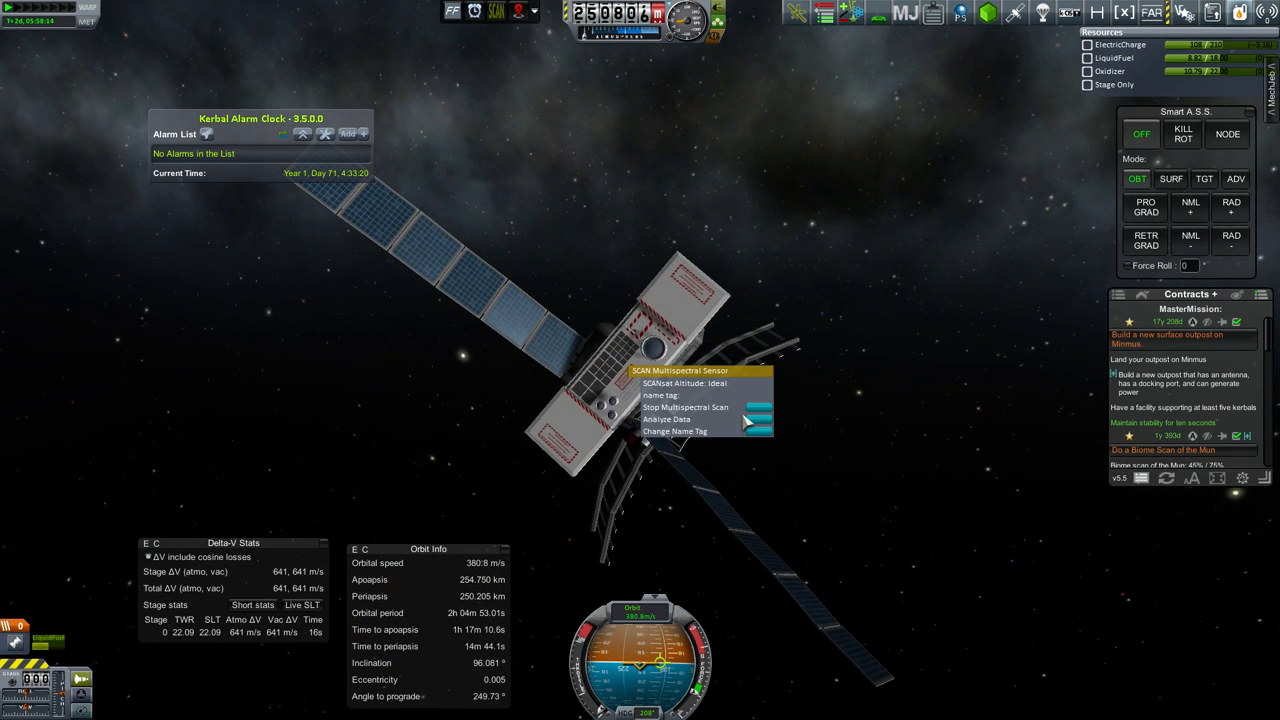
# Analyze the SCAN Multispectral Sensor data to see its 18.2-science Mun results
pyautogui.click(674, 419)
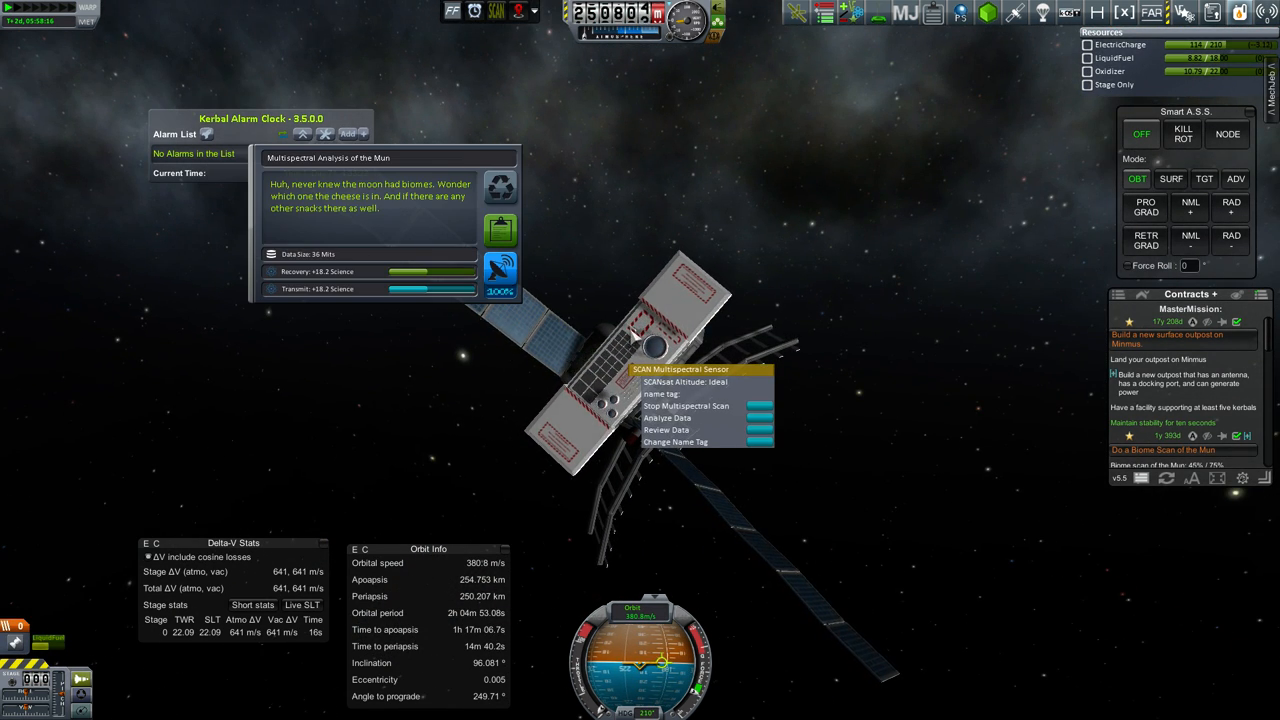
pyautogui.moveTo(500, 188)
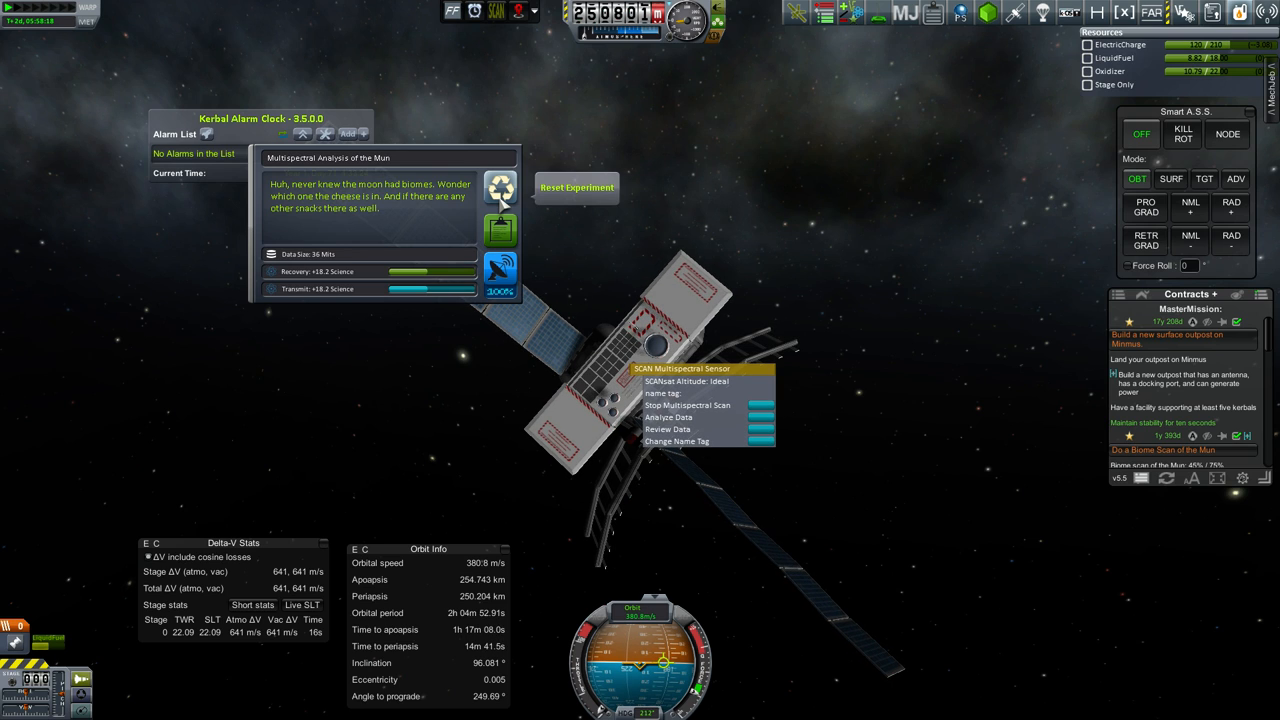